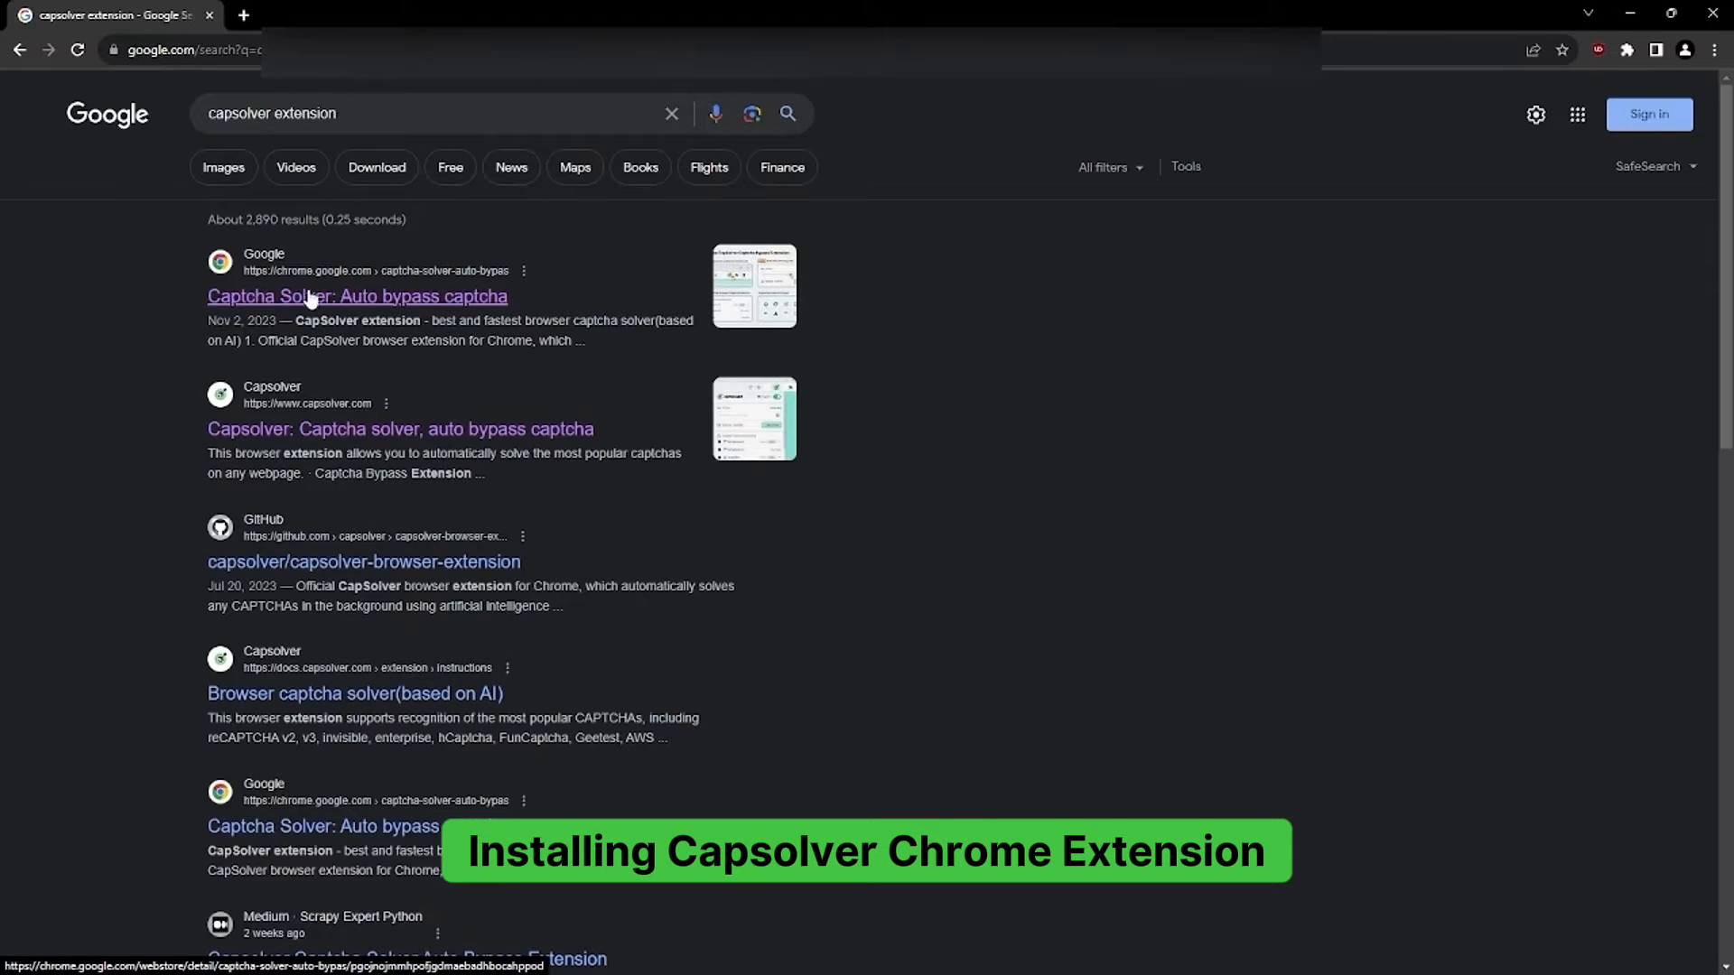
mouse_move(418, 311)
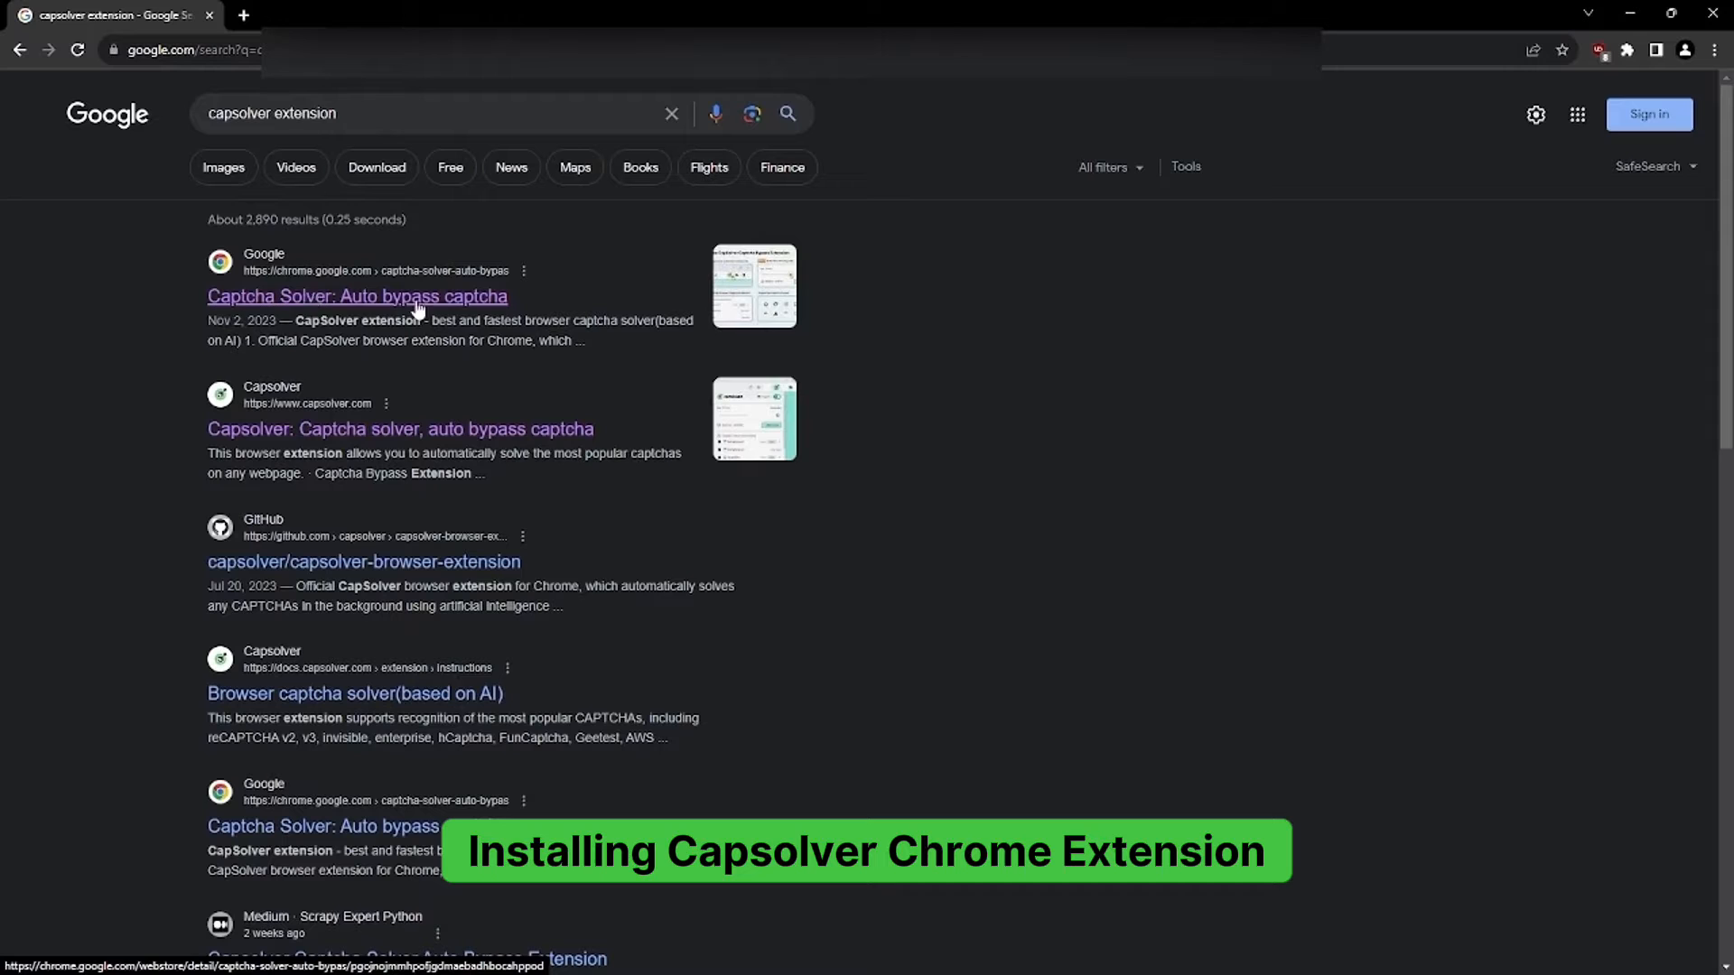
Step: Install the Captcha Solver: Auto bypass captcha extension from the Chrome Web Store
click(356, 294)
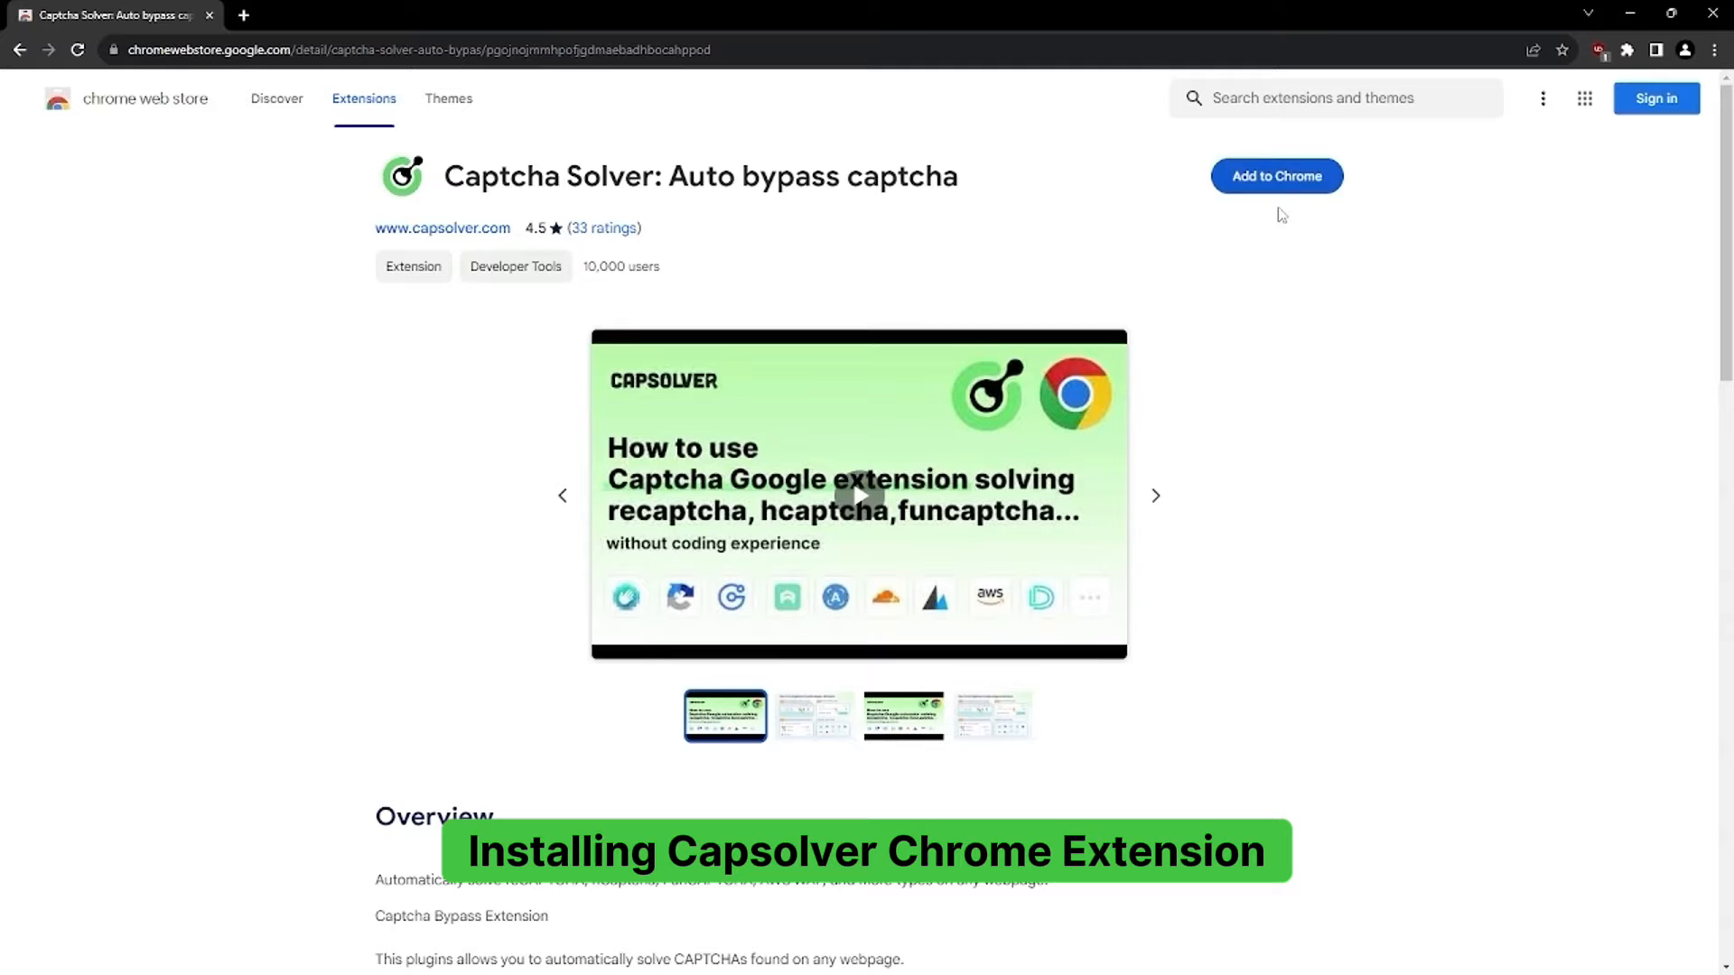
click(1277, 175)
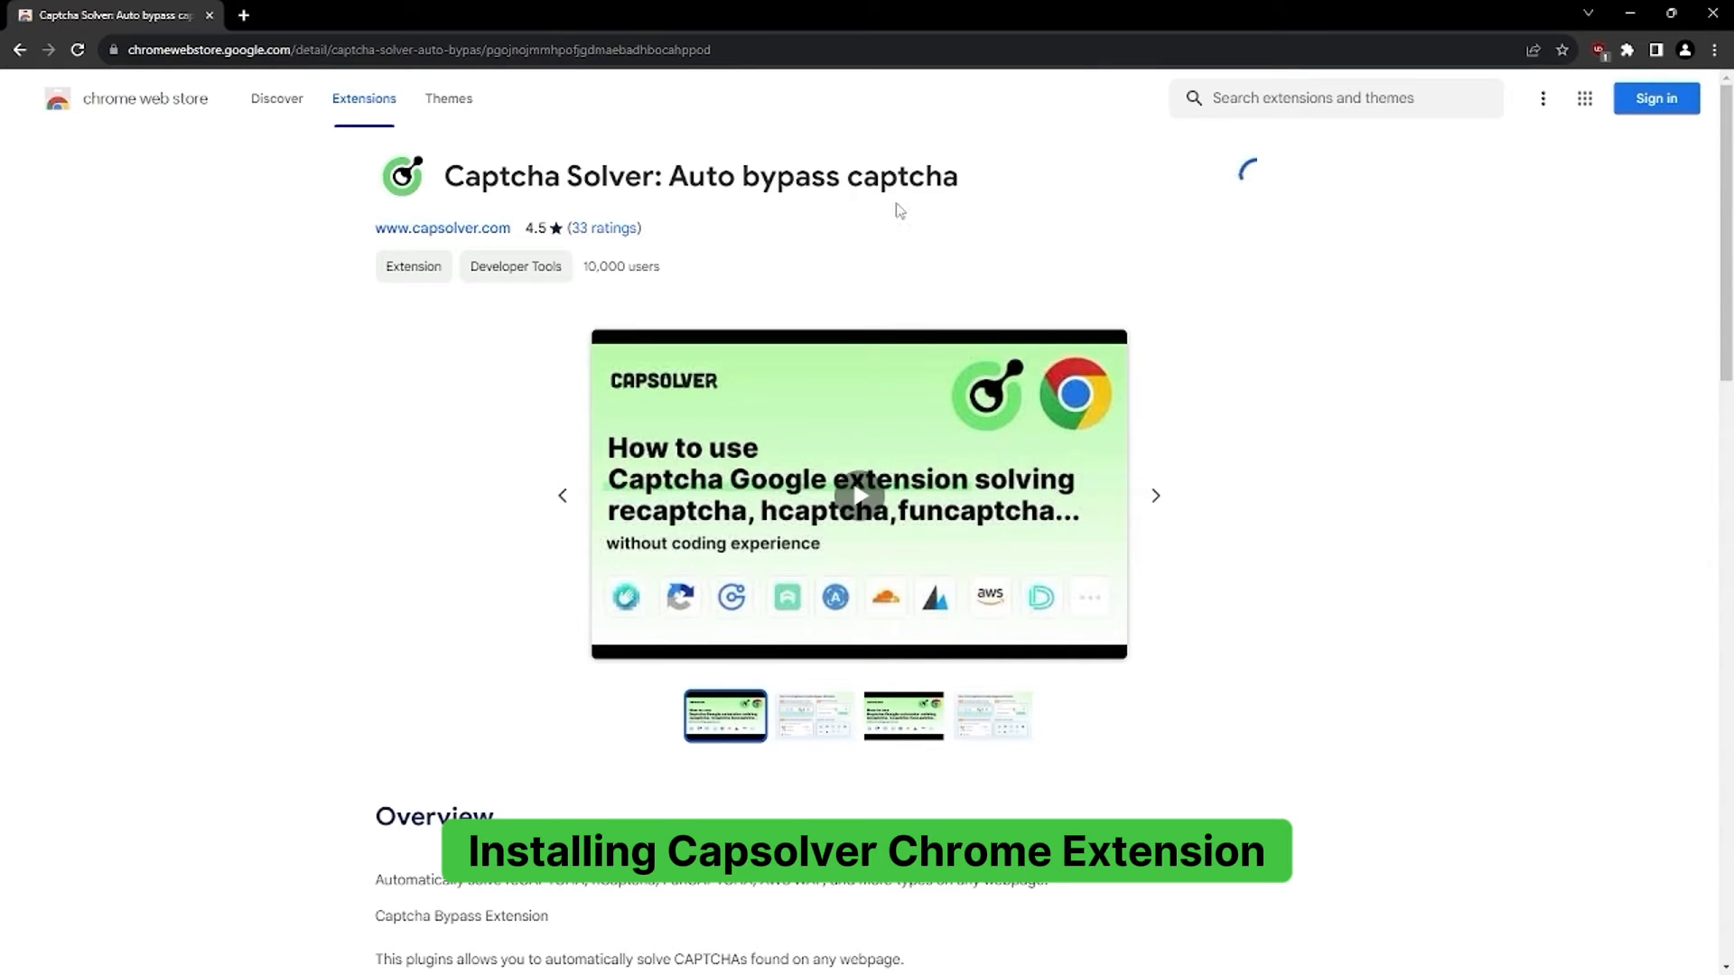
click(1239, 175)
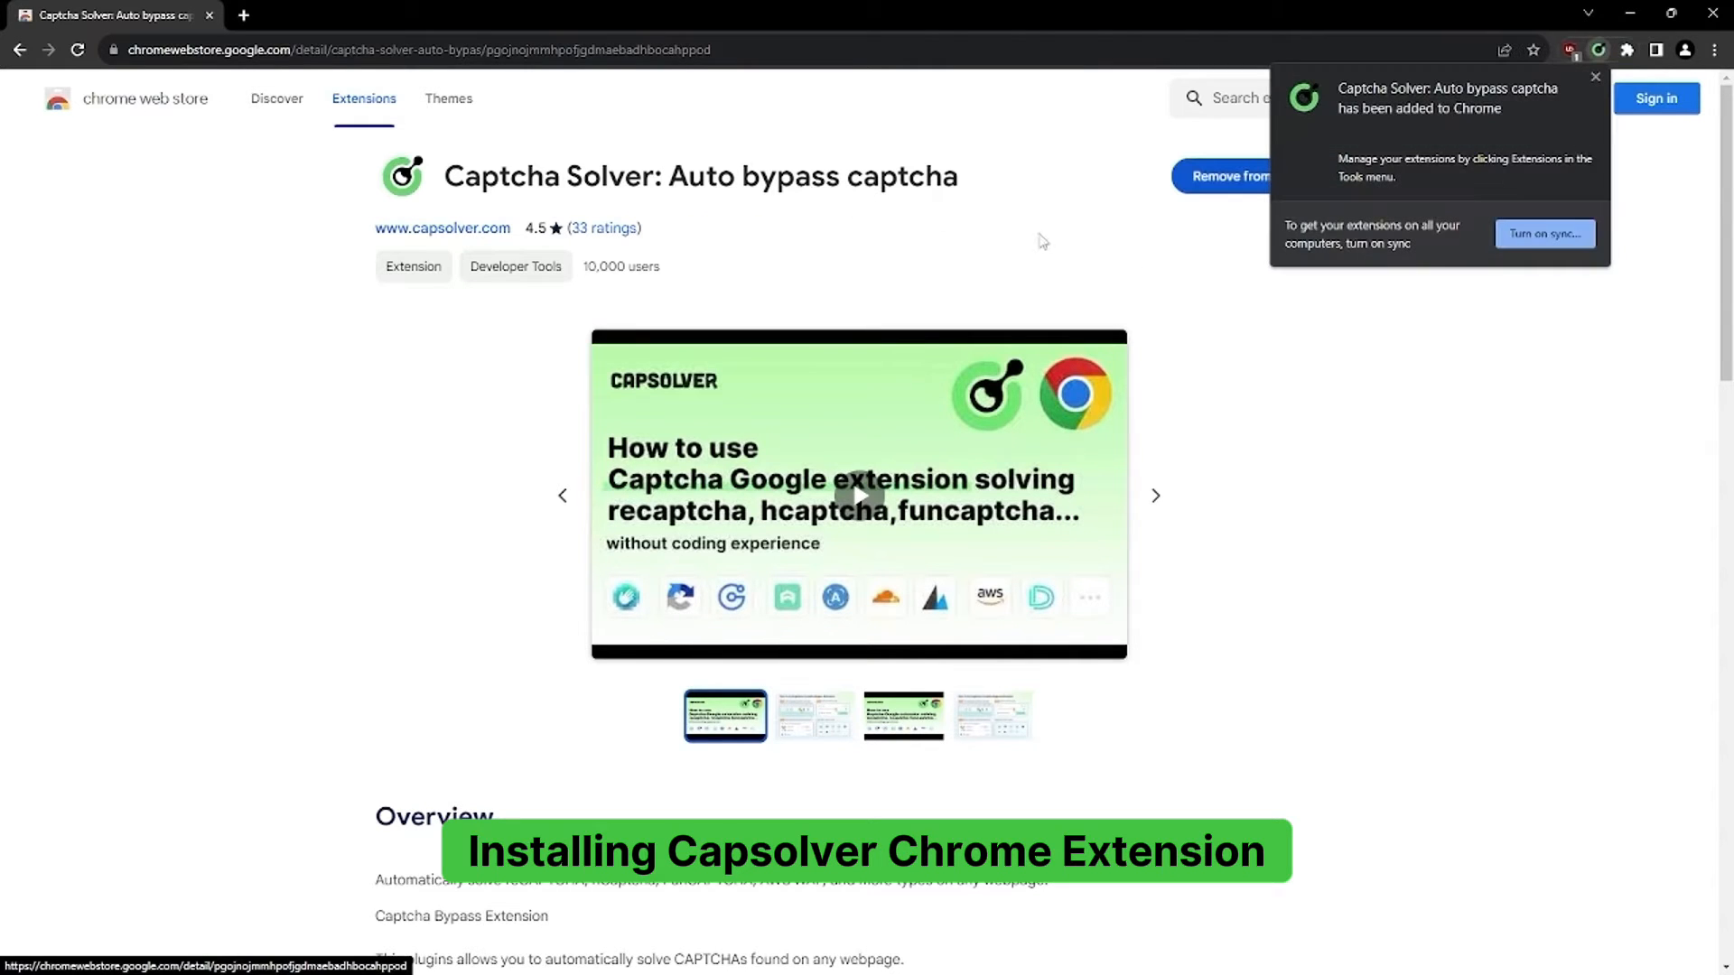
Step: Pin the Capsolver extension and bring up its settings panel
click(1624, 51)
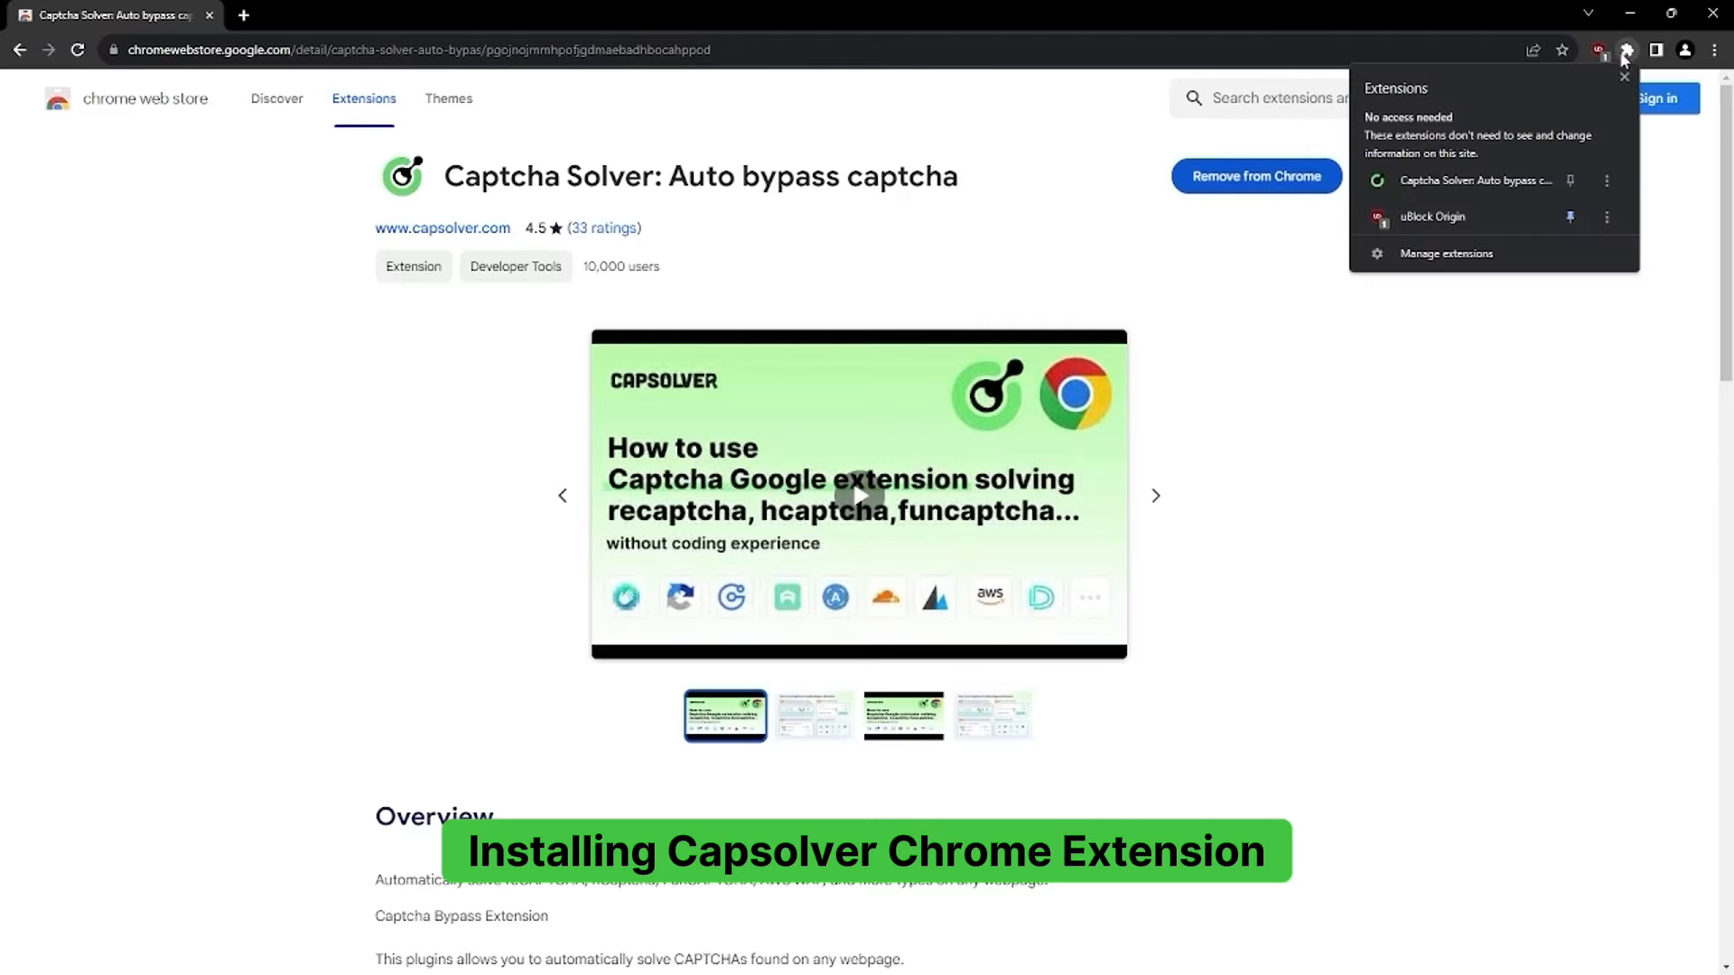
mouse_move(1120, 217)
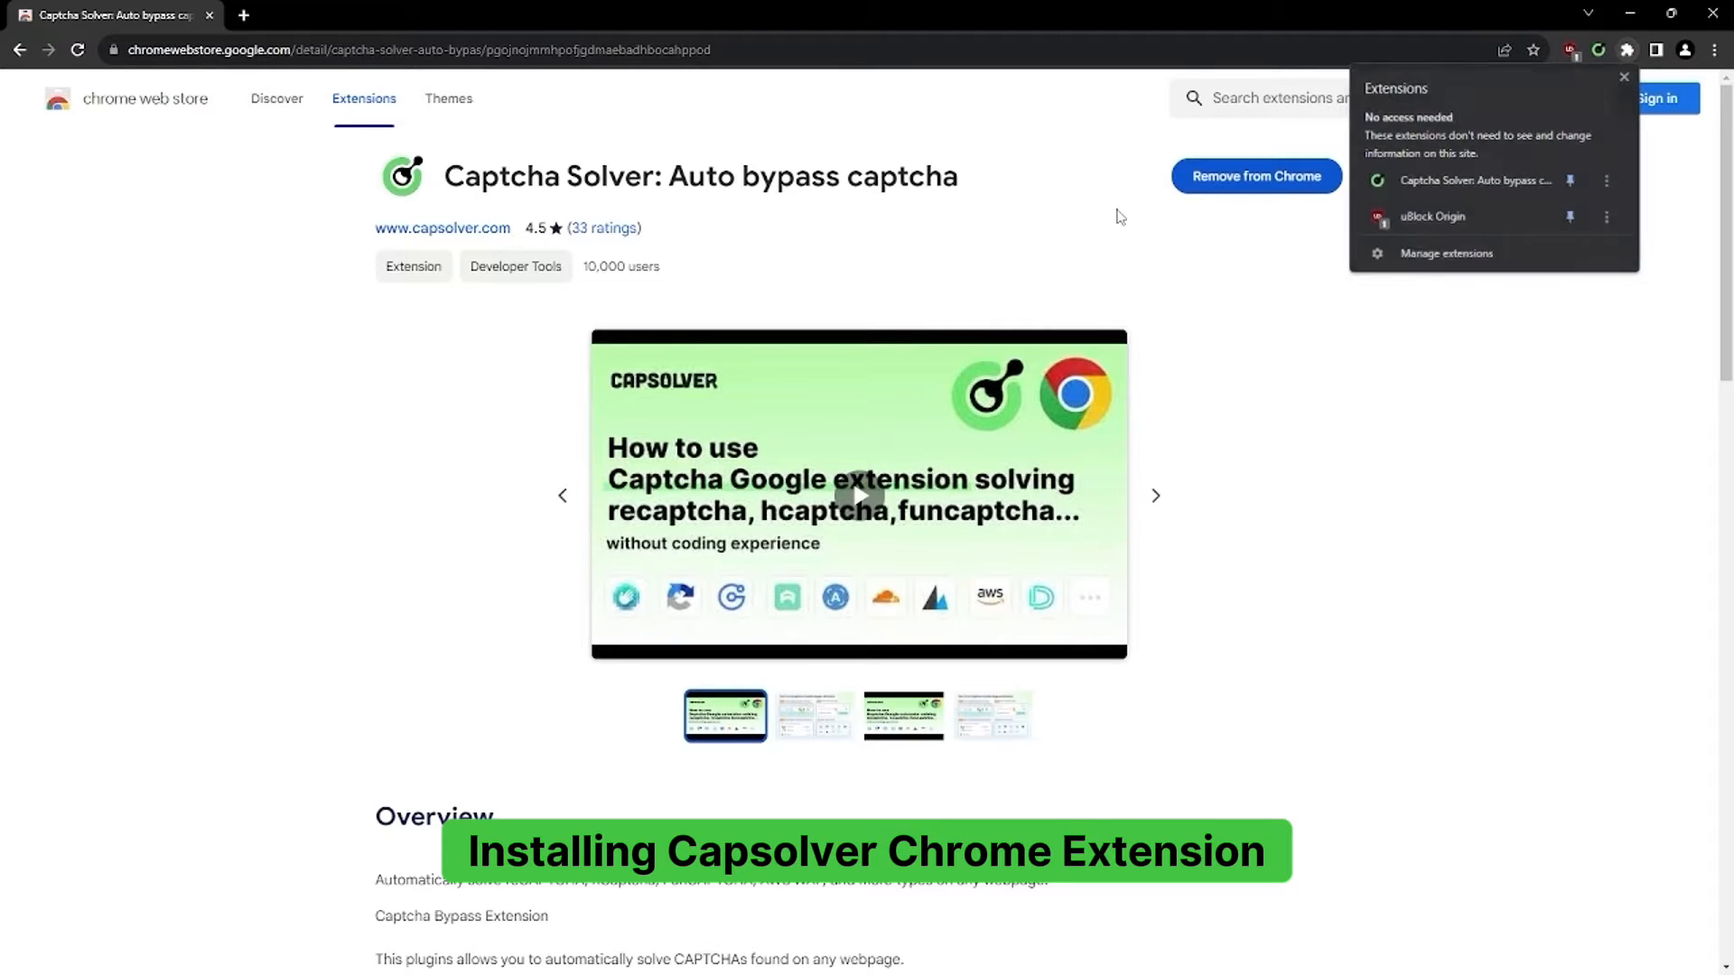
click(1571, 51)
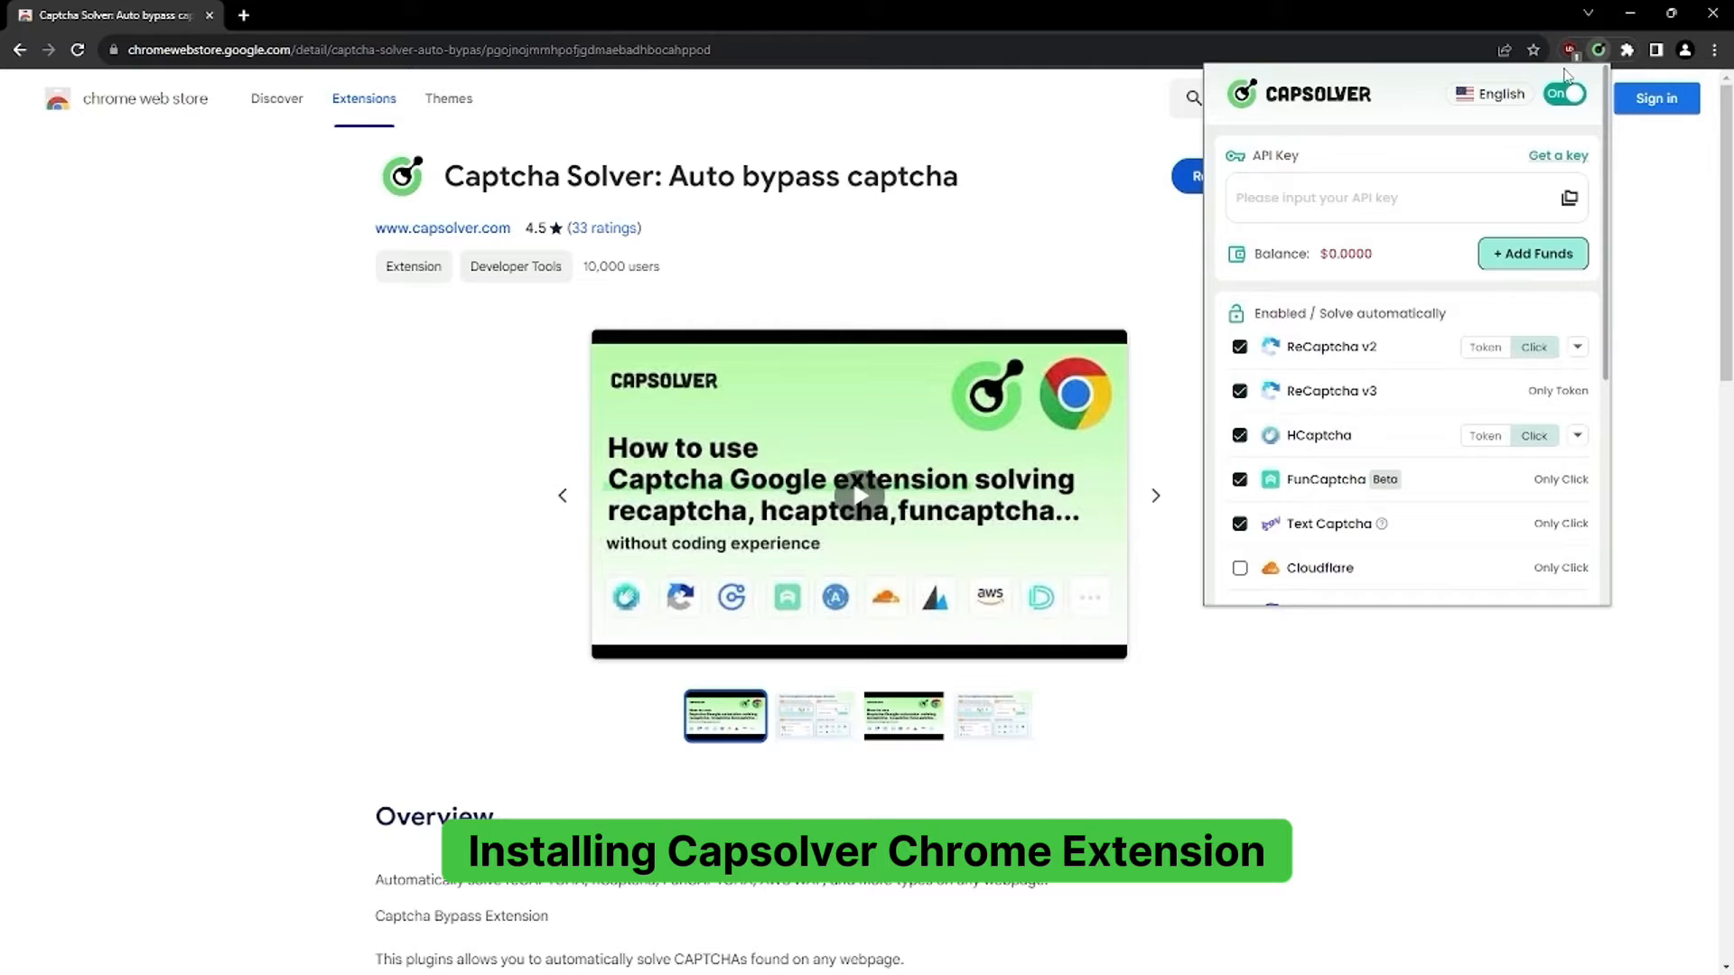
mouse_move(1111, 228)
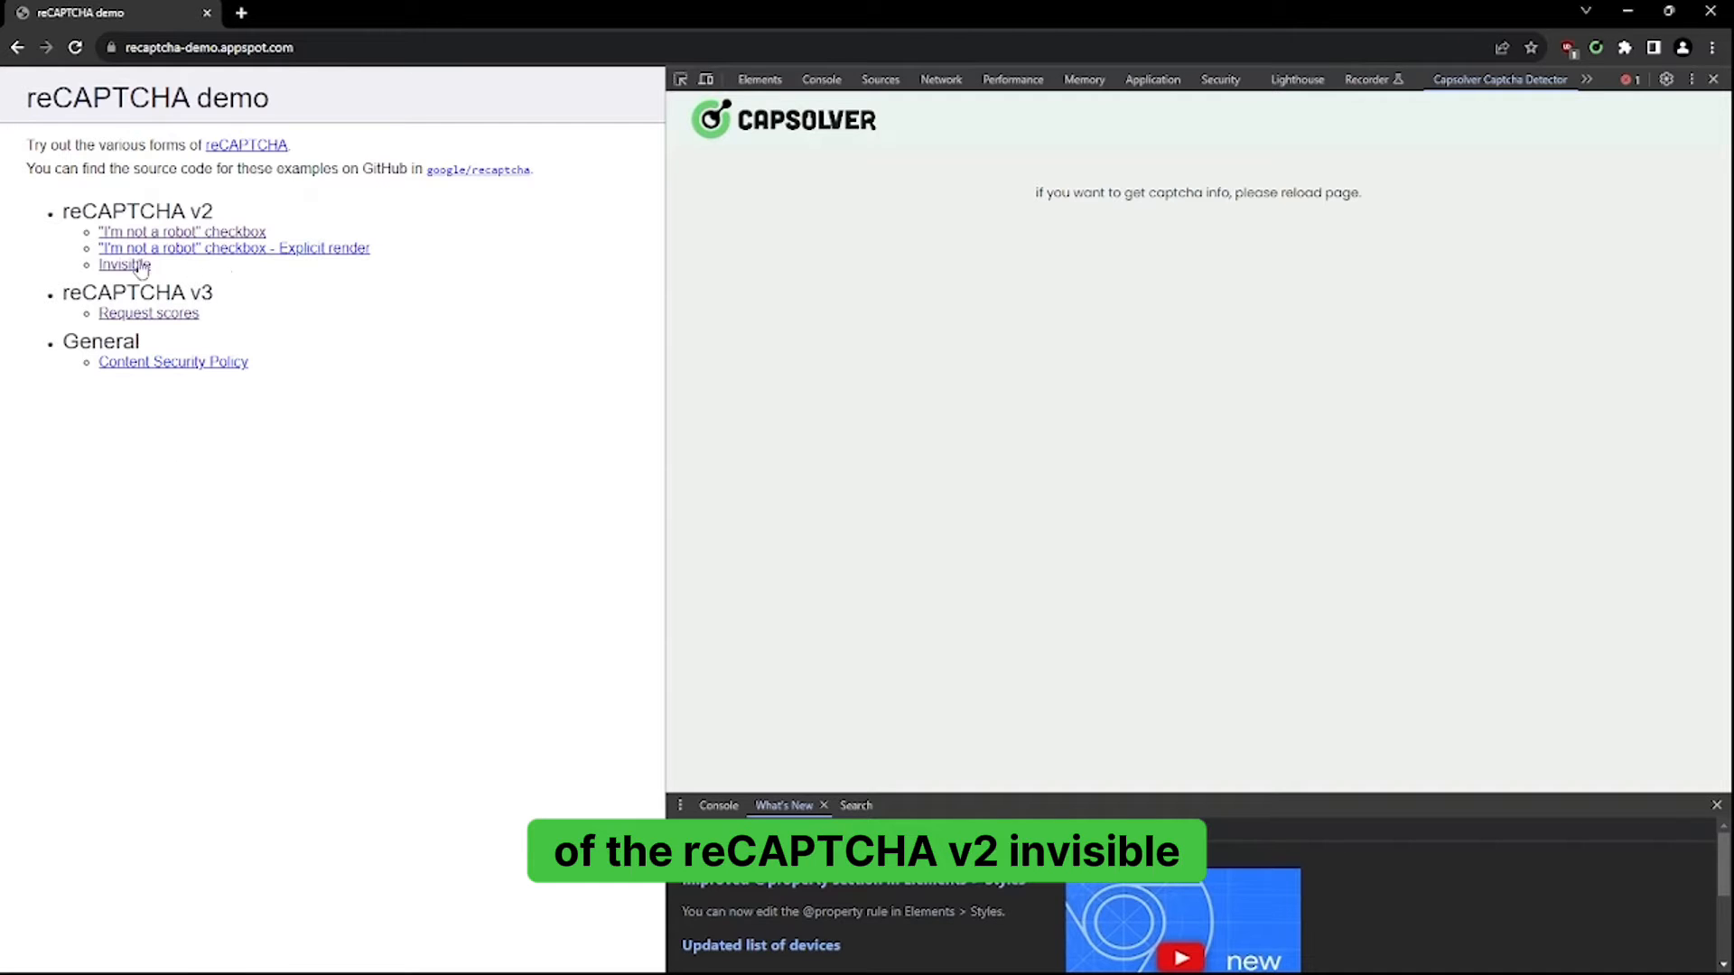
Step: Load the invisible reCAPTCHA v2 demo and submit its form to trigger the captcha
click(124, 266)
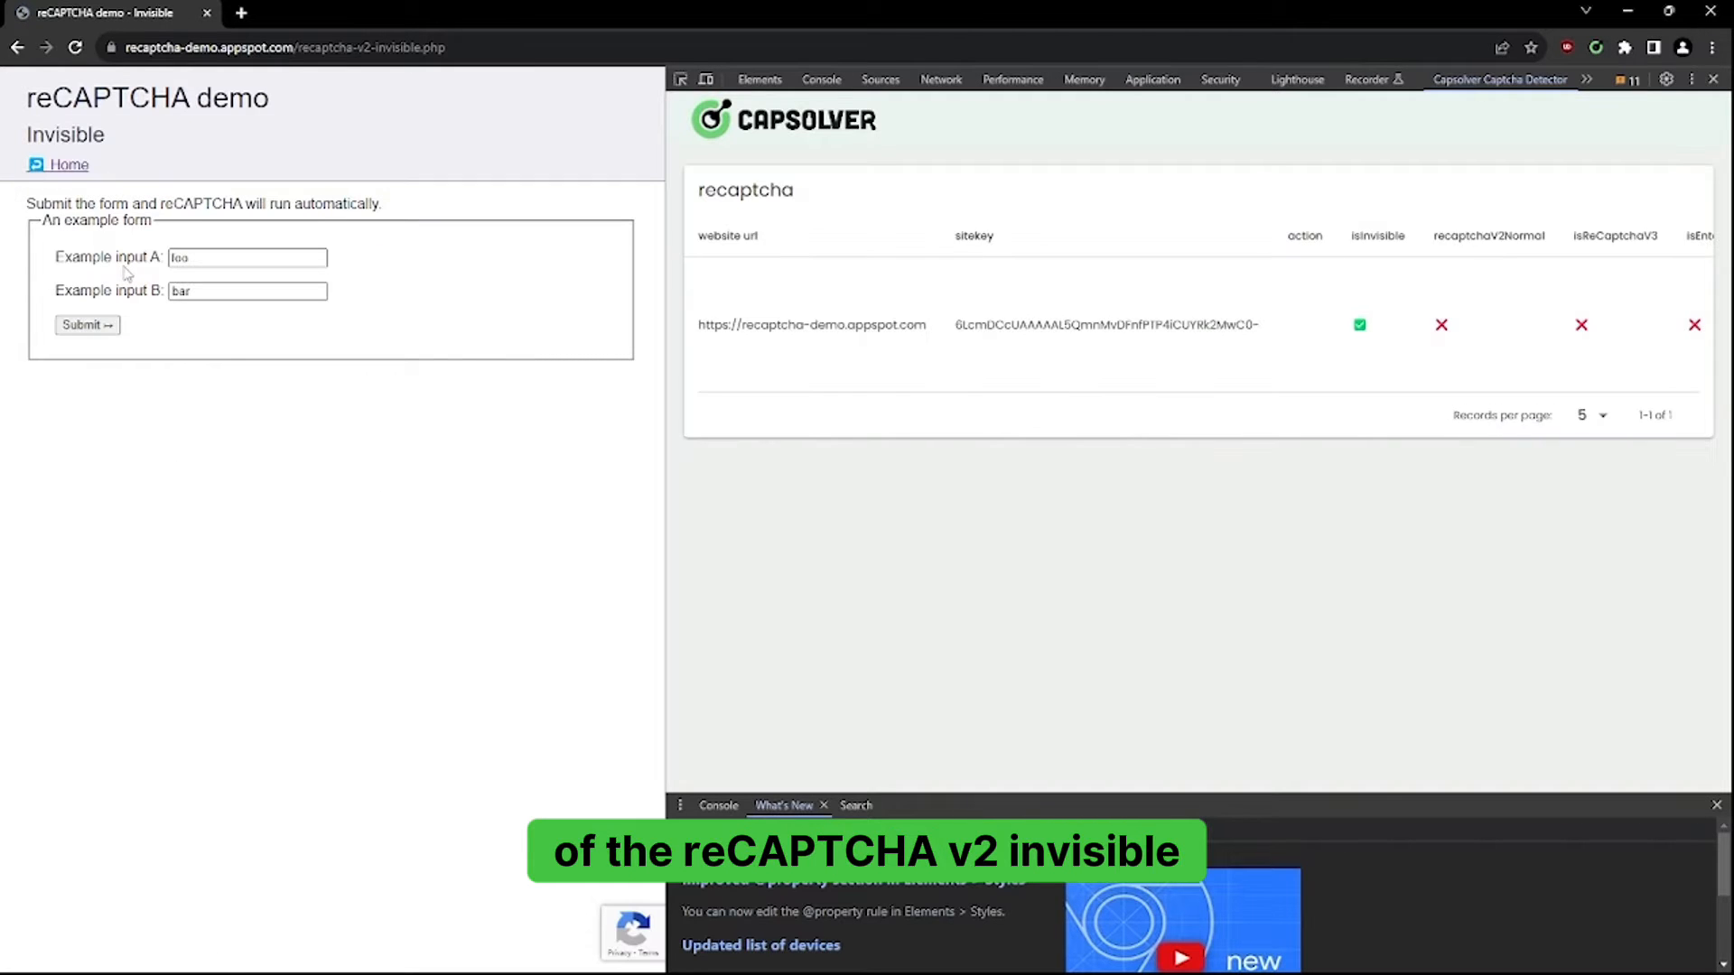
click(87, 323)
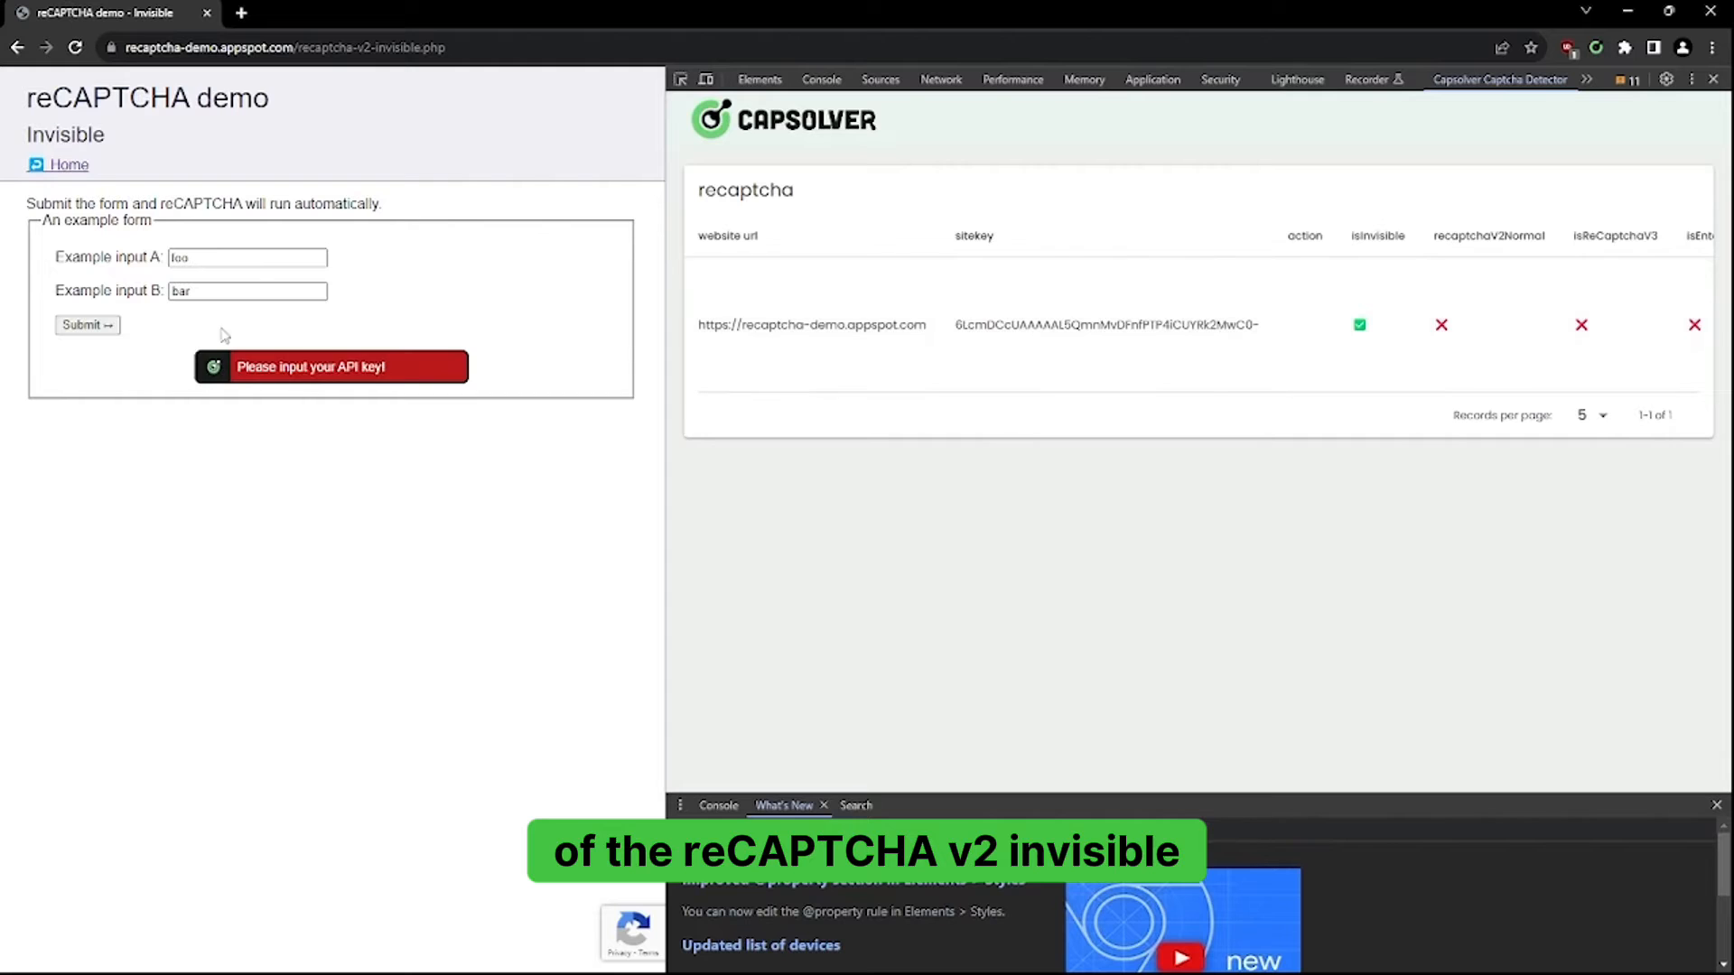
click(87, 323)
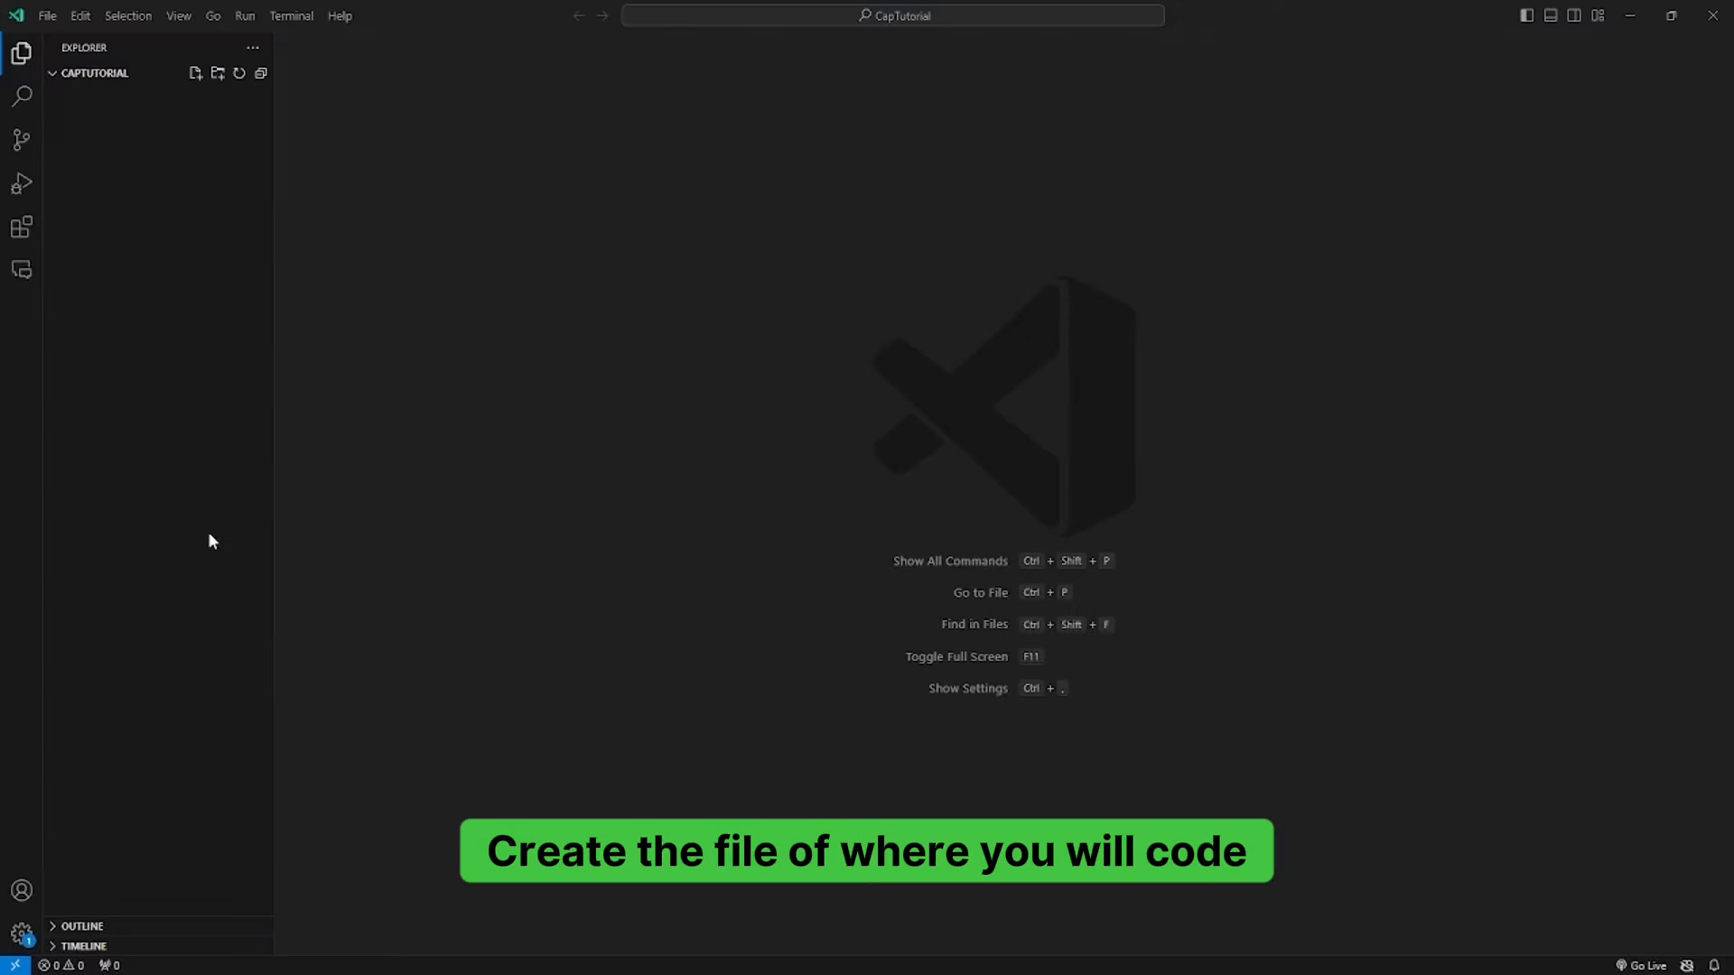
Step: Create capsolver.json and recaptchav2invisiblesolver.py in the CapTutorial project
click(195, 73)
text(capsolver.json)
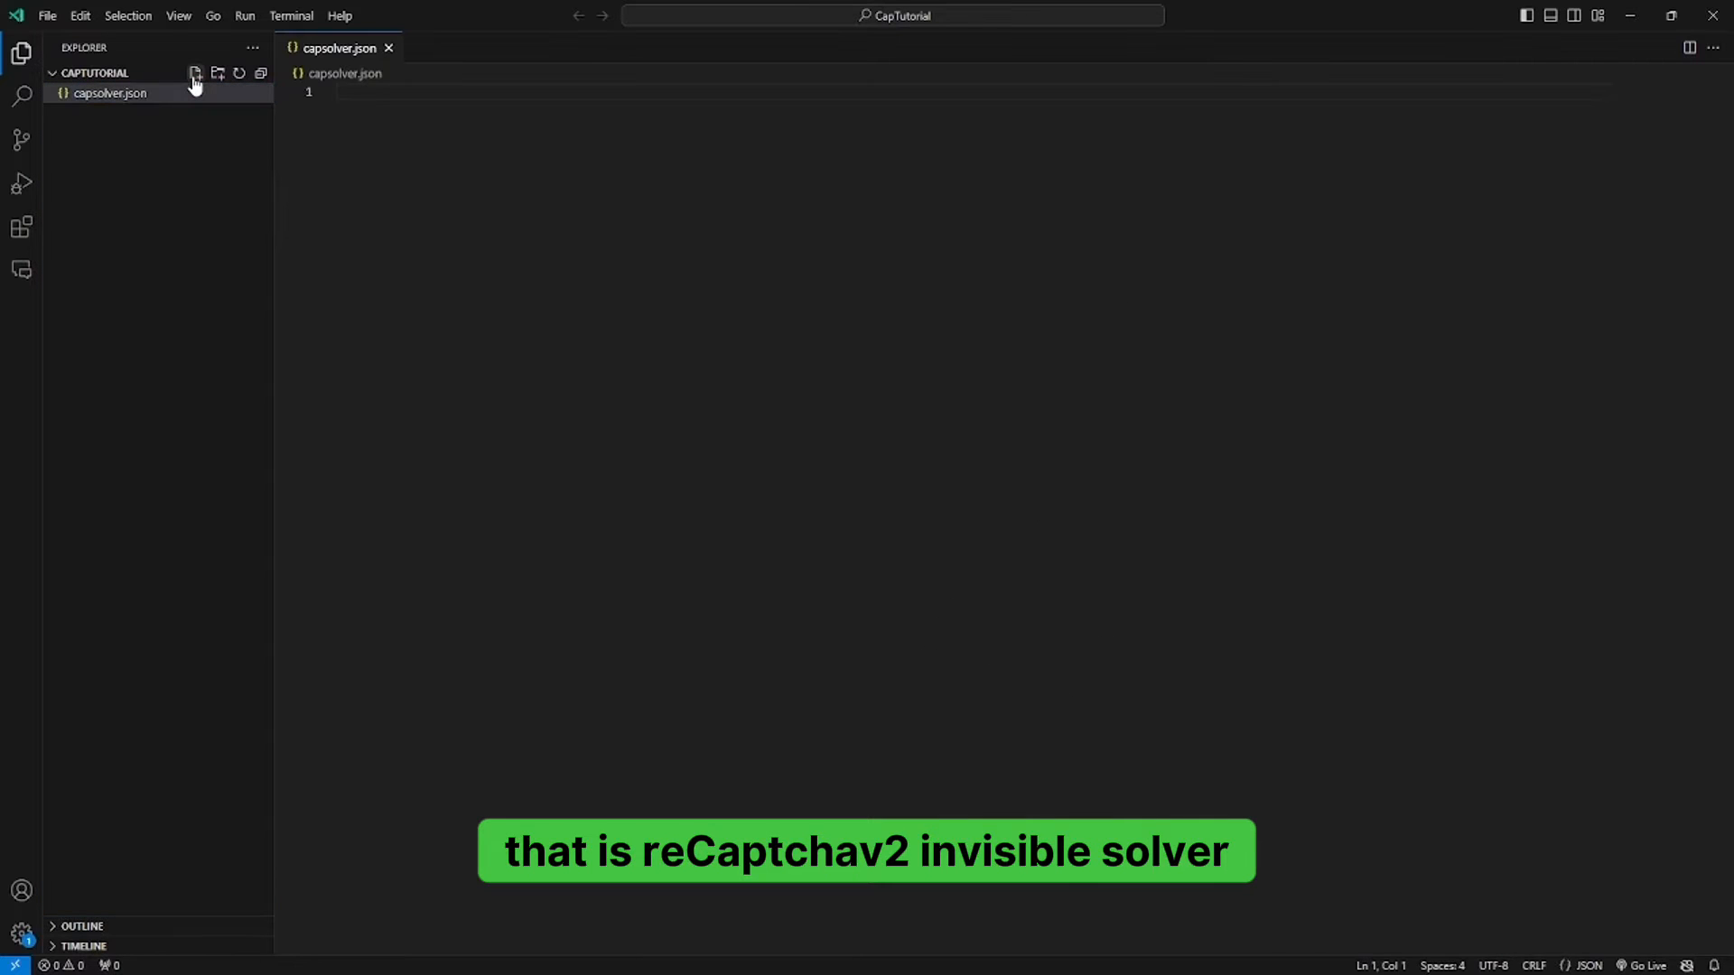
click(195, 73)
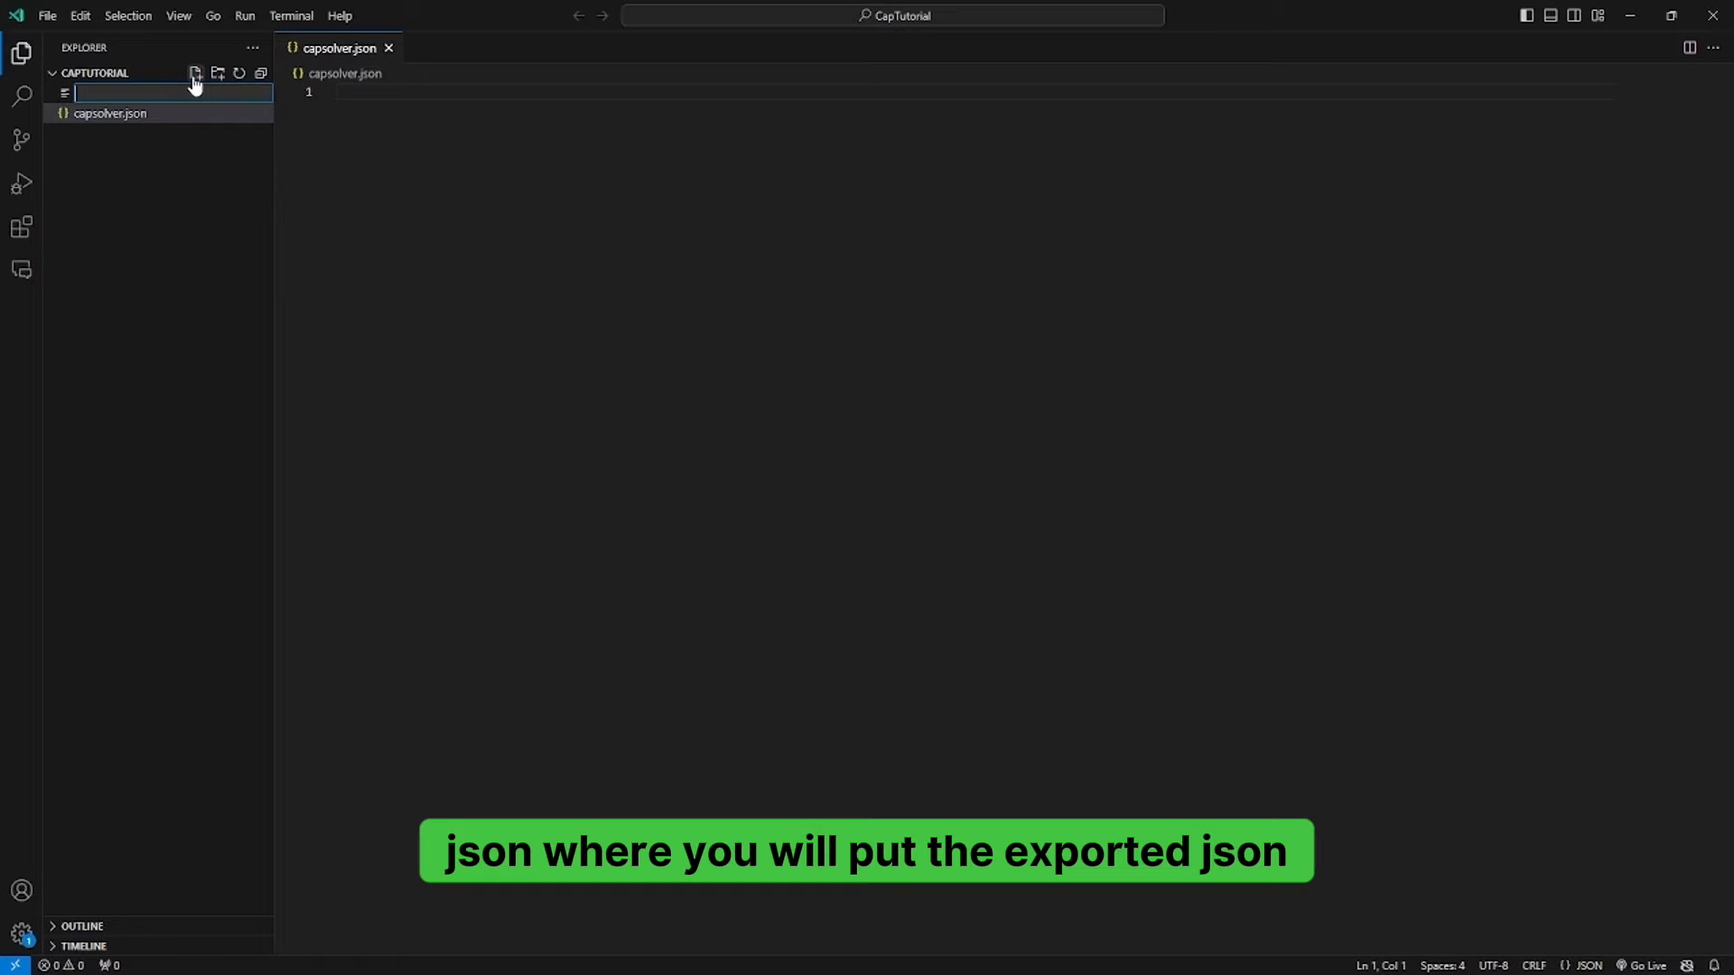
text(so)
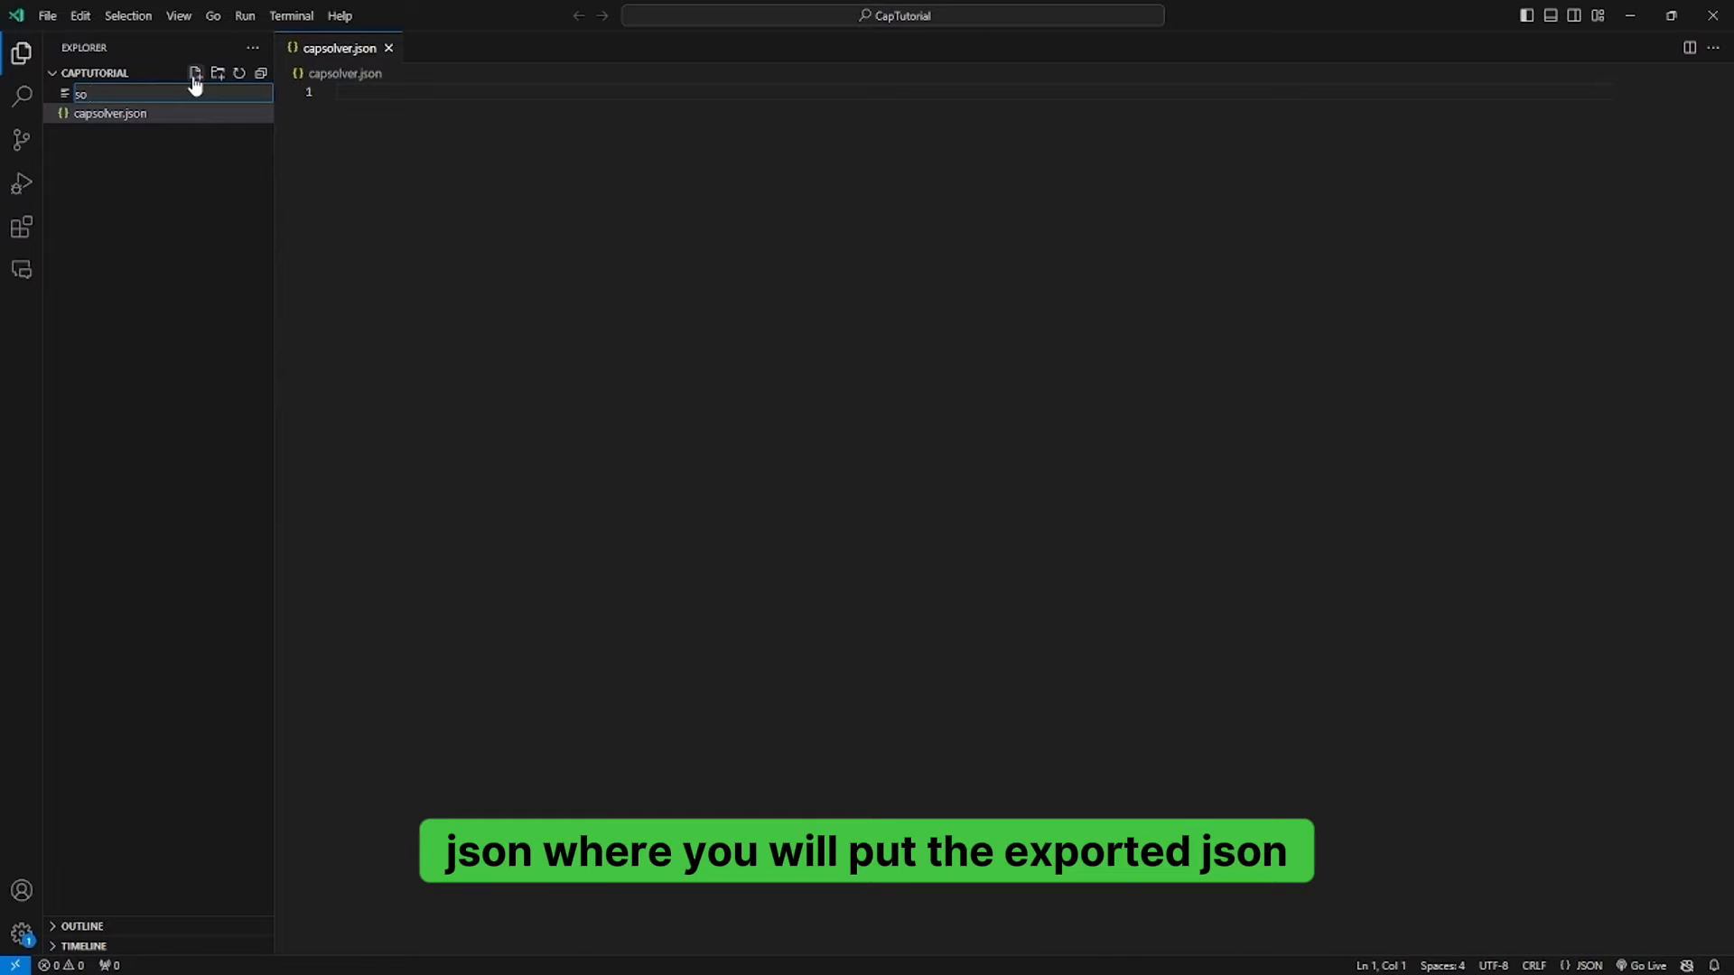
text(recaptchav2)
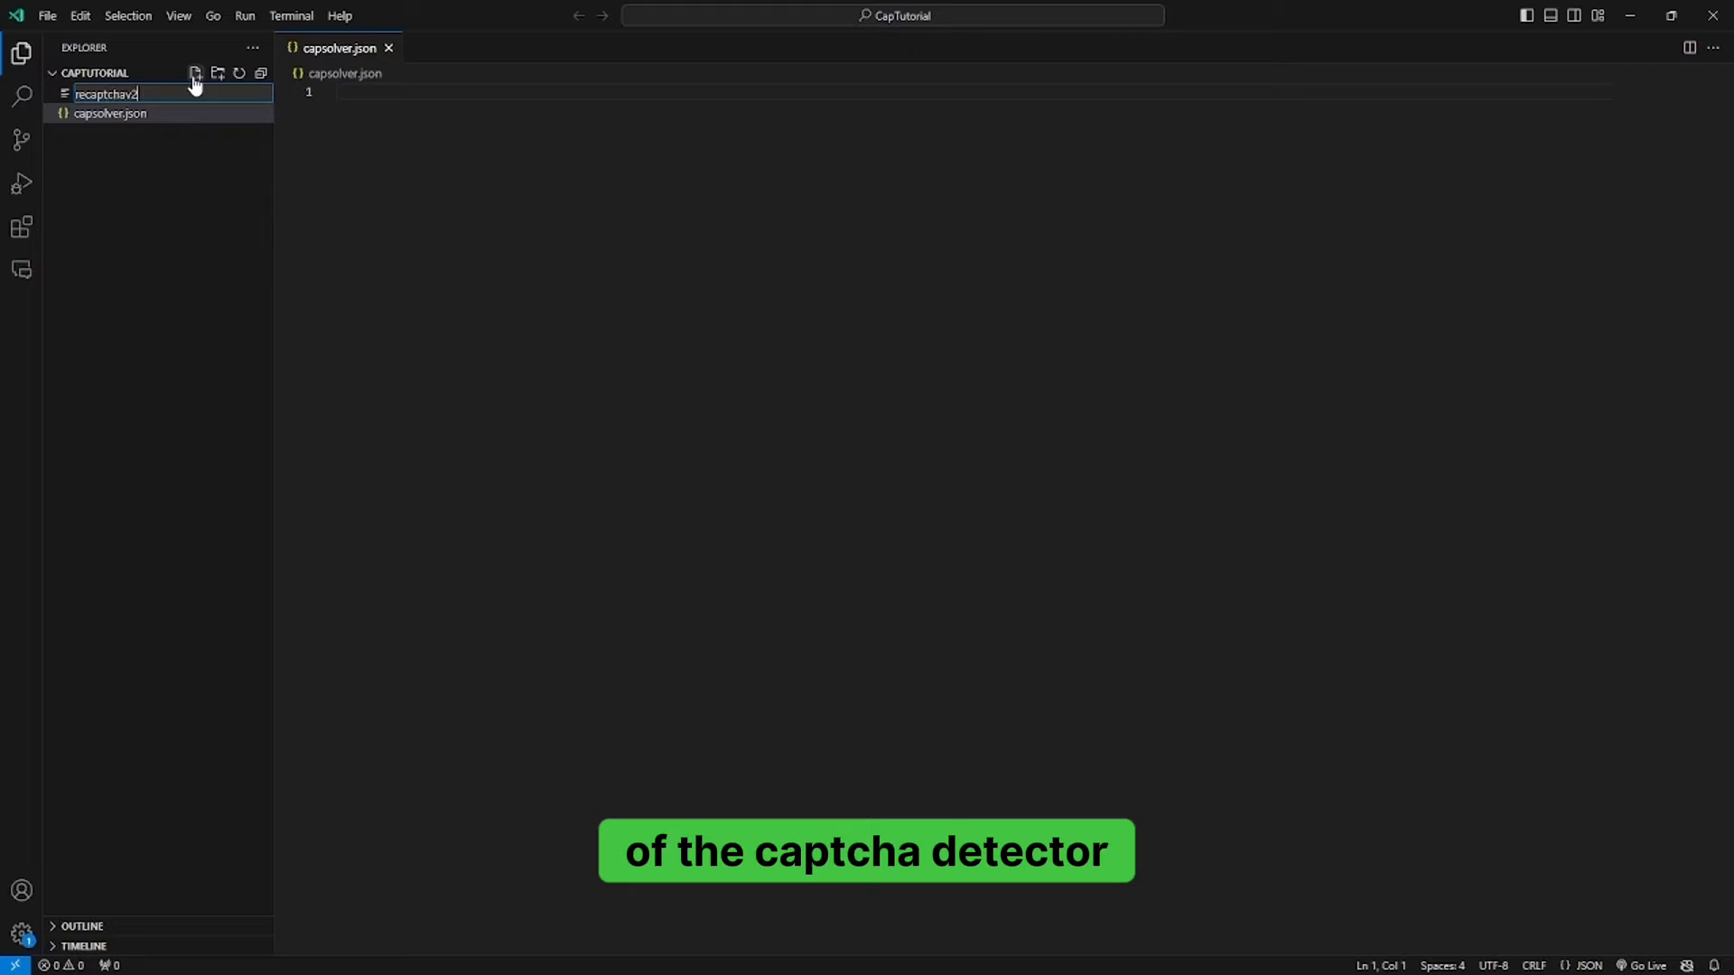
text(invisibleso)
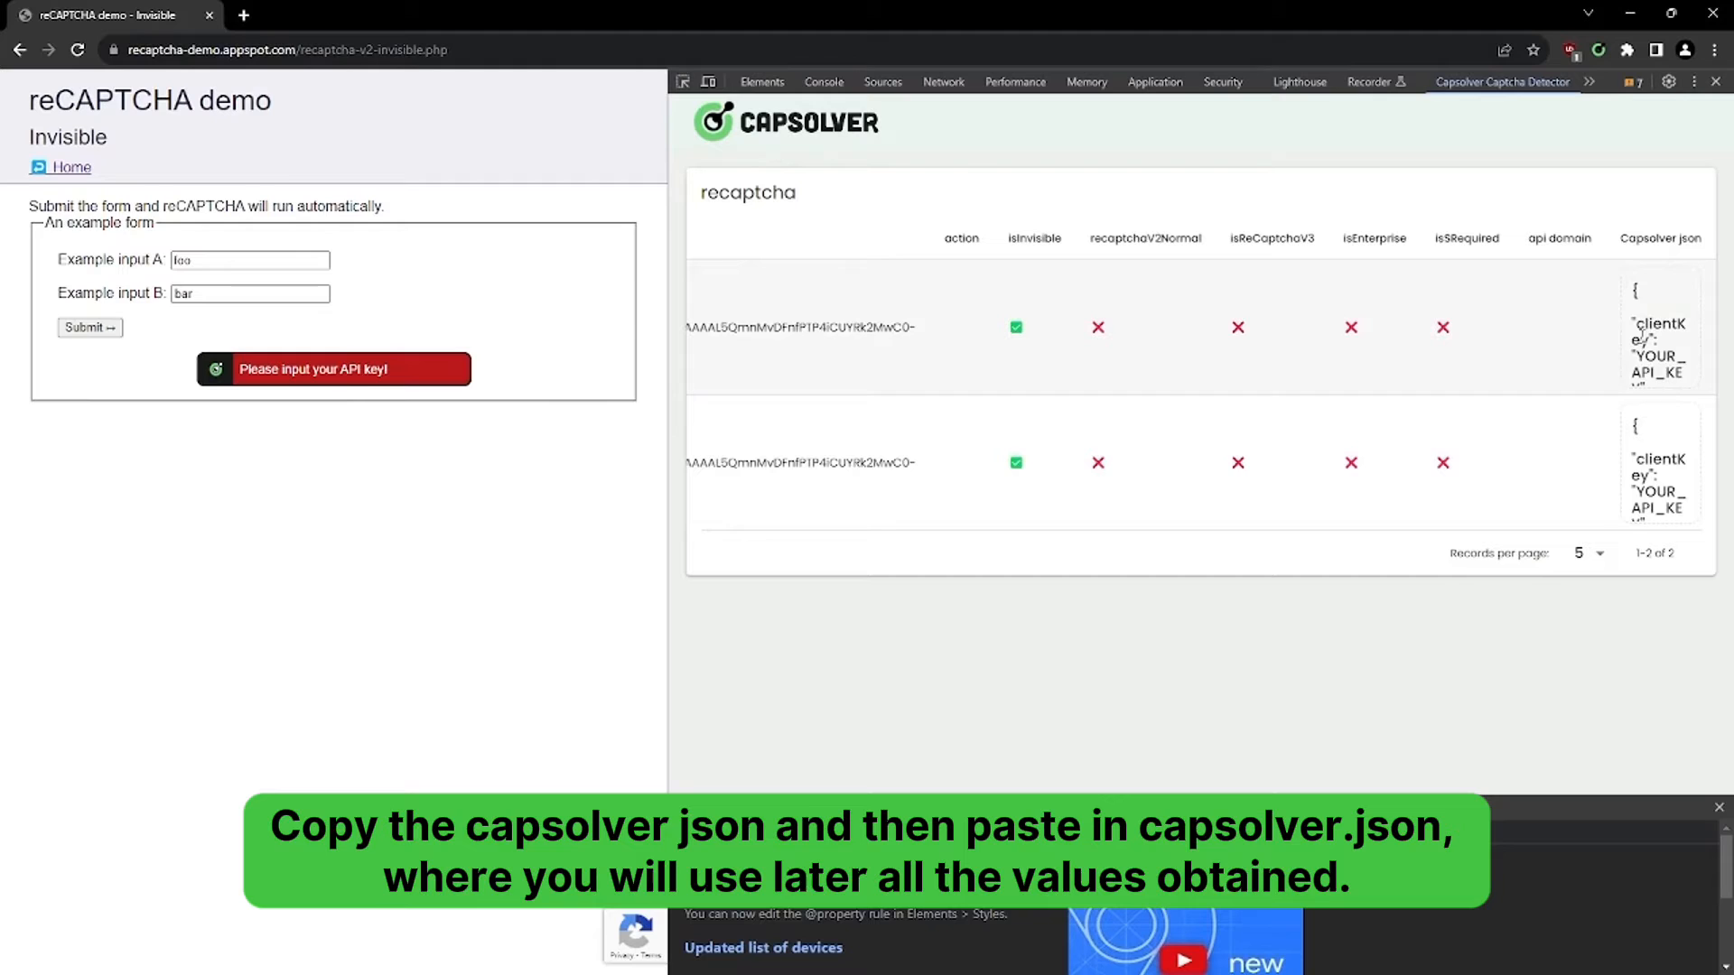
Step: Copy the detected task's Capsolver json into capsolver.json and return to the solver script
double_click(1658, 343)
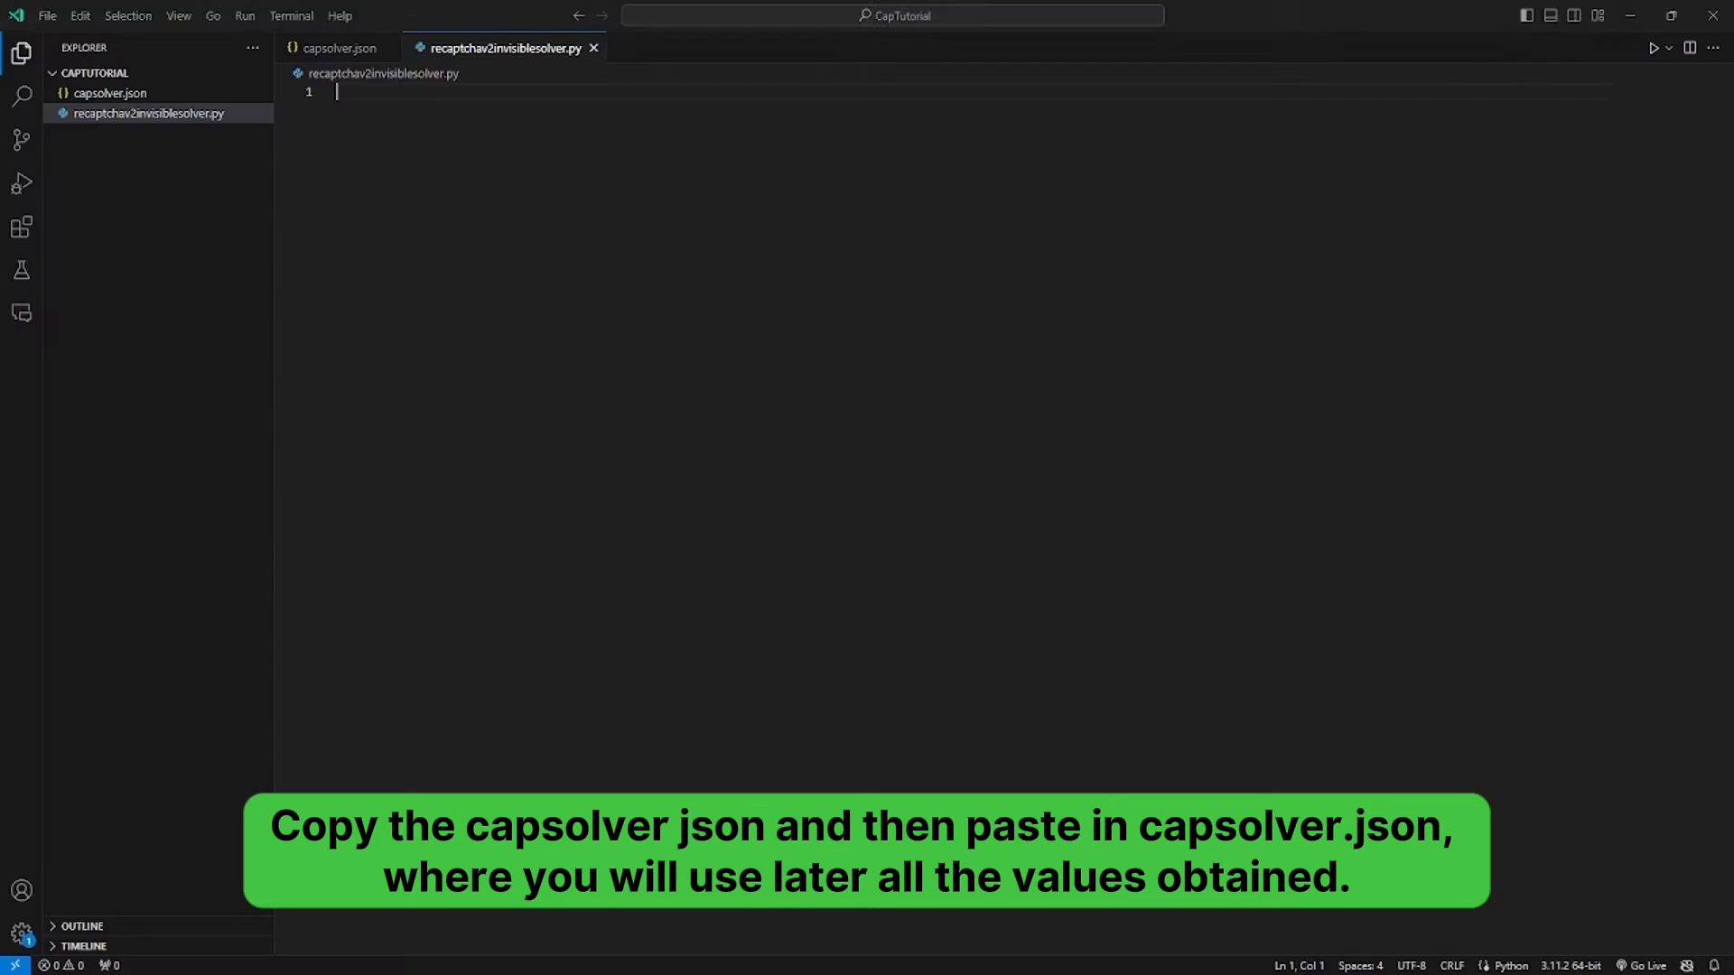
click(110, 92)
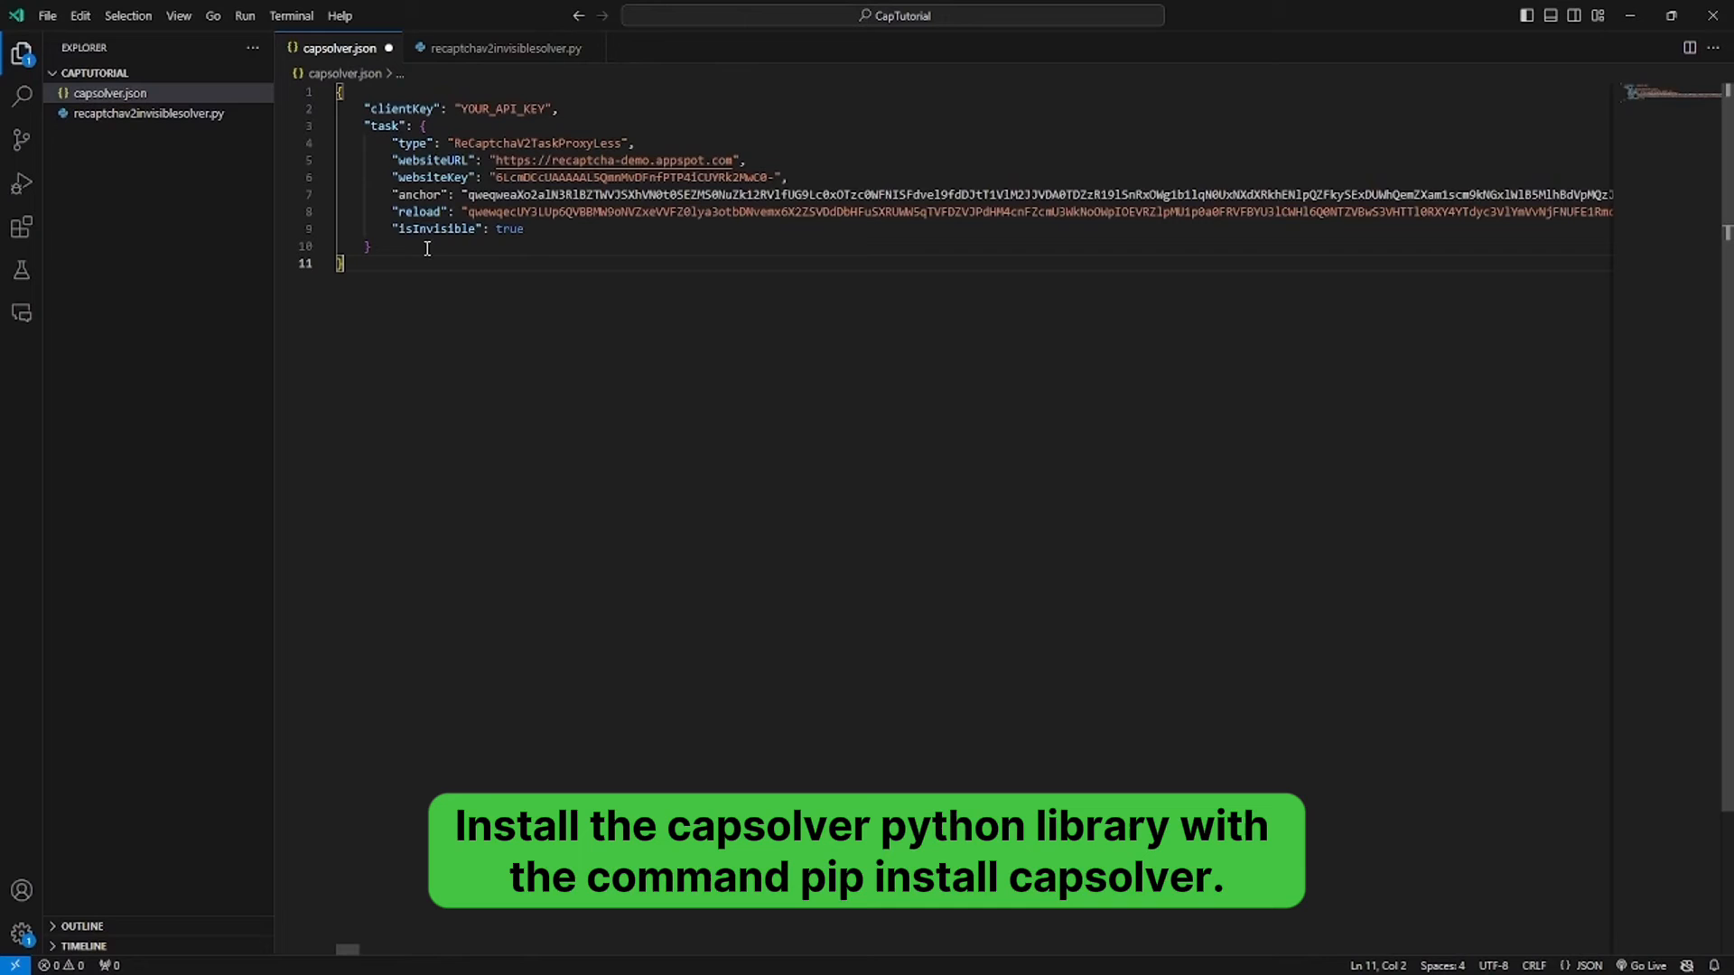
click(150, 112)
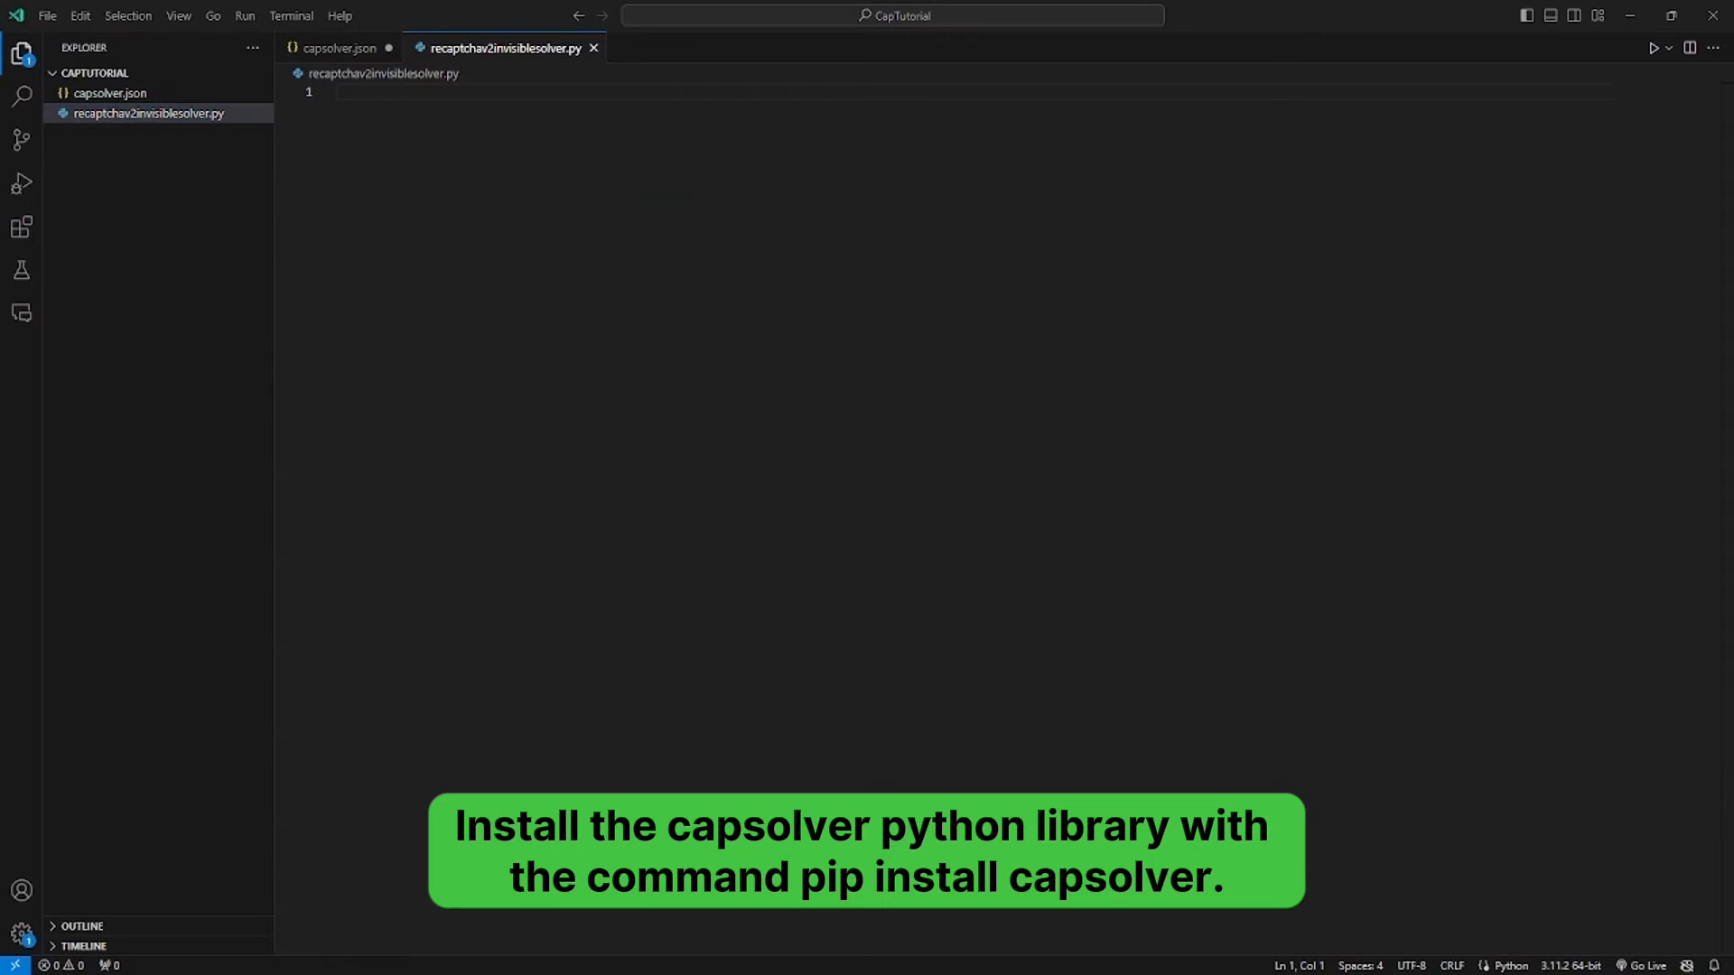
Step: Run pip install capsolver in a new terminal and begin the script with import capsolver
click(291, 17)
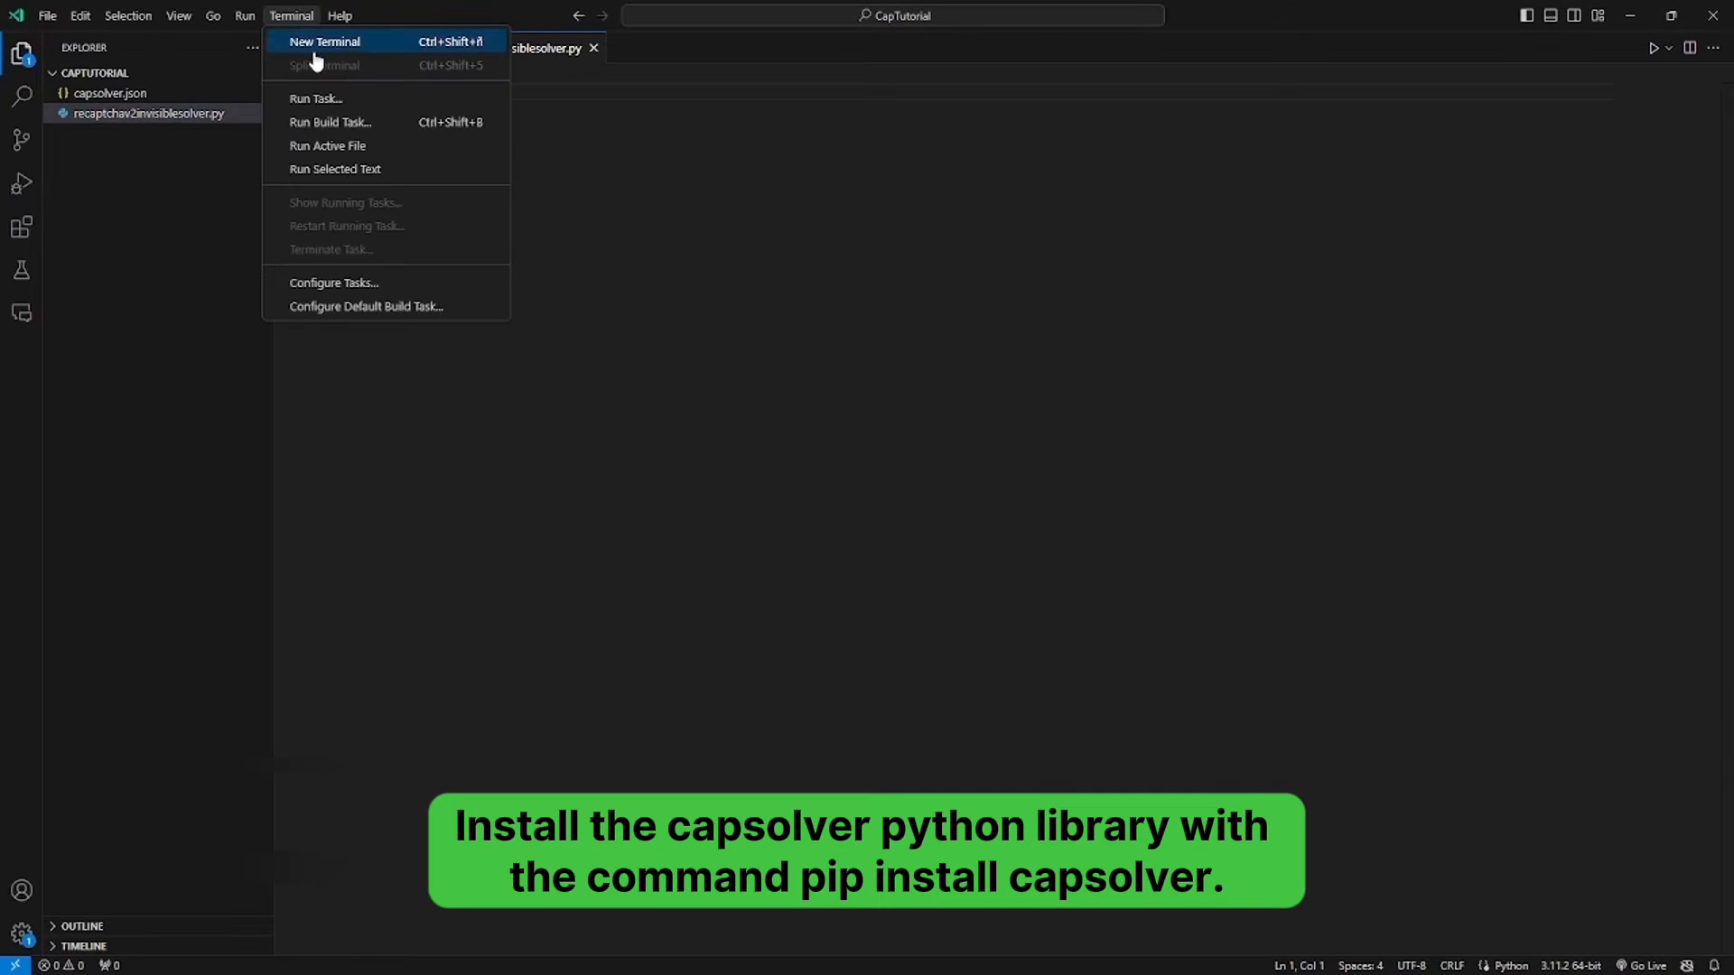
click(323, 41)
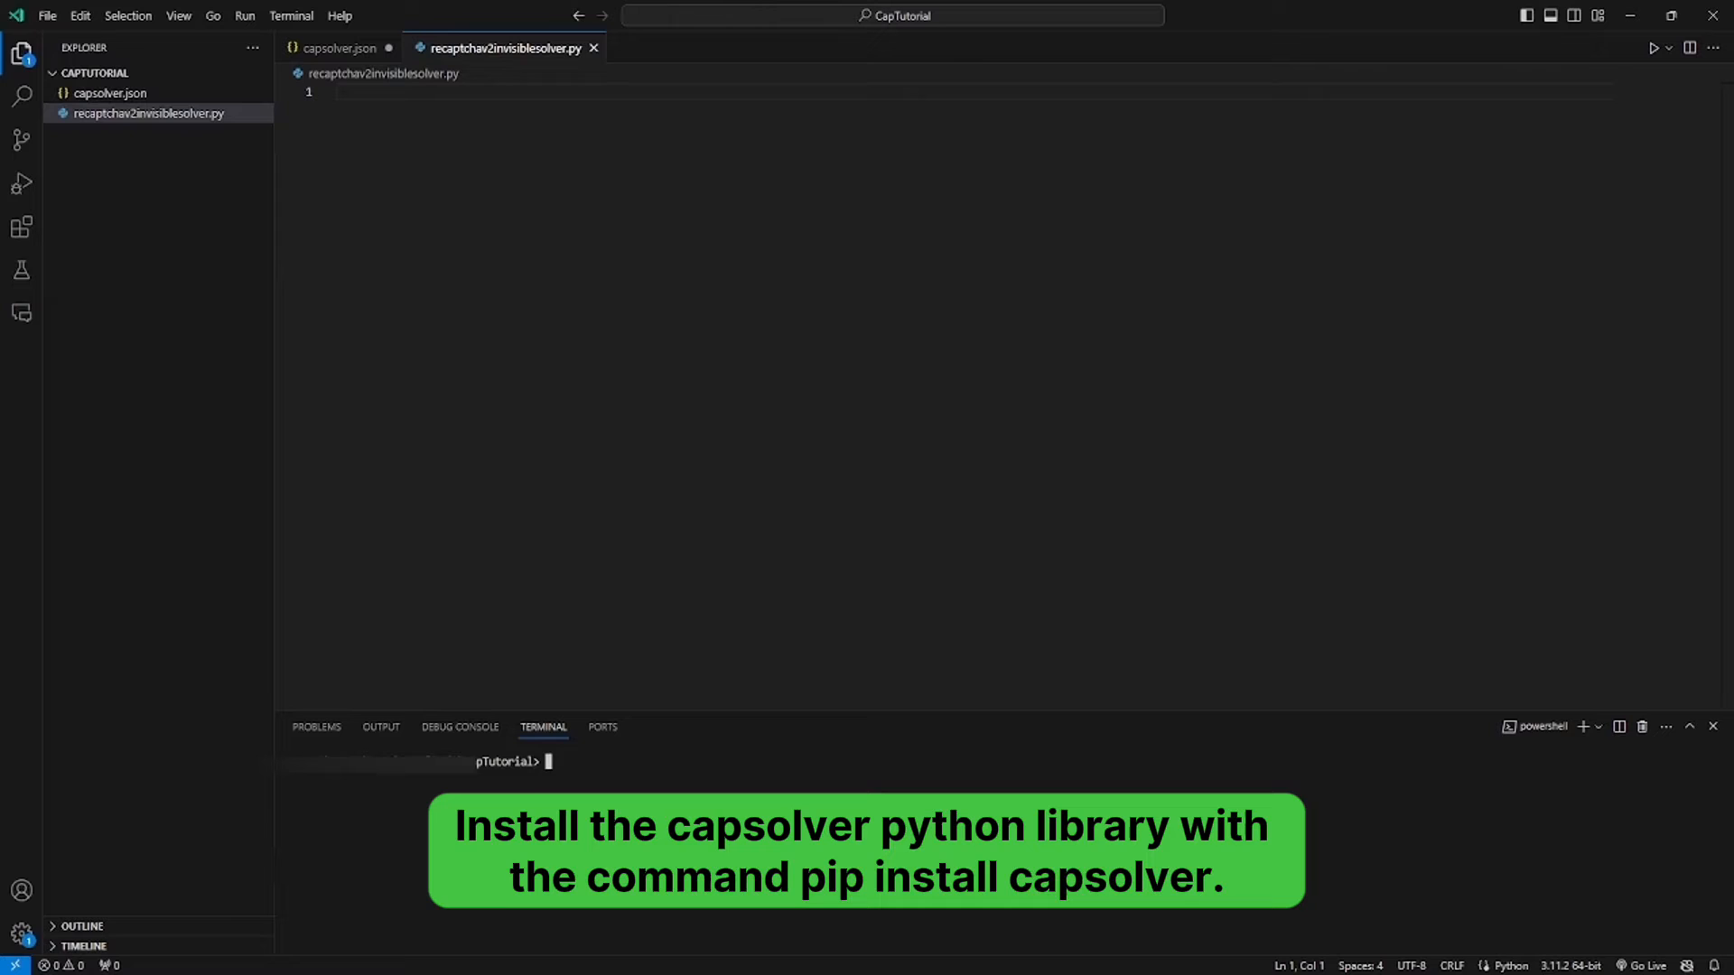
text(pip install capsolver)
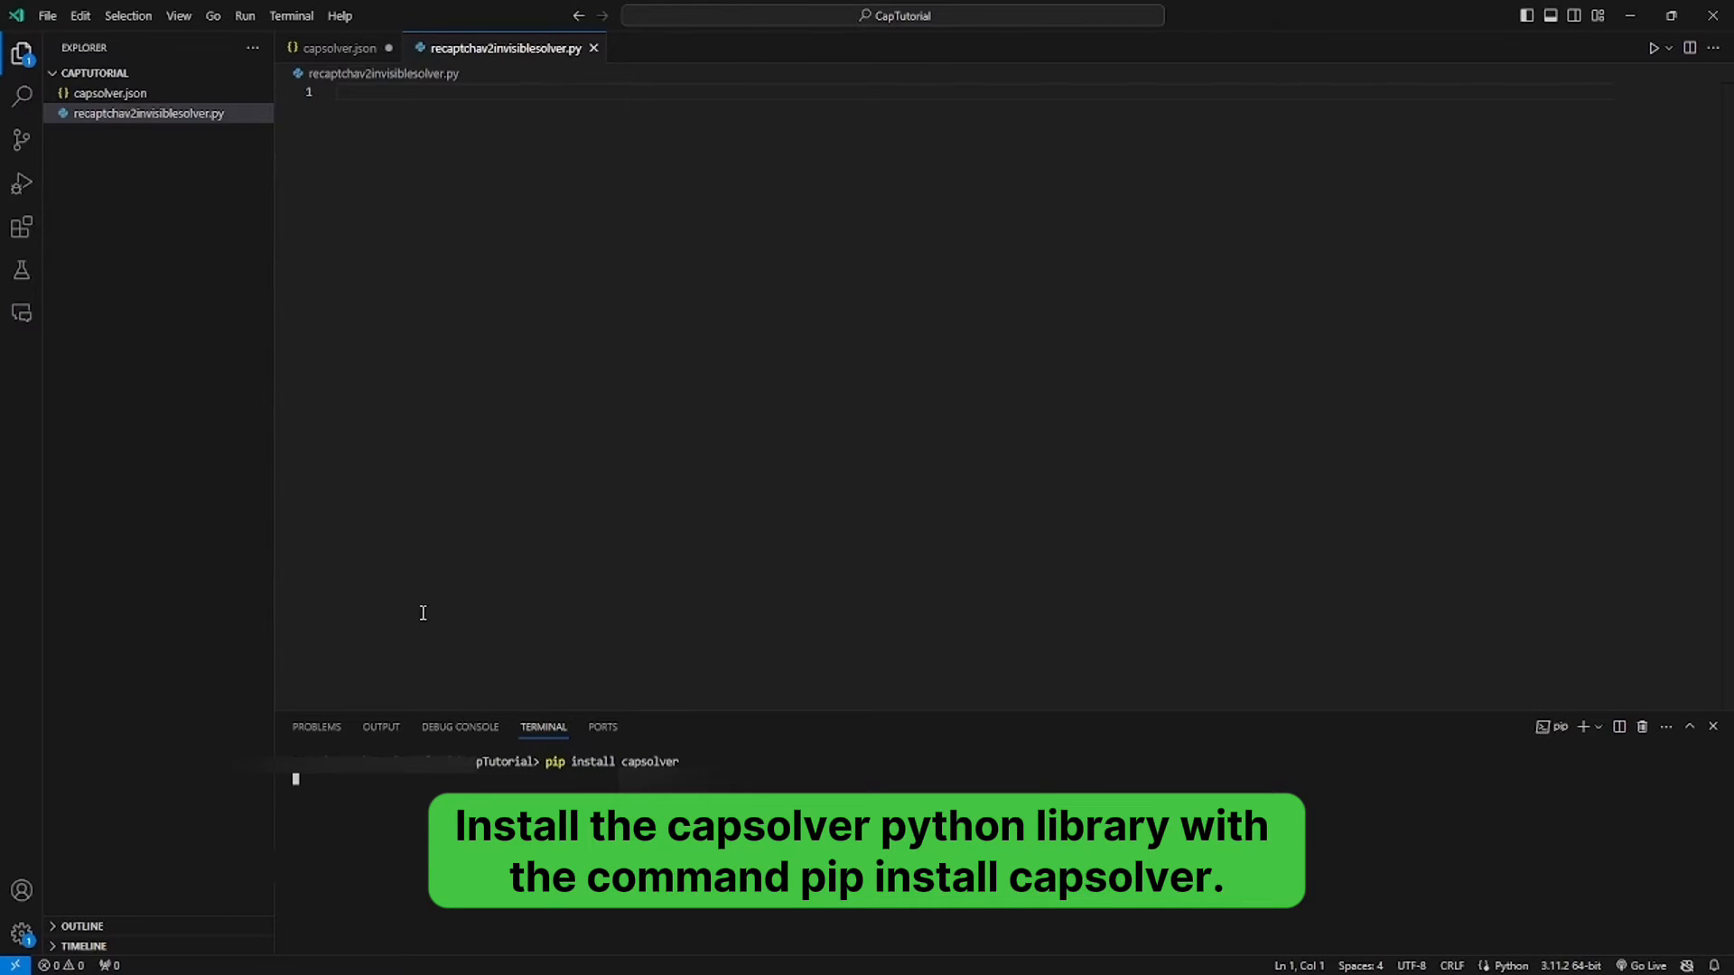
key(Return)
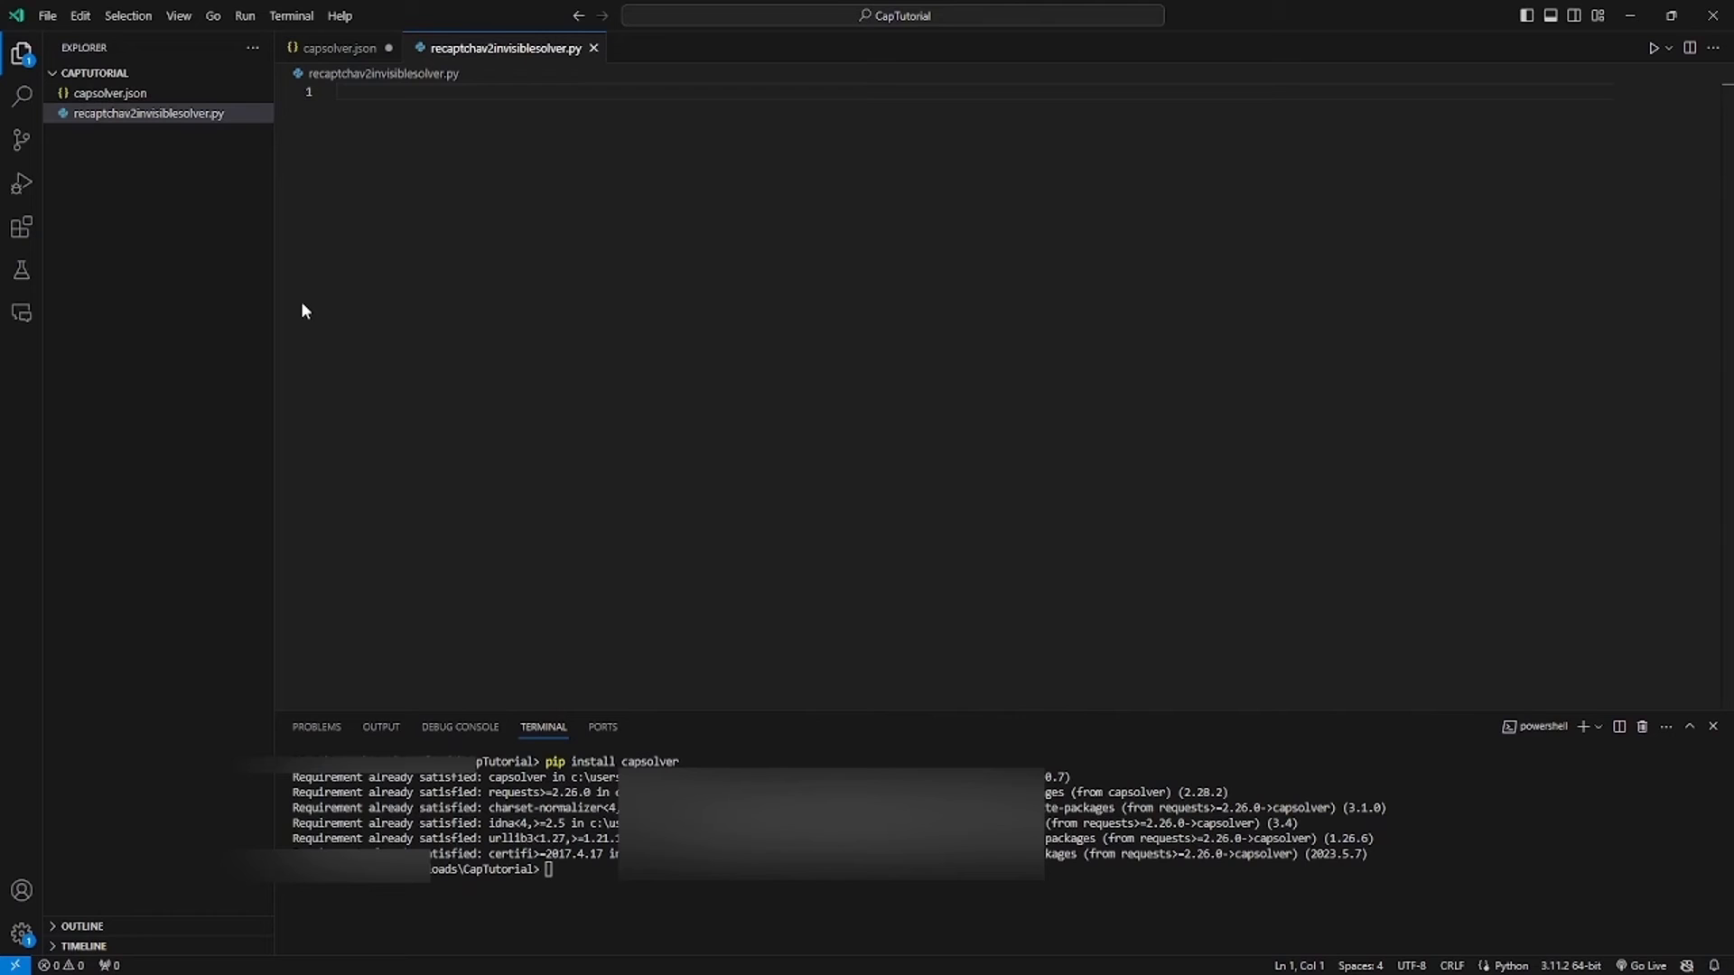
text(import capsolver)
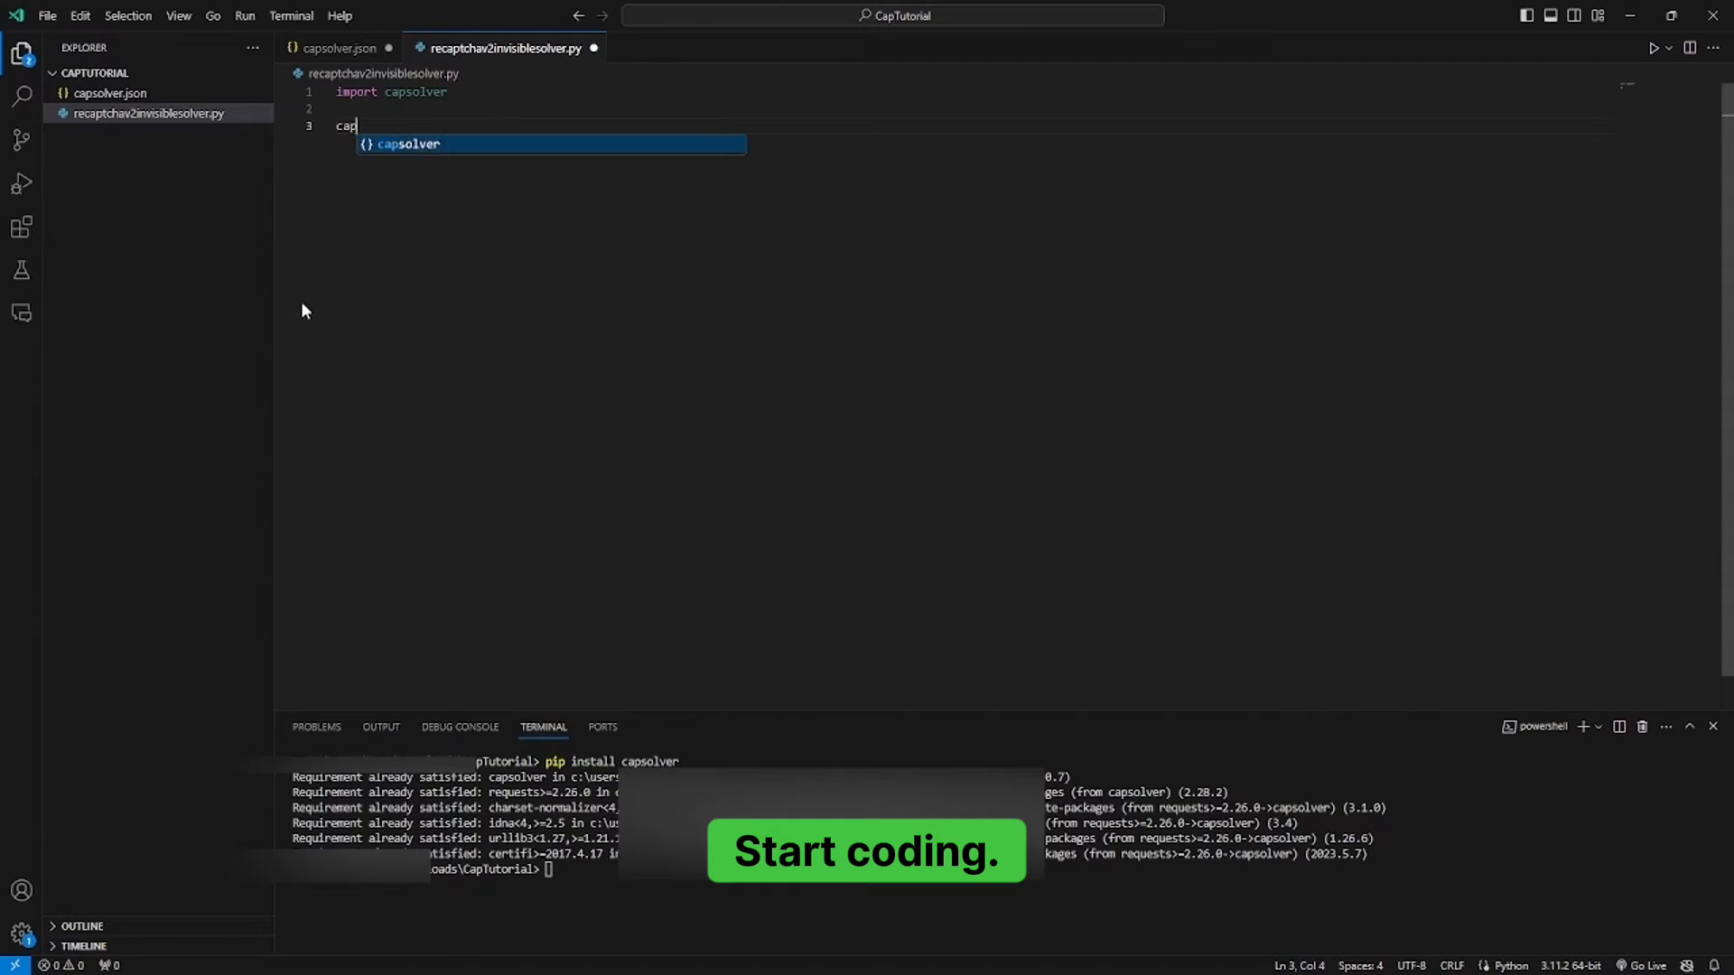
Step: Declare empty capsolver.api_key, PAGE_URL, PAGE_KEY, ANCHOR and RELOAD variables
text(solver.ap1_key)
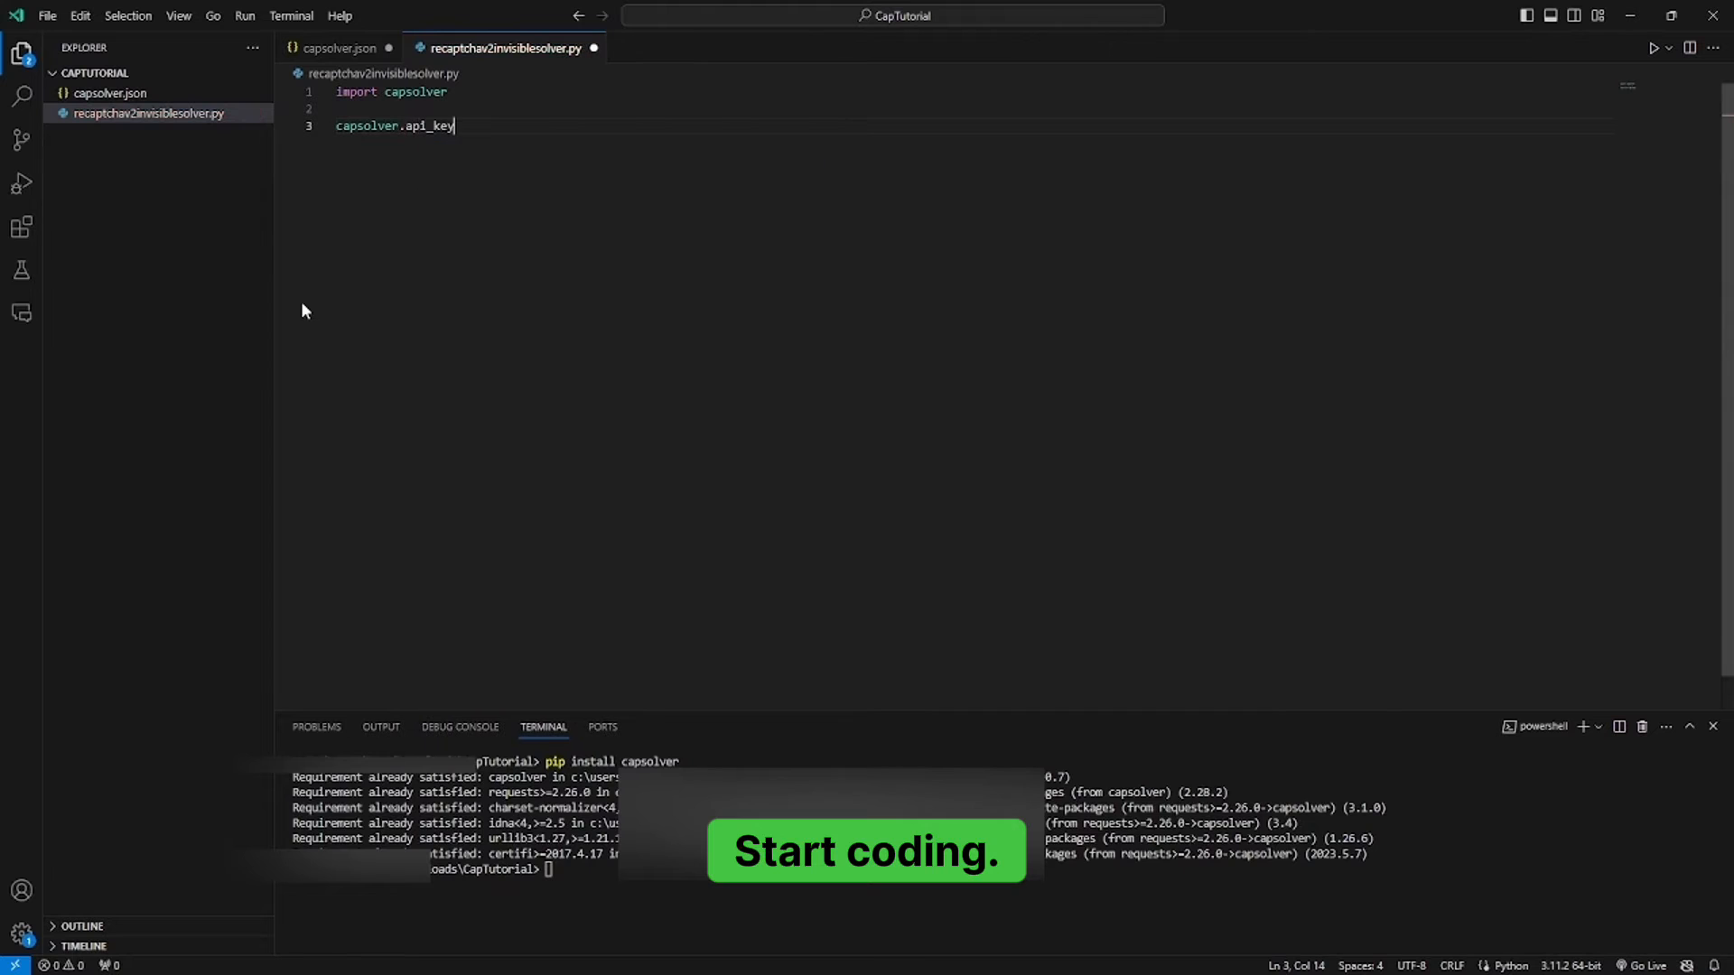
text(= "")
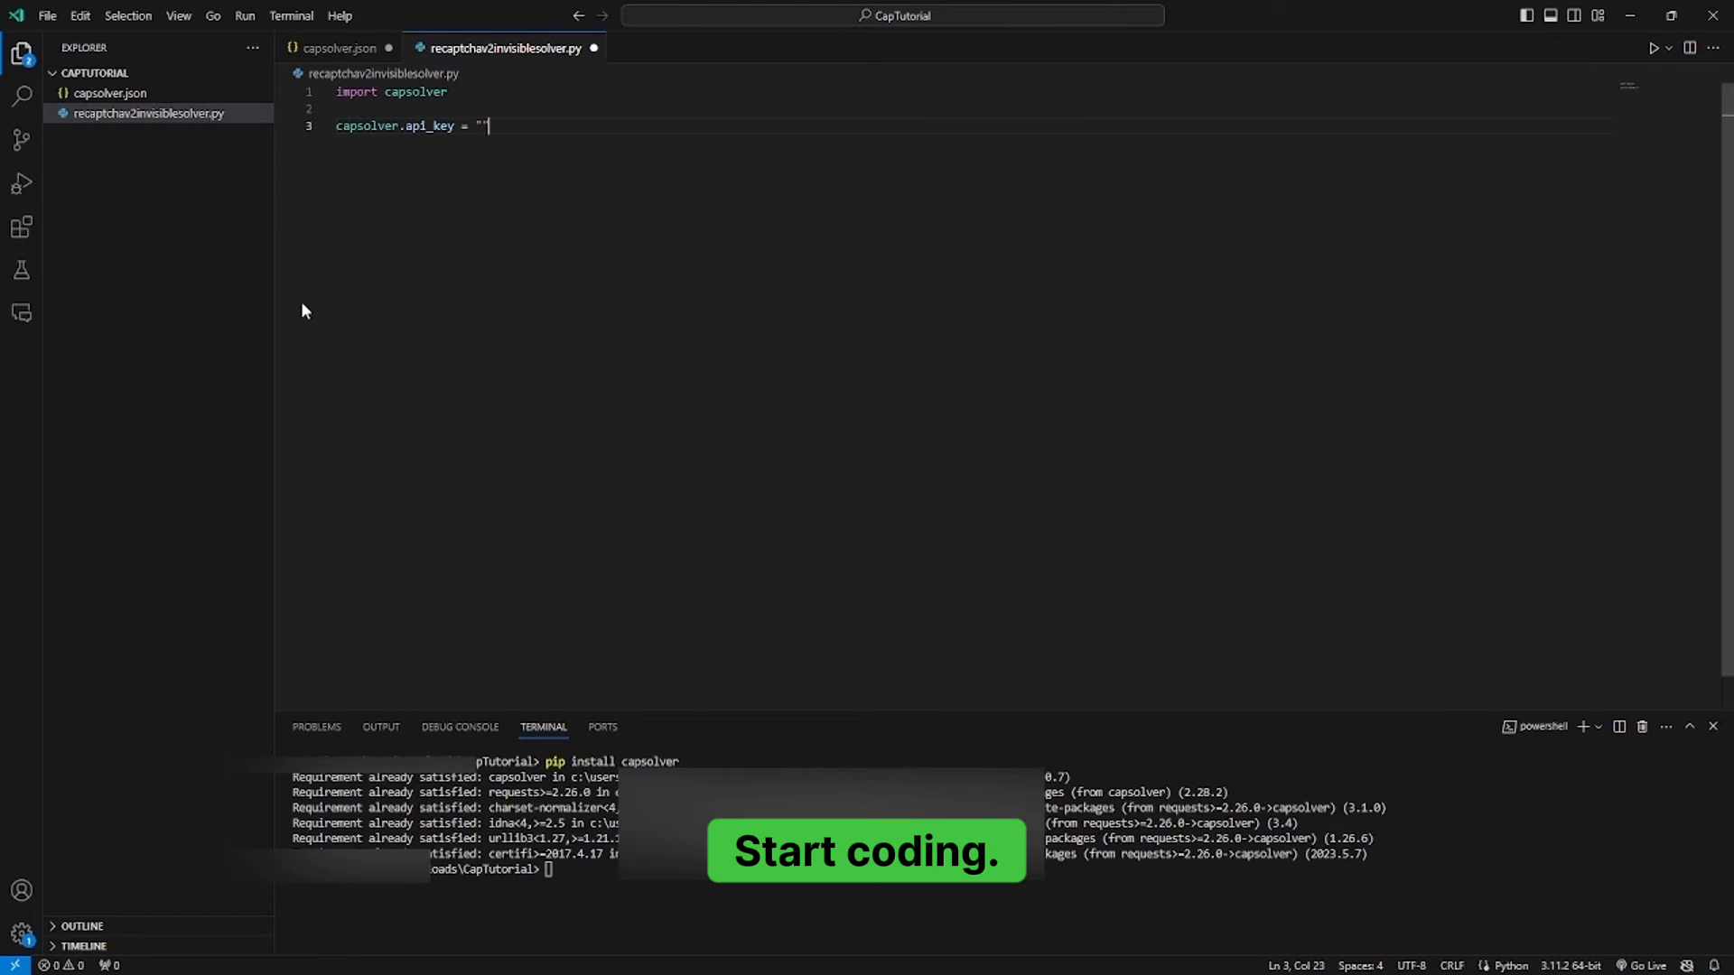
text(PAGE_UR)
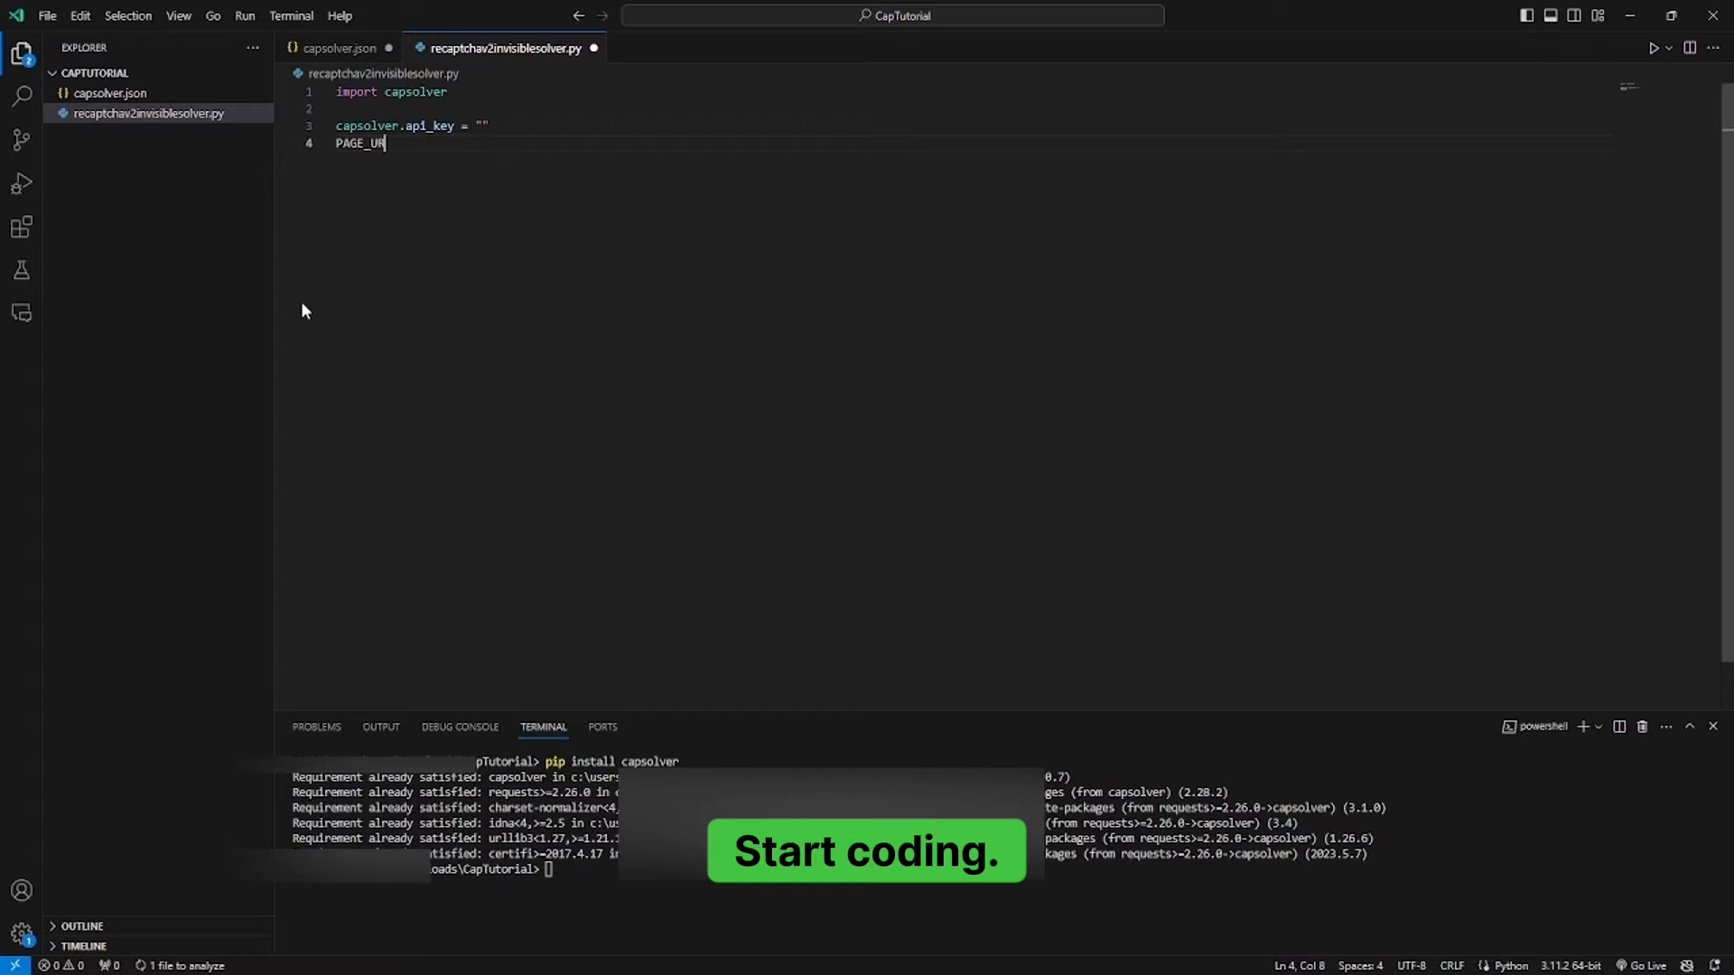
text(= "")
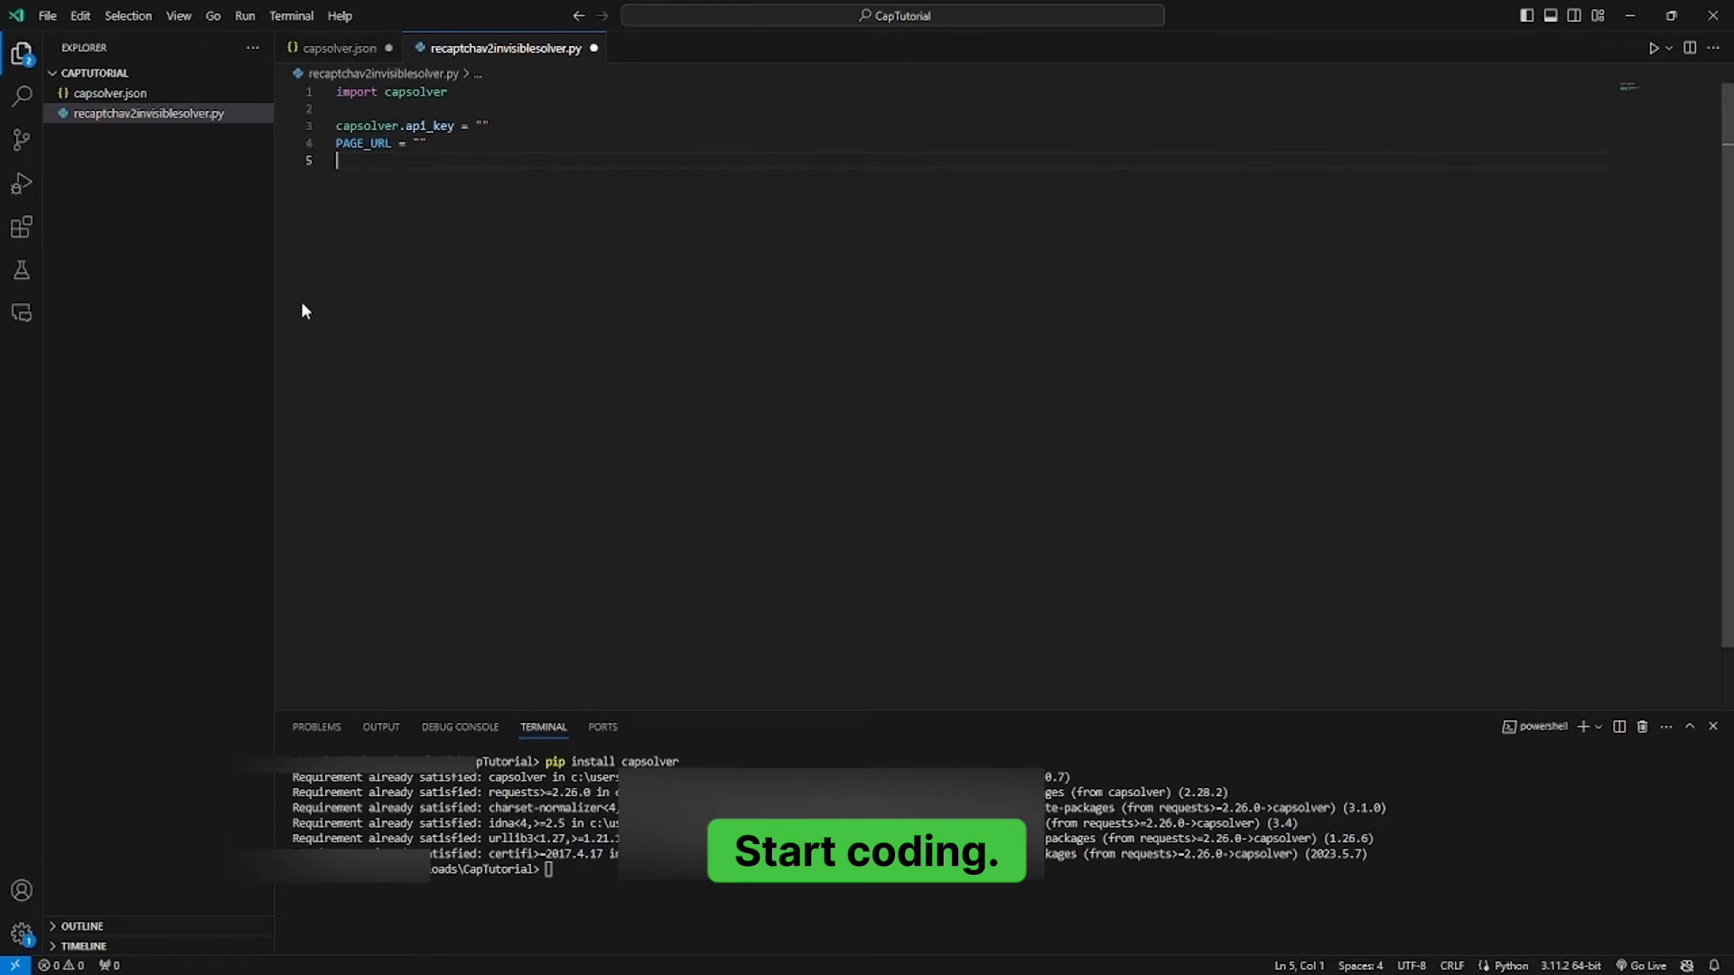
text(PAGE_KEY = "")
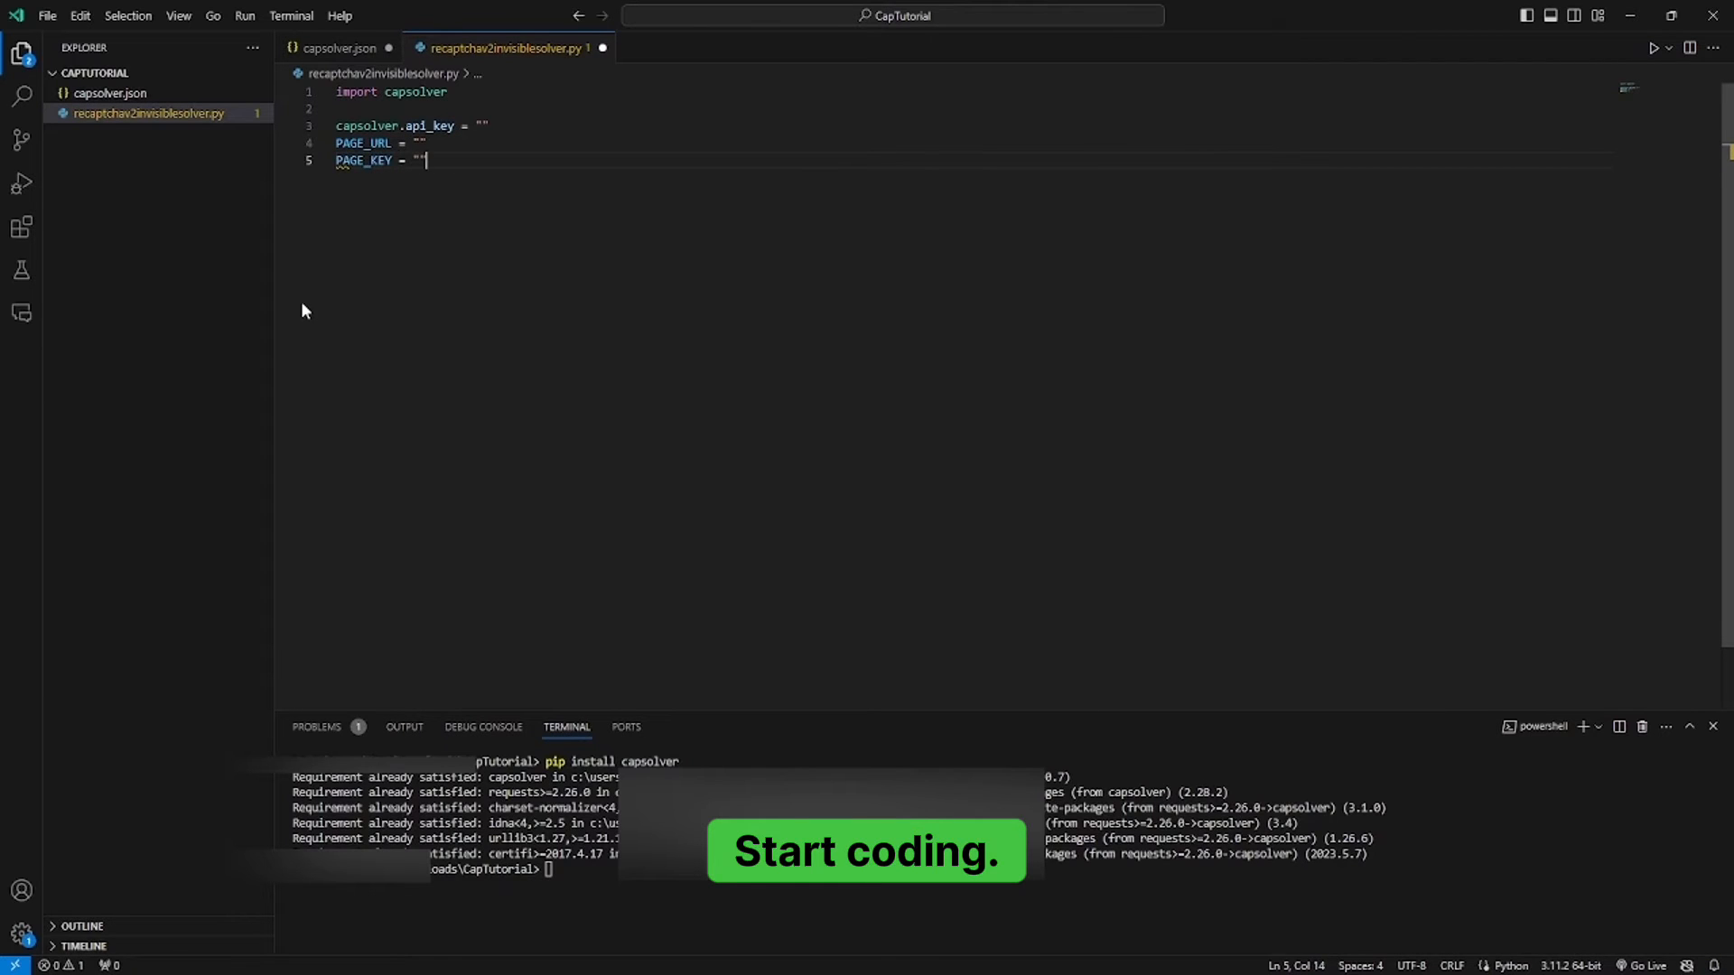
text(ANCHOR = ")
text(def)
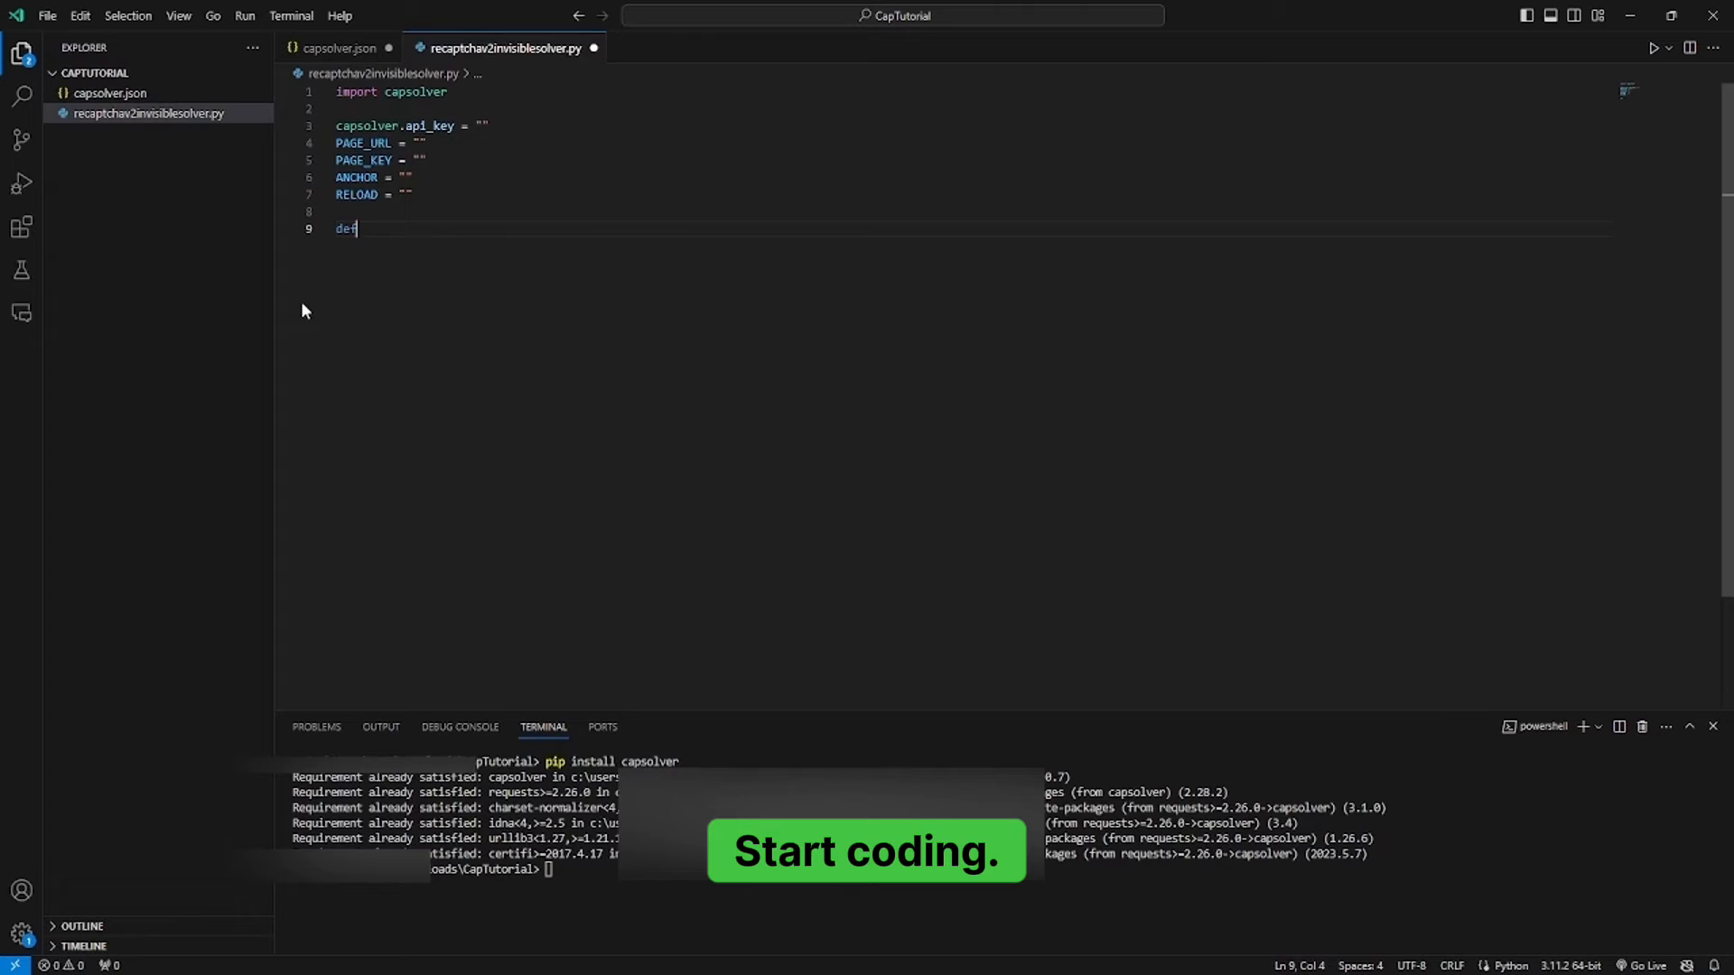
Step: Begin the solve_recaptcha_v2_invisible function definition
text(solve_recaptcha_v2_invis)
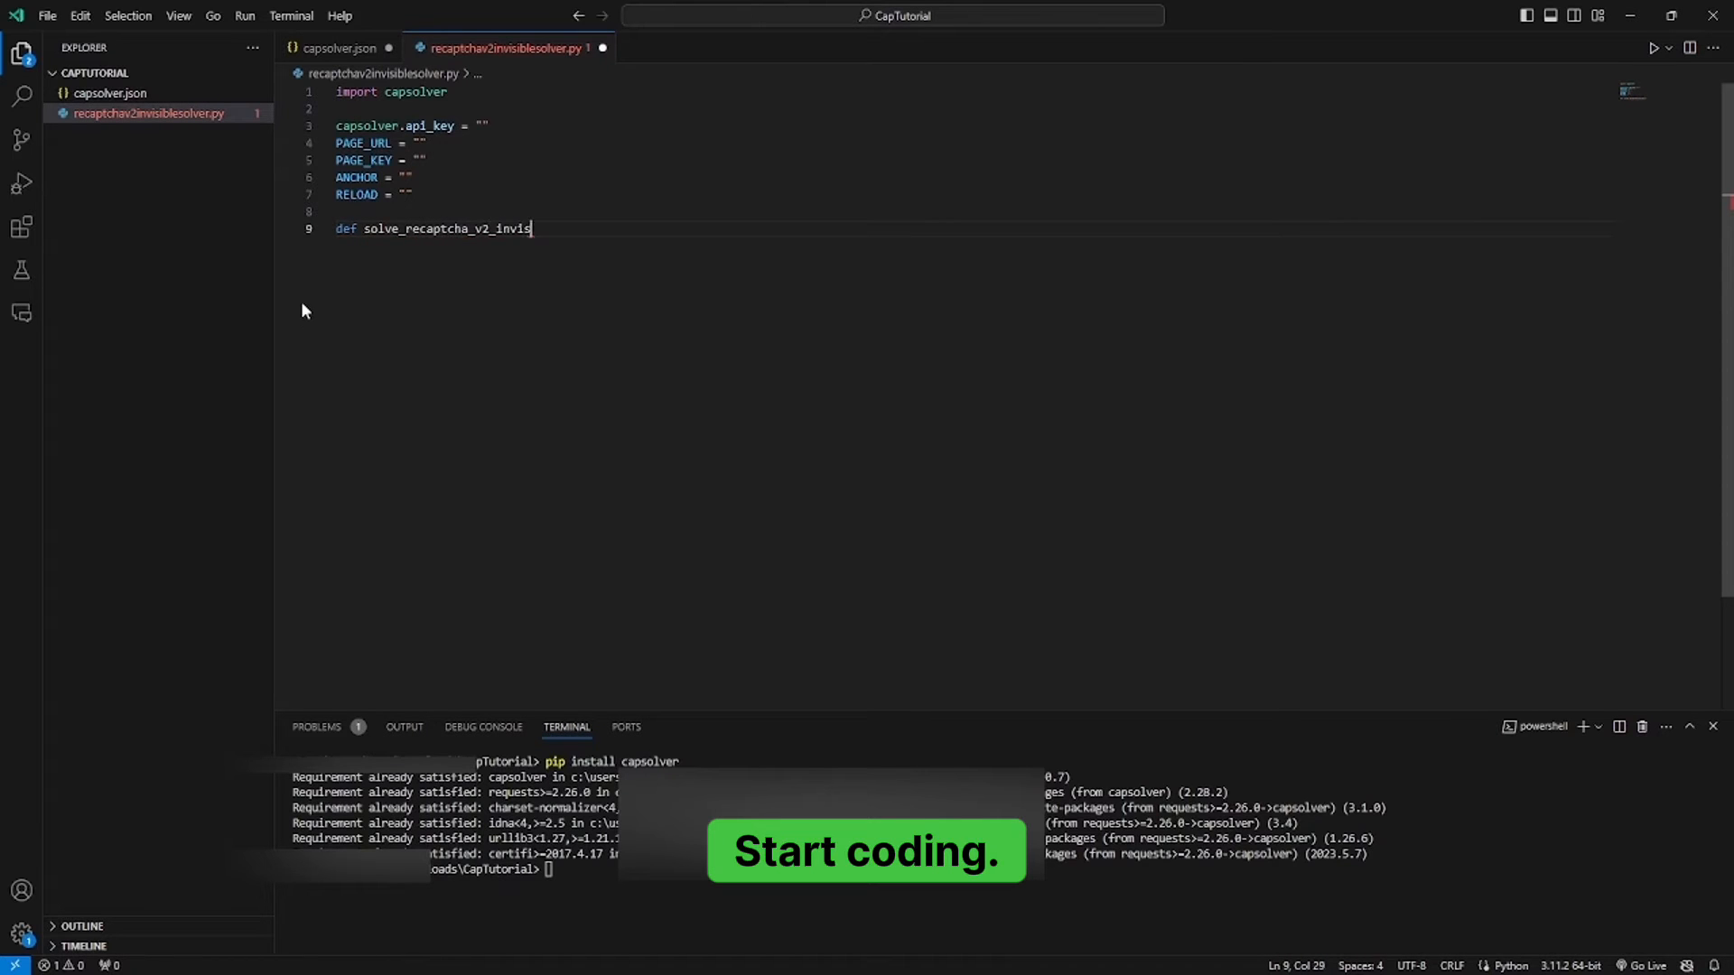
text(ible():)
text(solution)
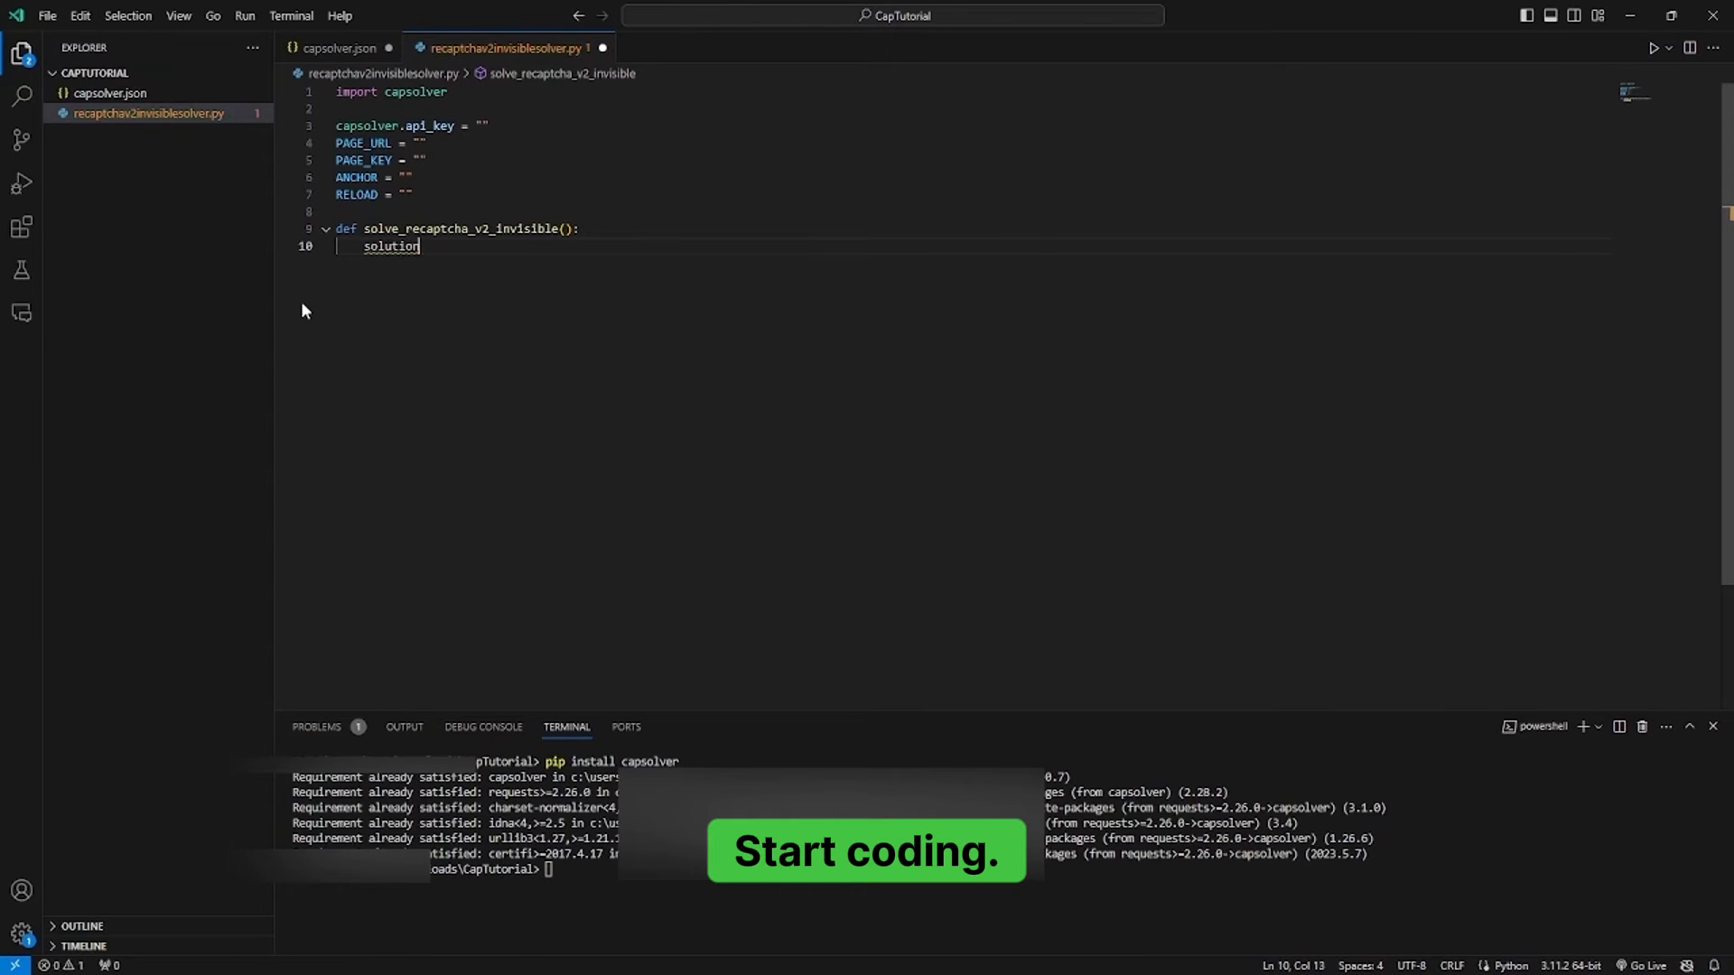
Step: Call capsolver.solve with type ReCaptchaV2TaskProxyless, websiteURL and websiteKey from the page variables
text(= capsolver.solv)
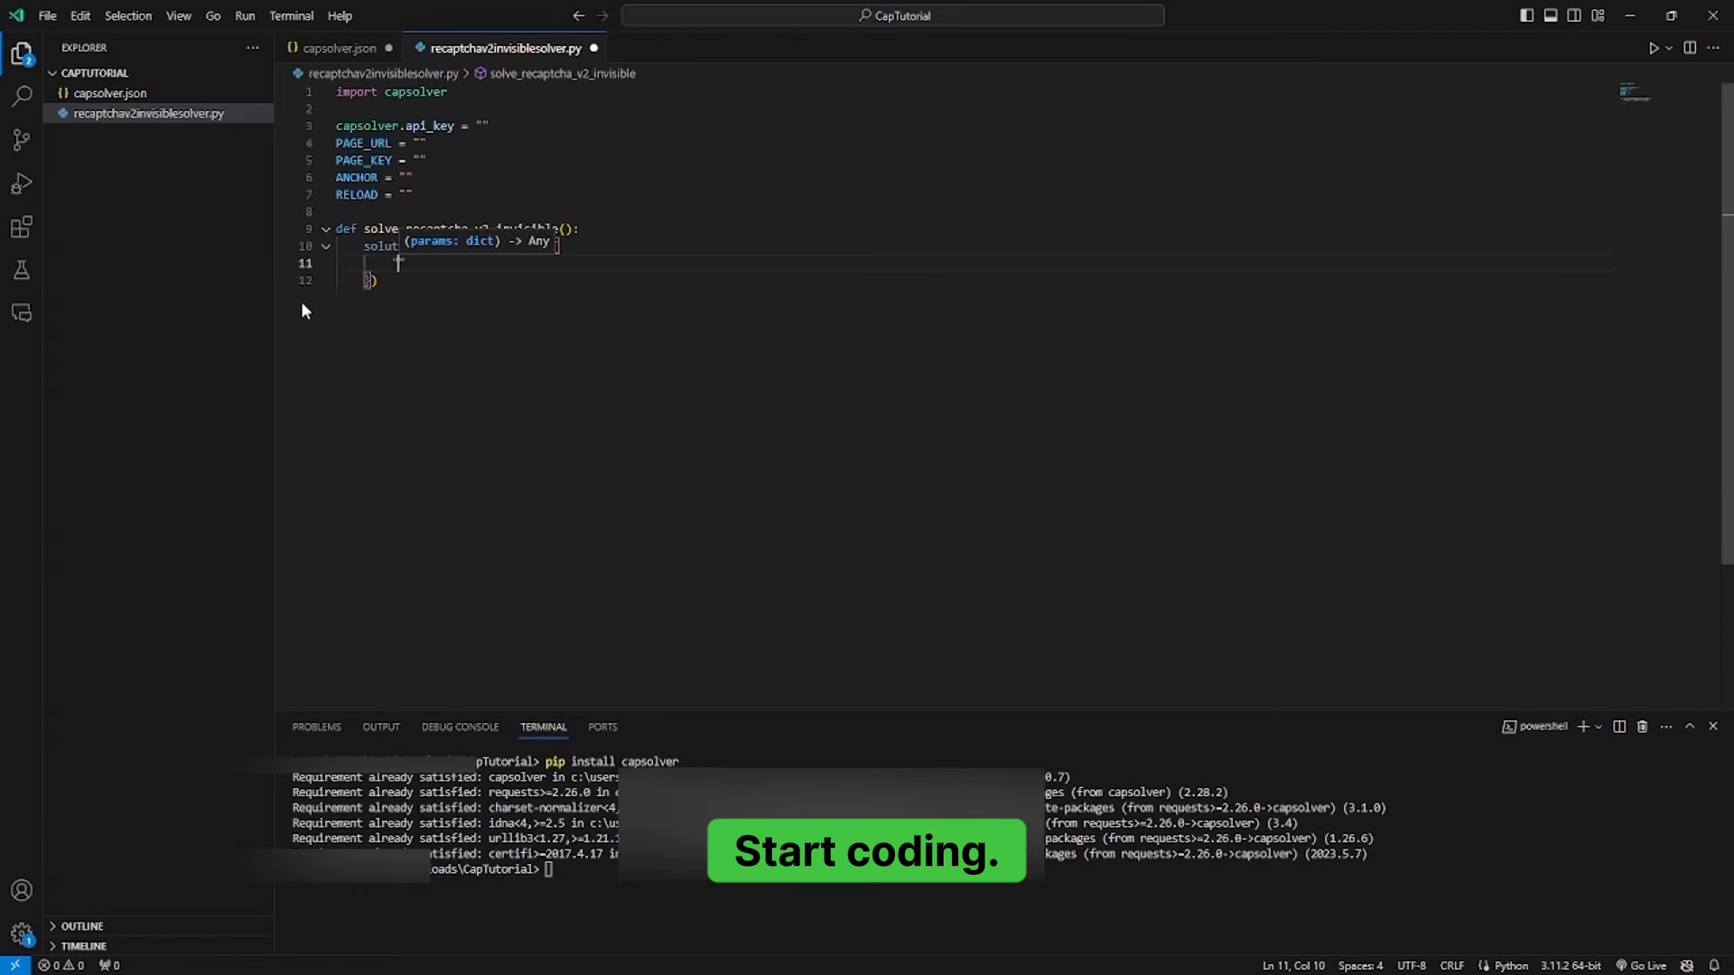
text("type":)
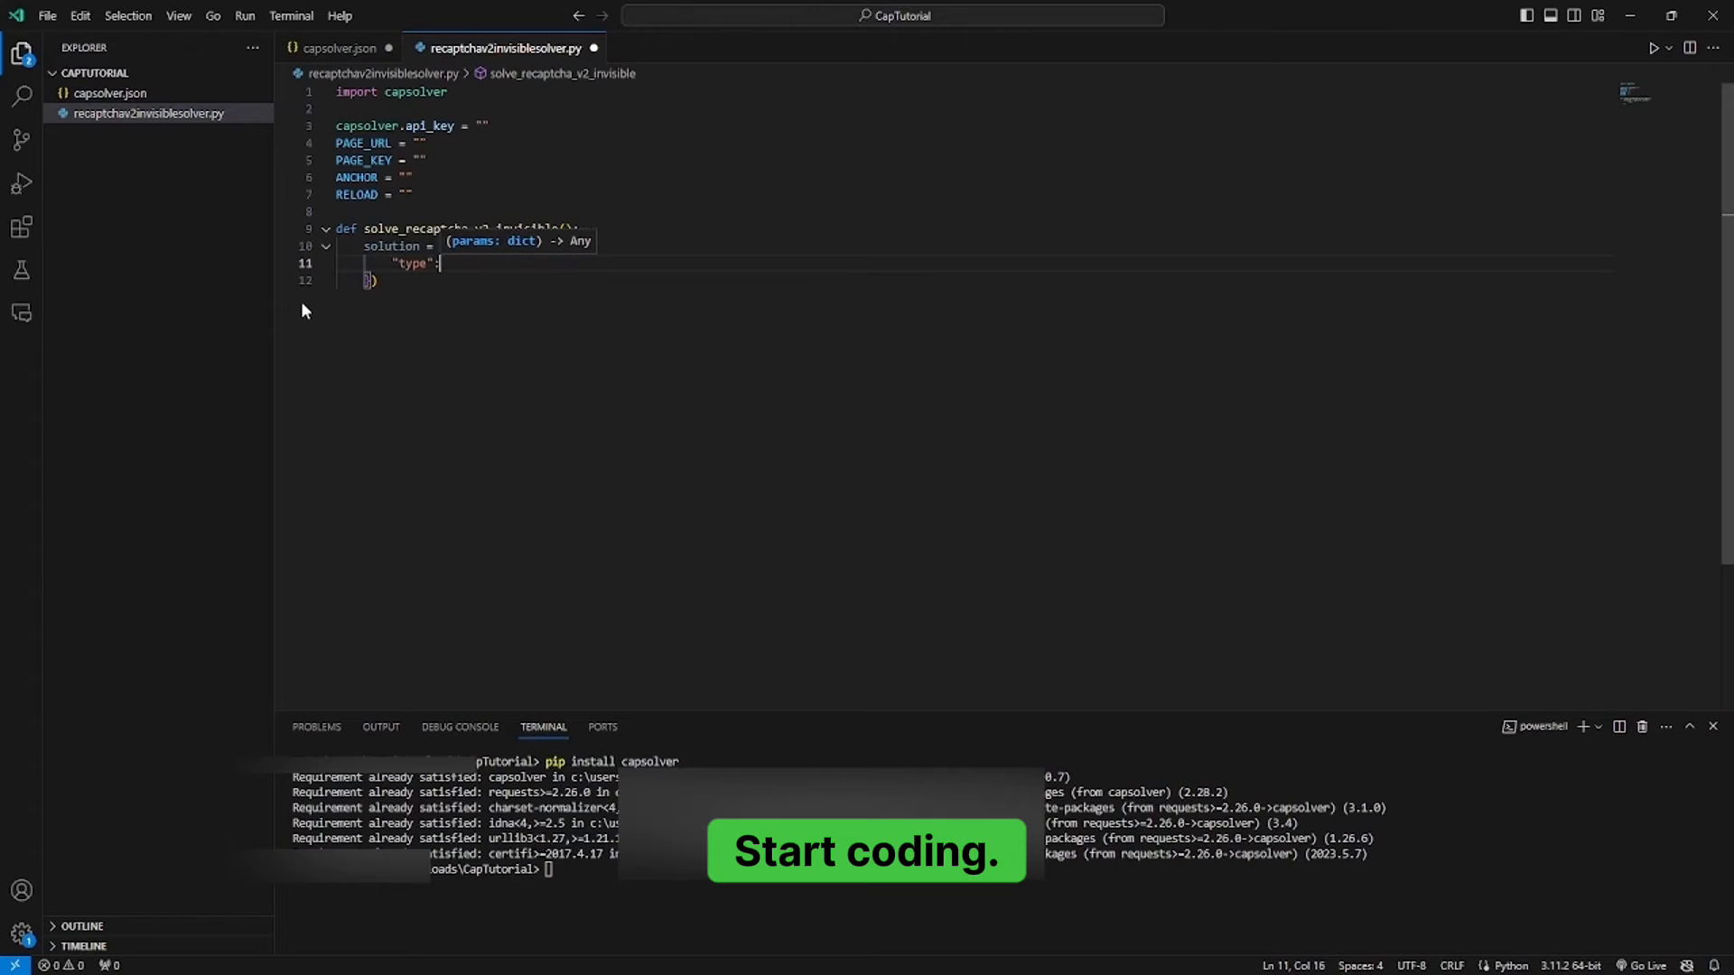
text(ReCaptchaV2TaskProxyless",)
text("websiteKE)
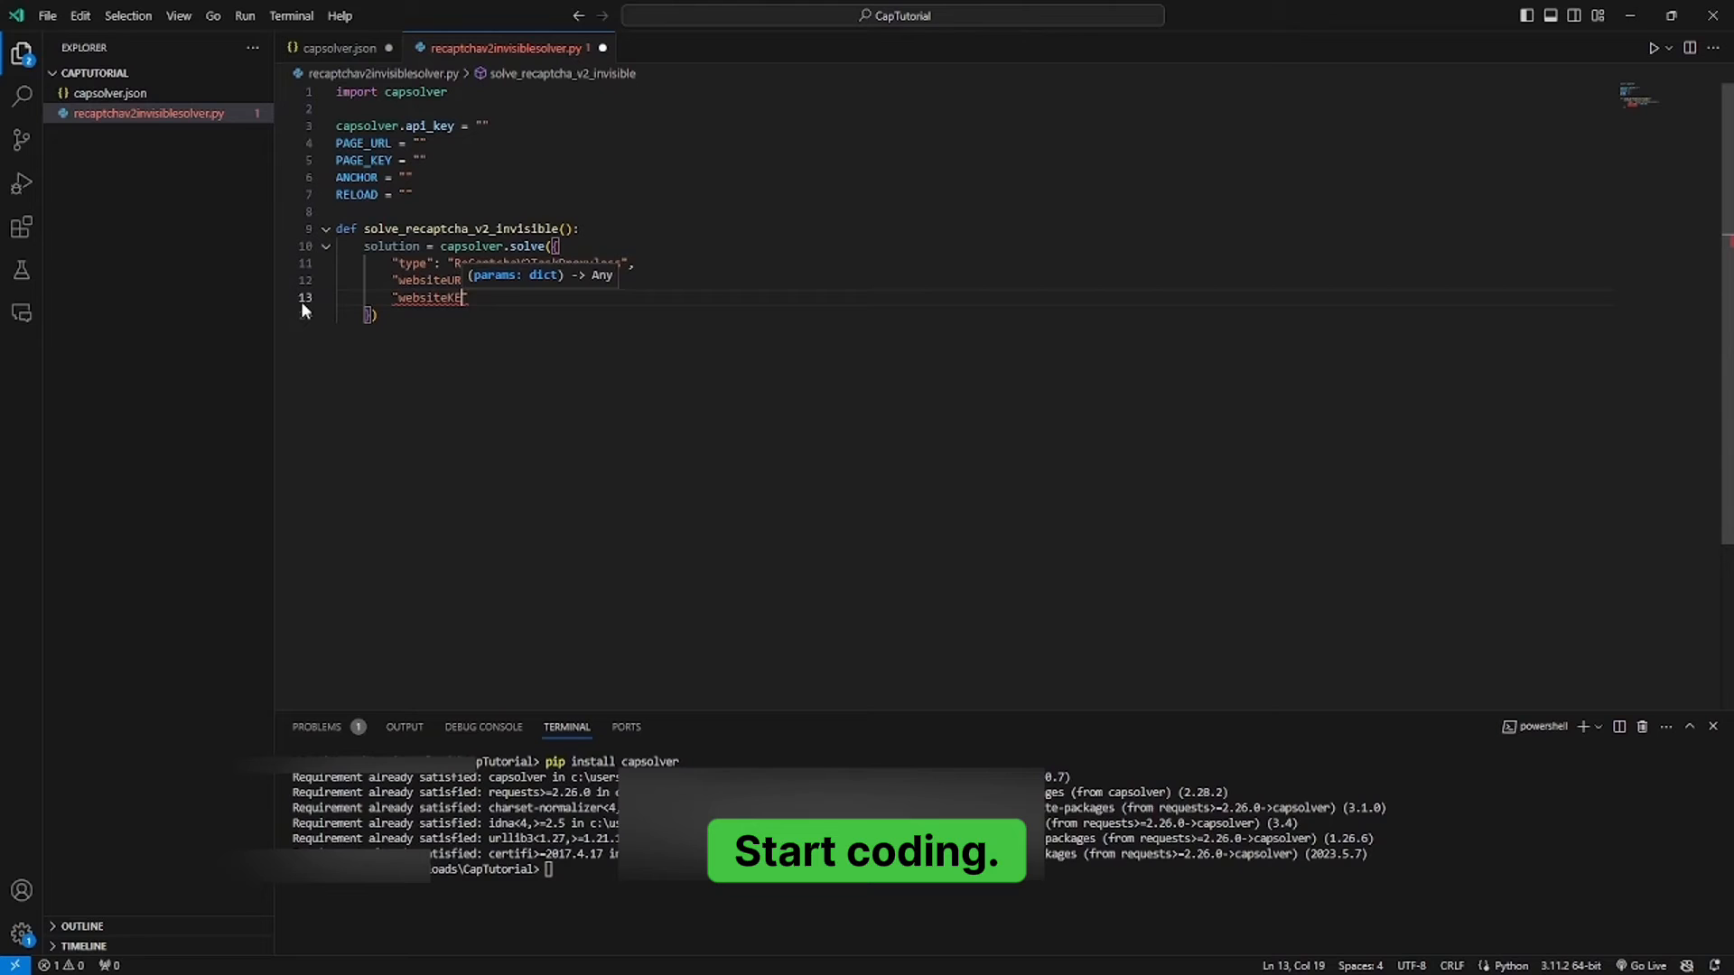
text(Ly)
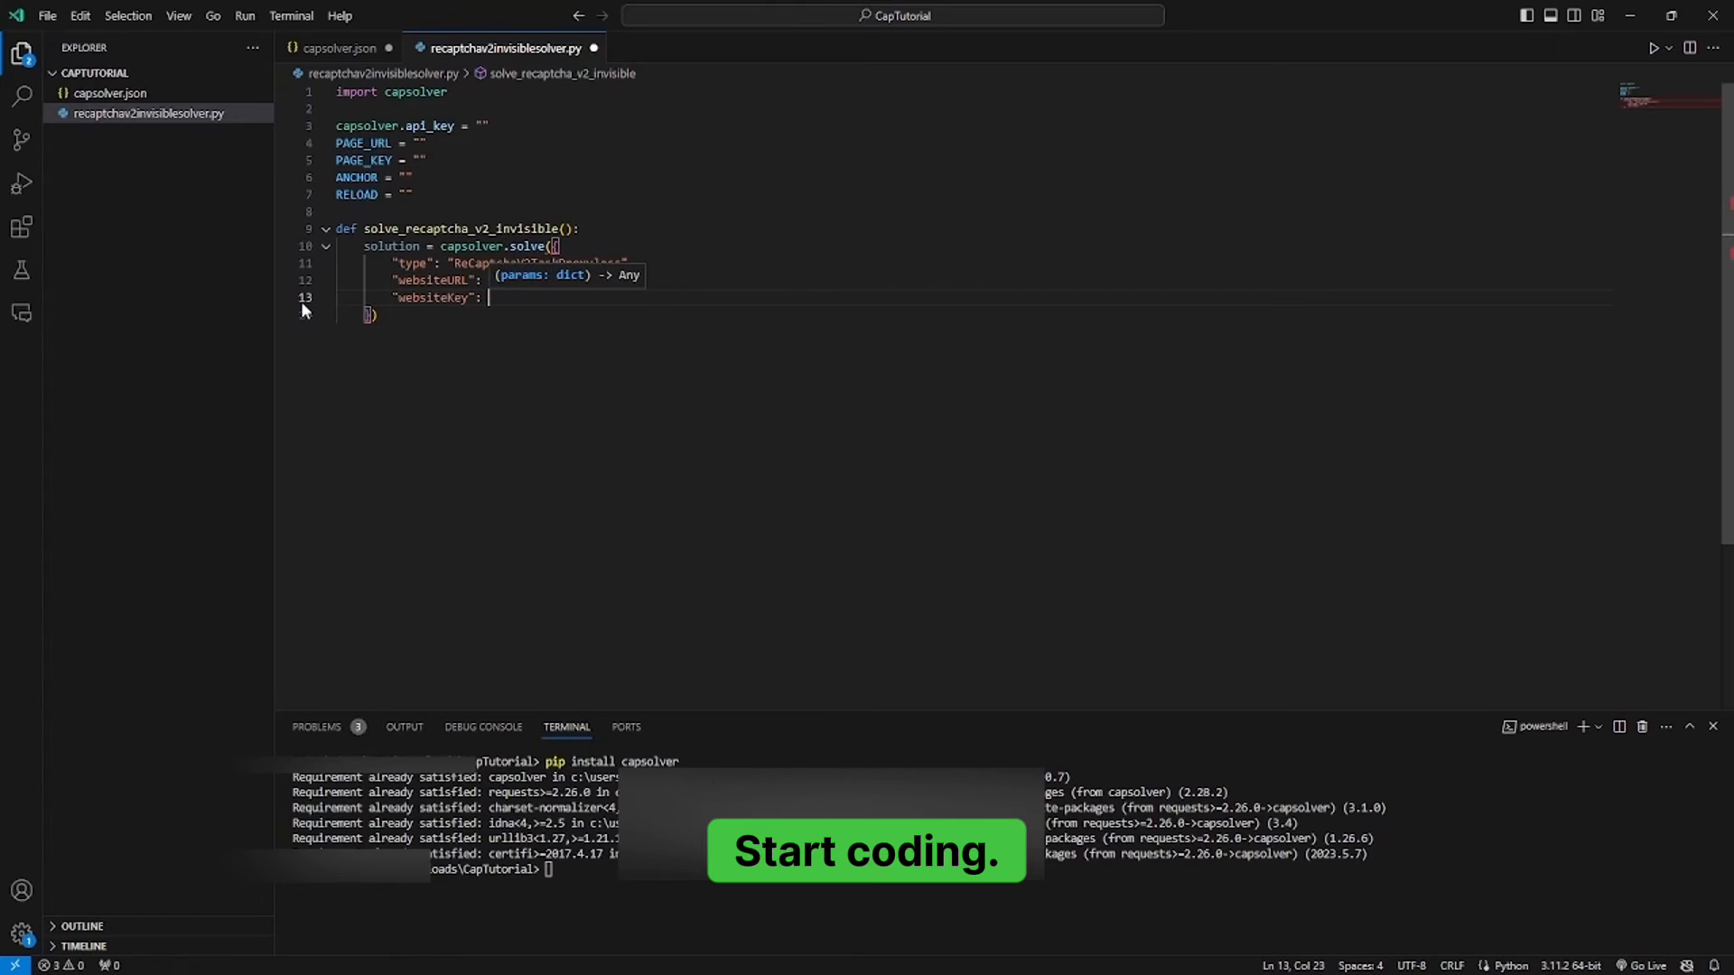
text(PAGE_KEY)
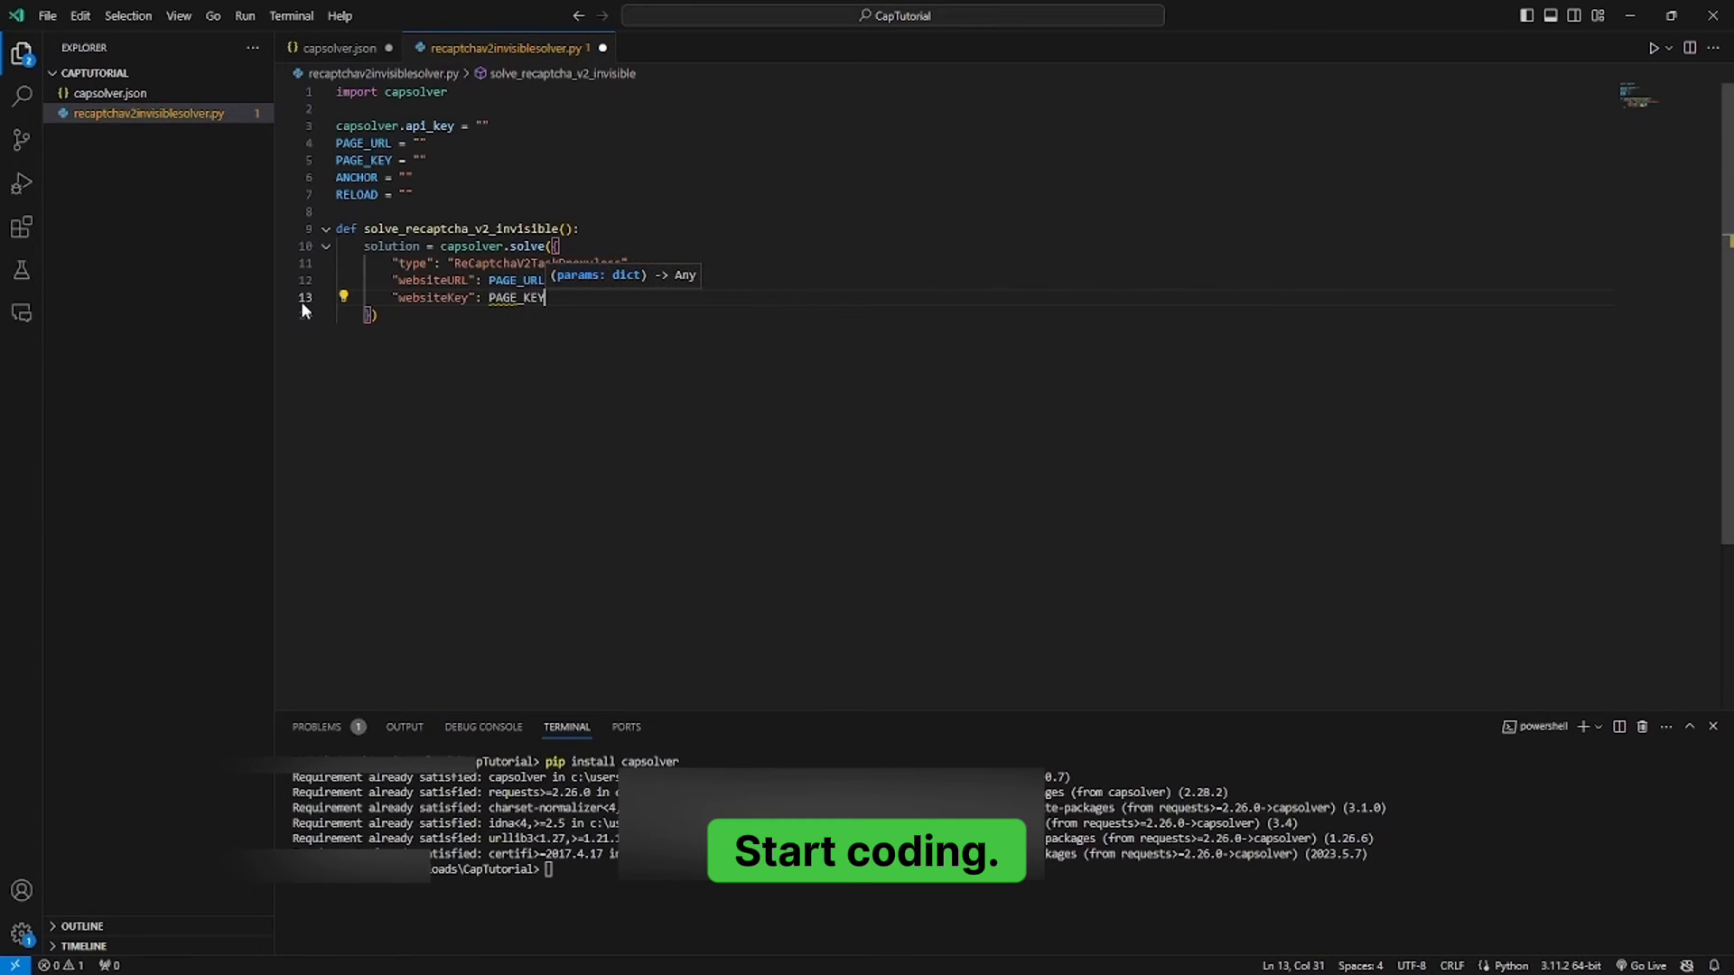
key(Enter)
text("anchor":)
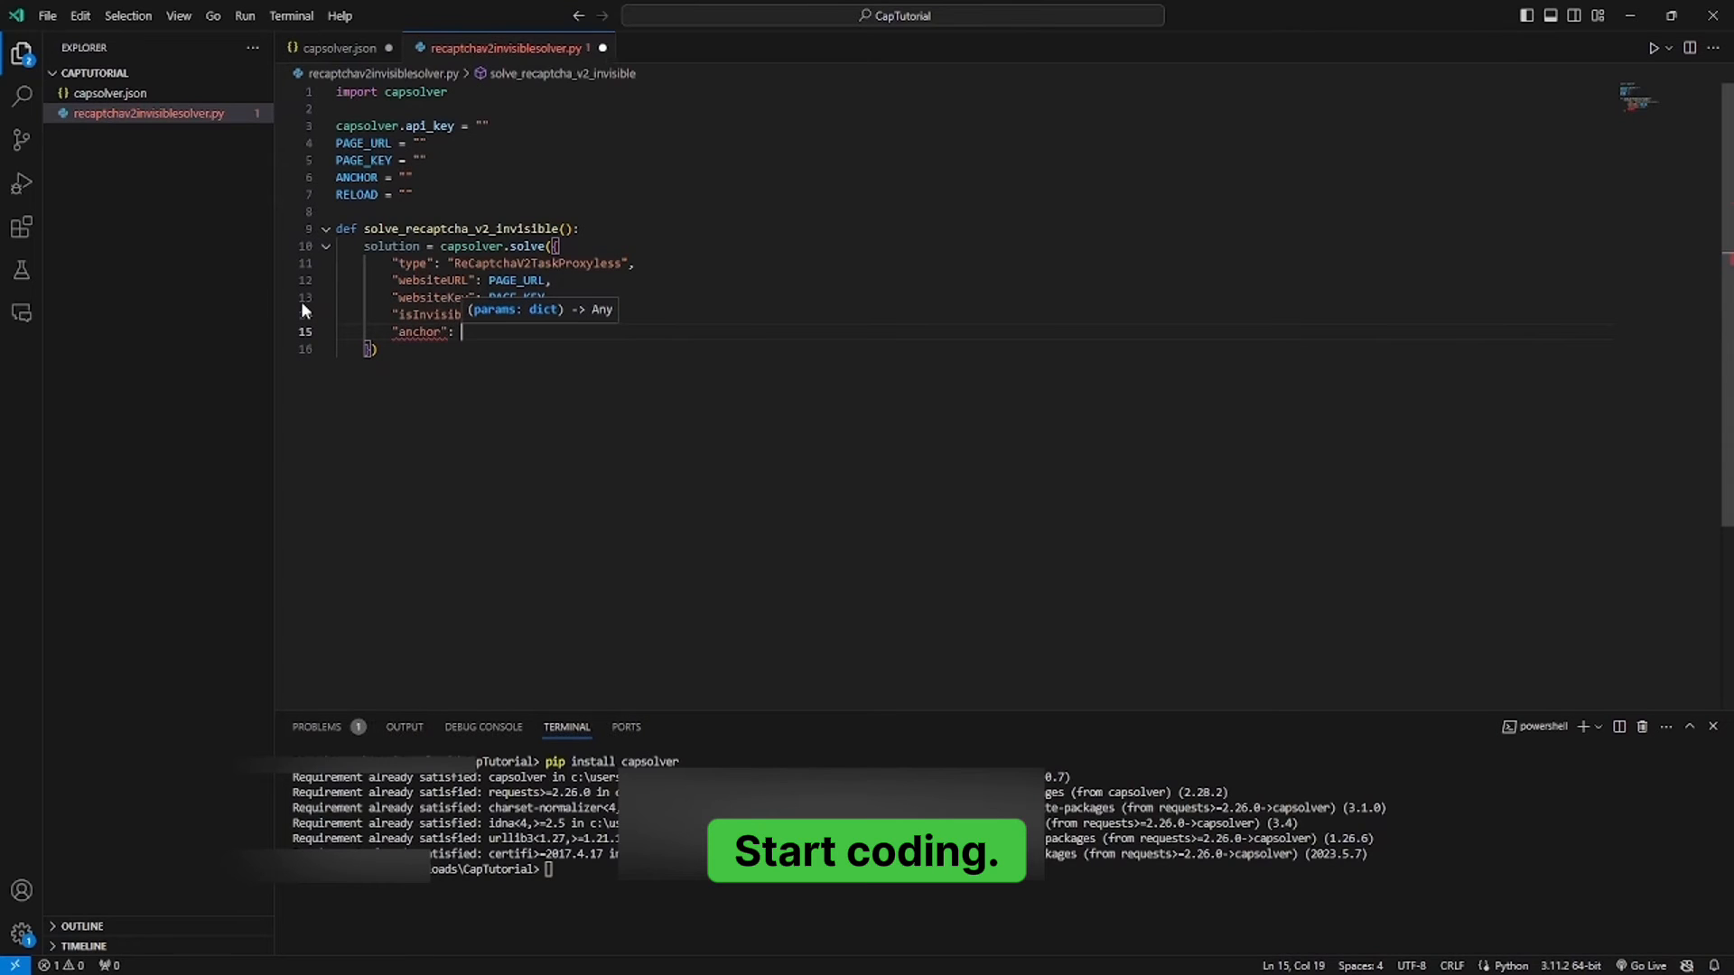
Step: Add the anchor and reload keys and return the solution
text(ANCHOR,)
text("reload": RELOAD)
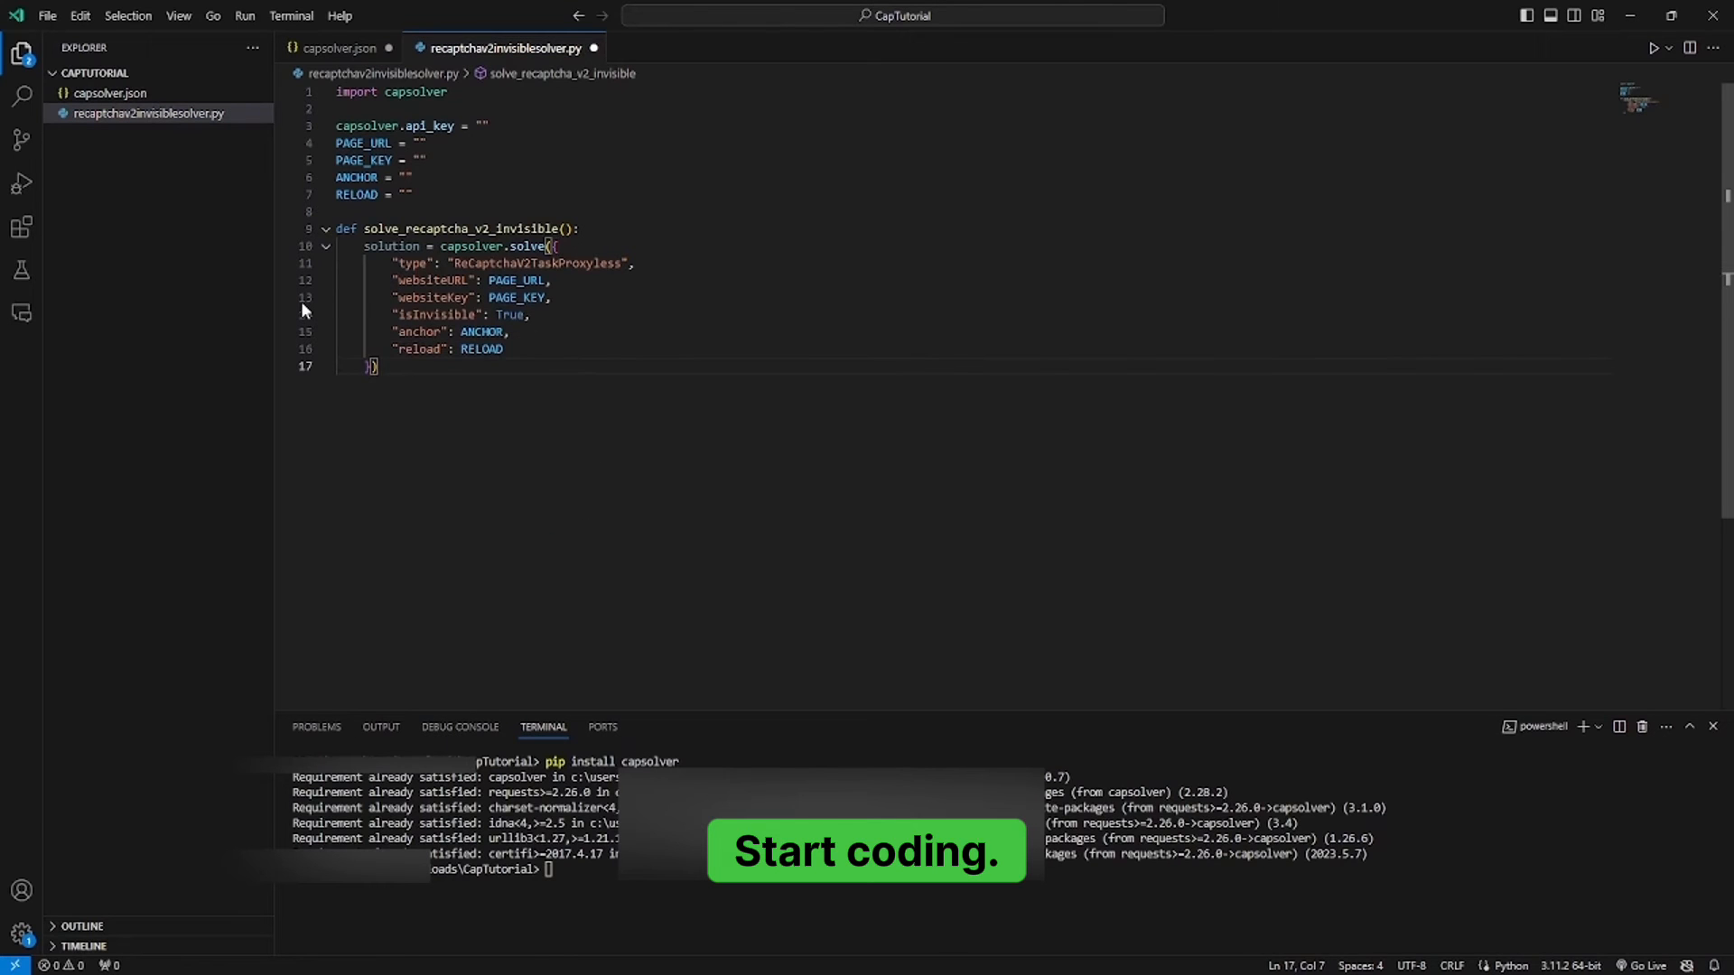
text(return solution)
text(print("Solving reCAPTCHA V2 I)
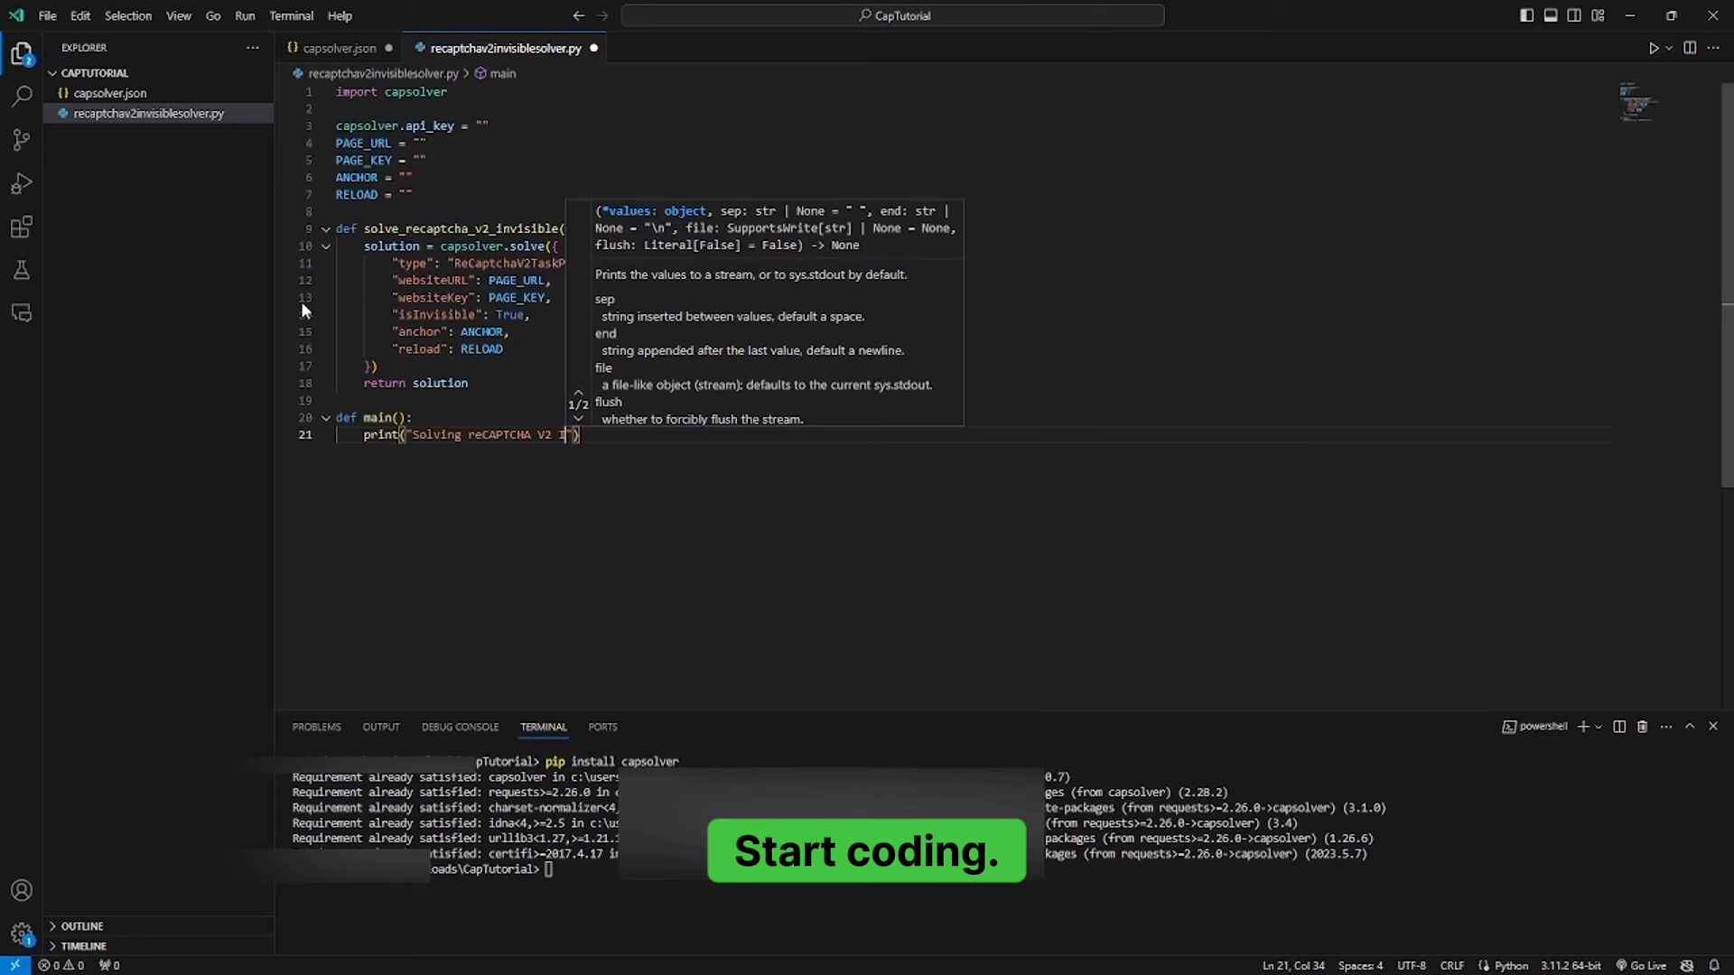
Step: Write main() announcing solving and calling solve_recaptcha_v2_invisible()
text(Invisible)
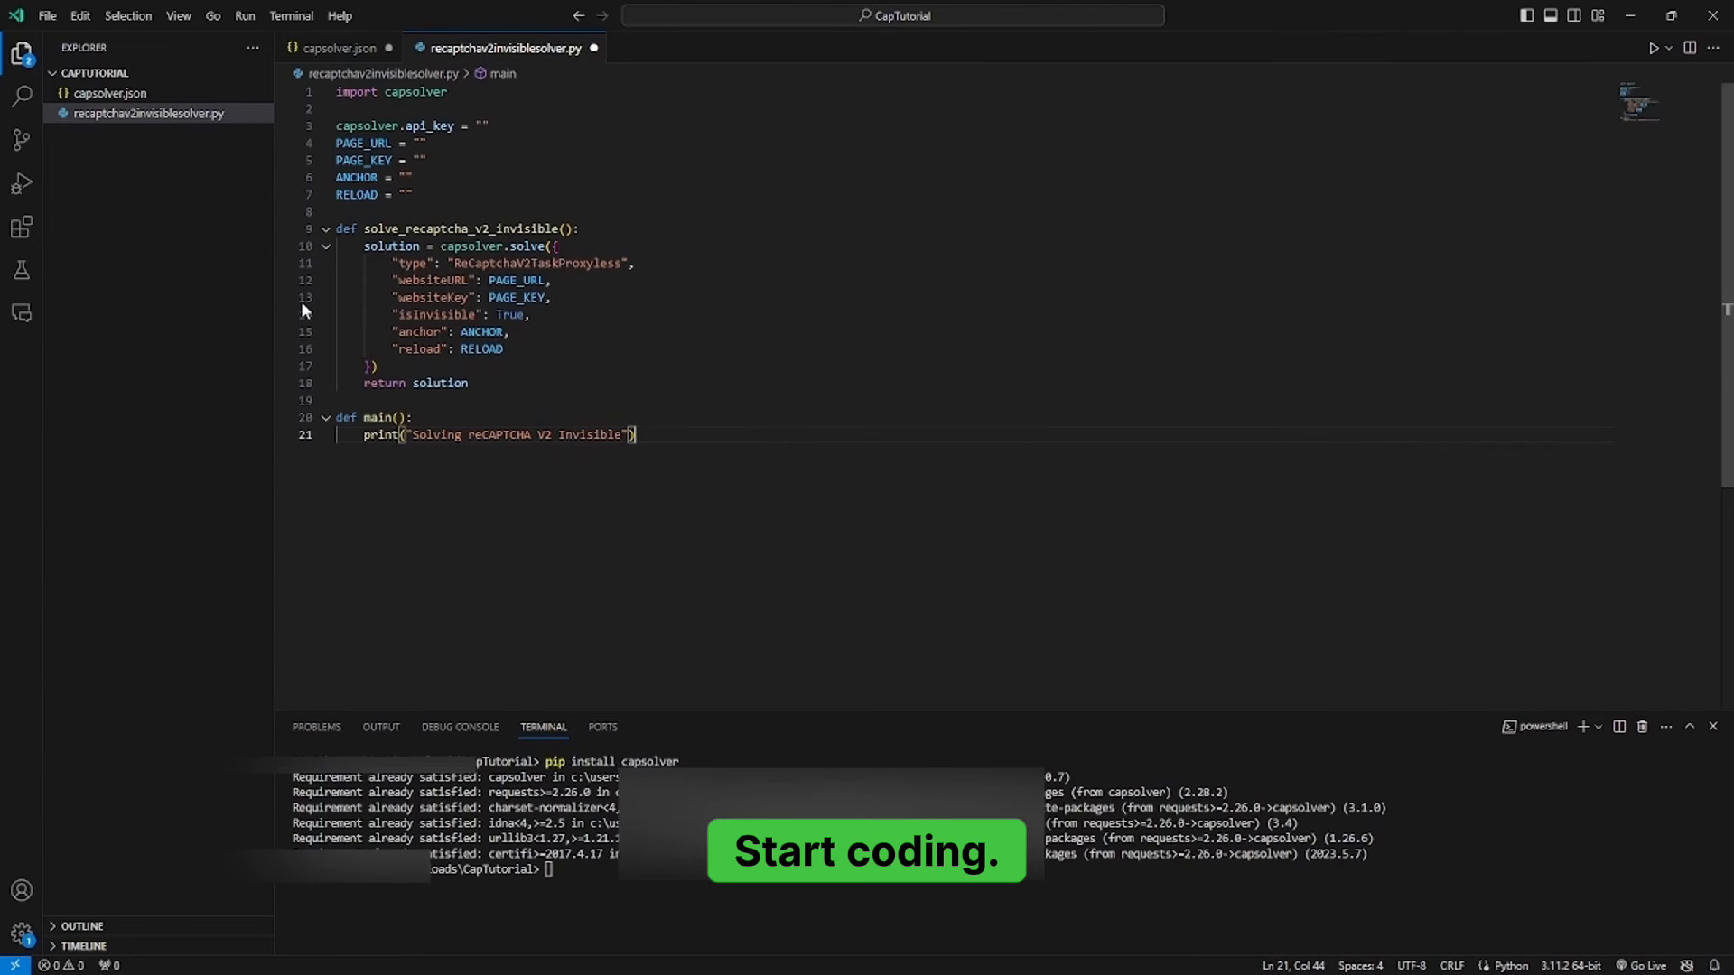
text(solution)
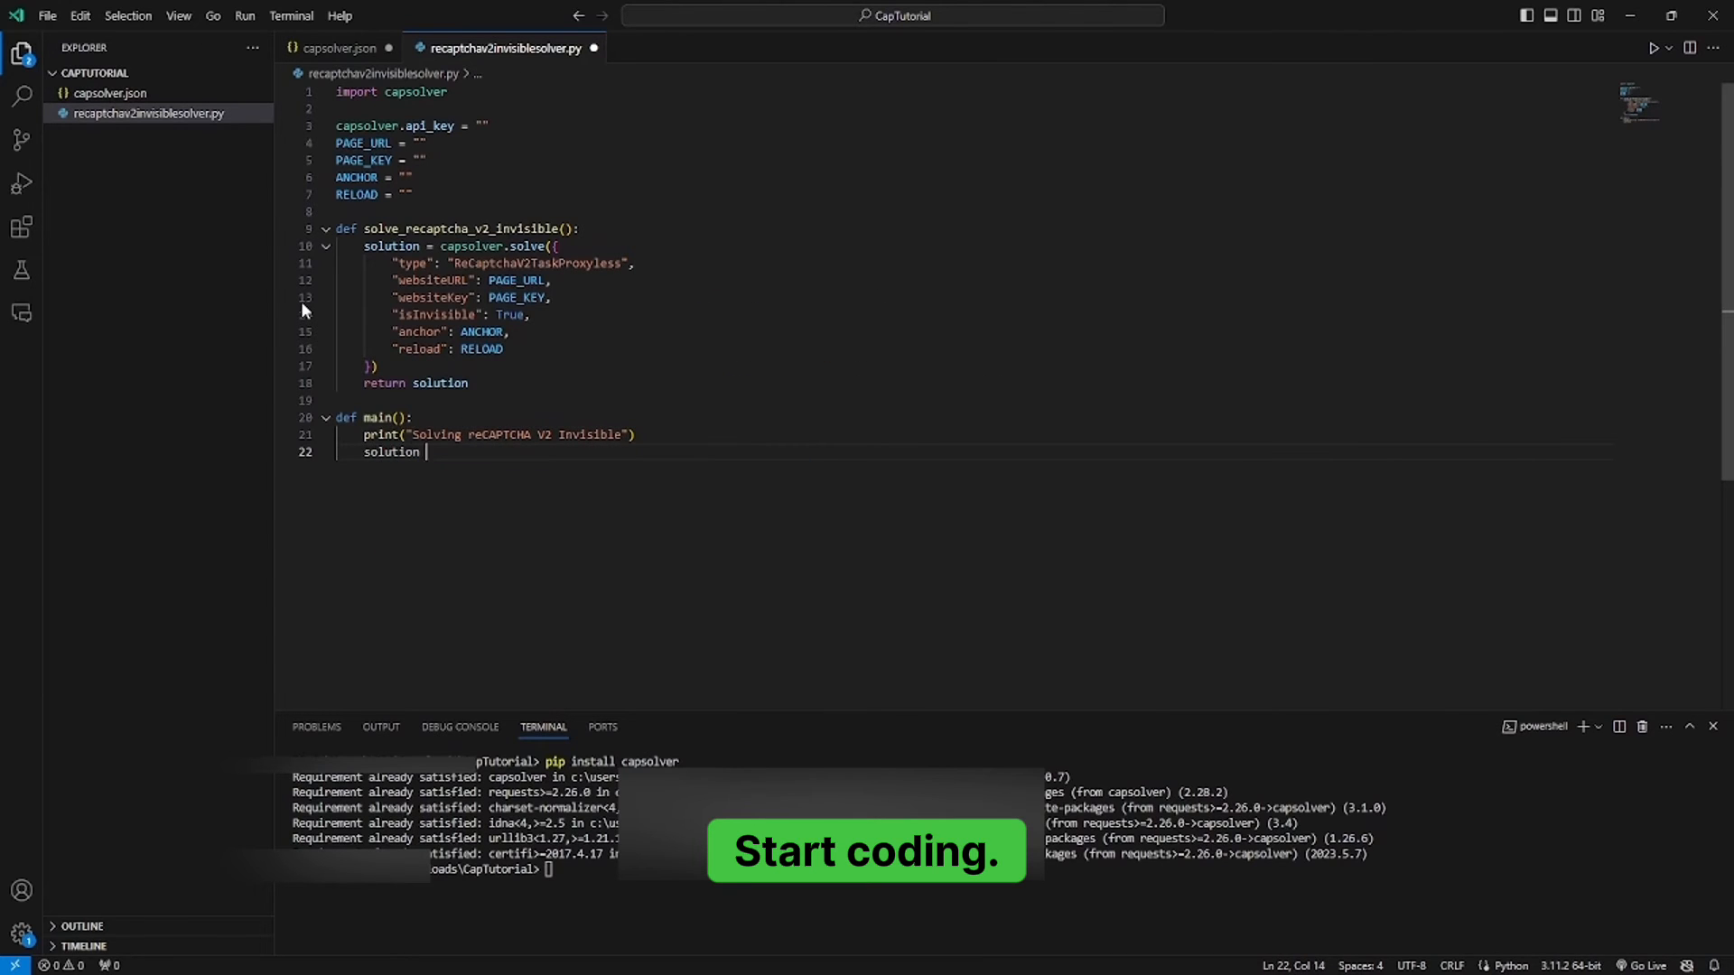
text(= solve_recaptcha)
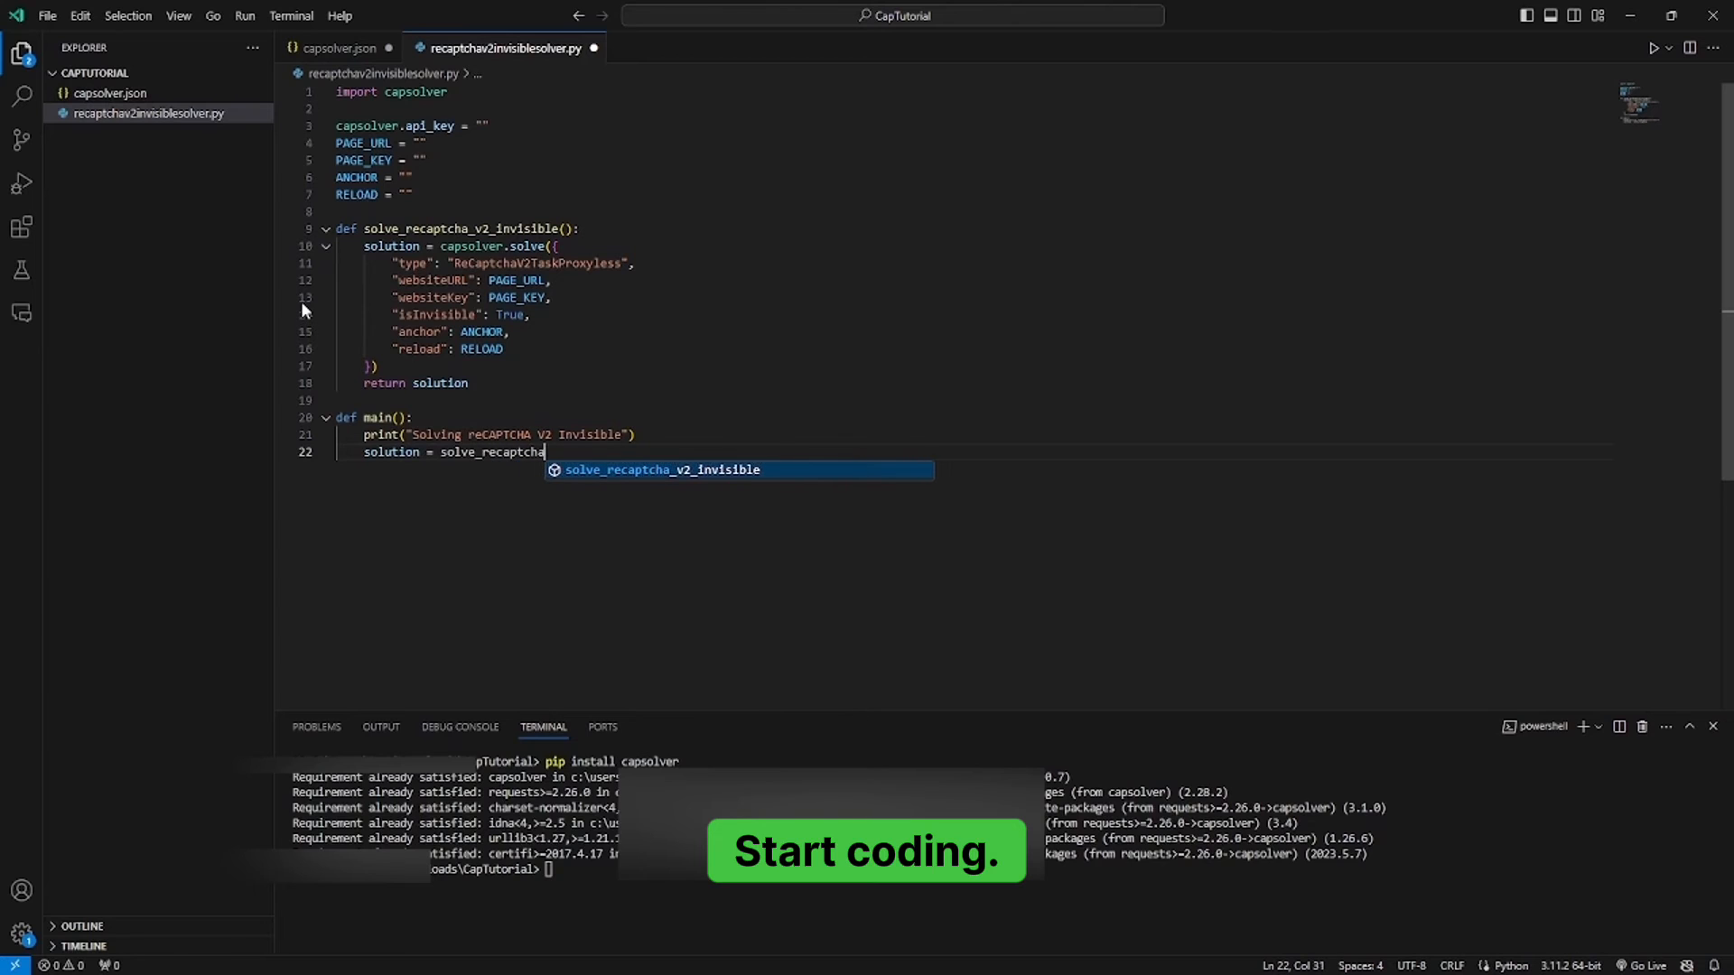
text(_v2_invisible)
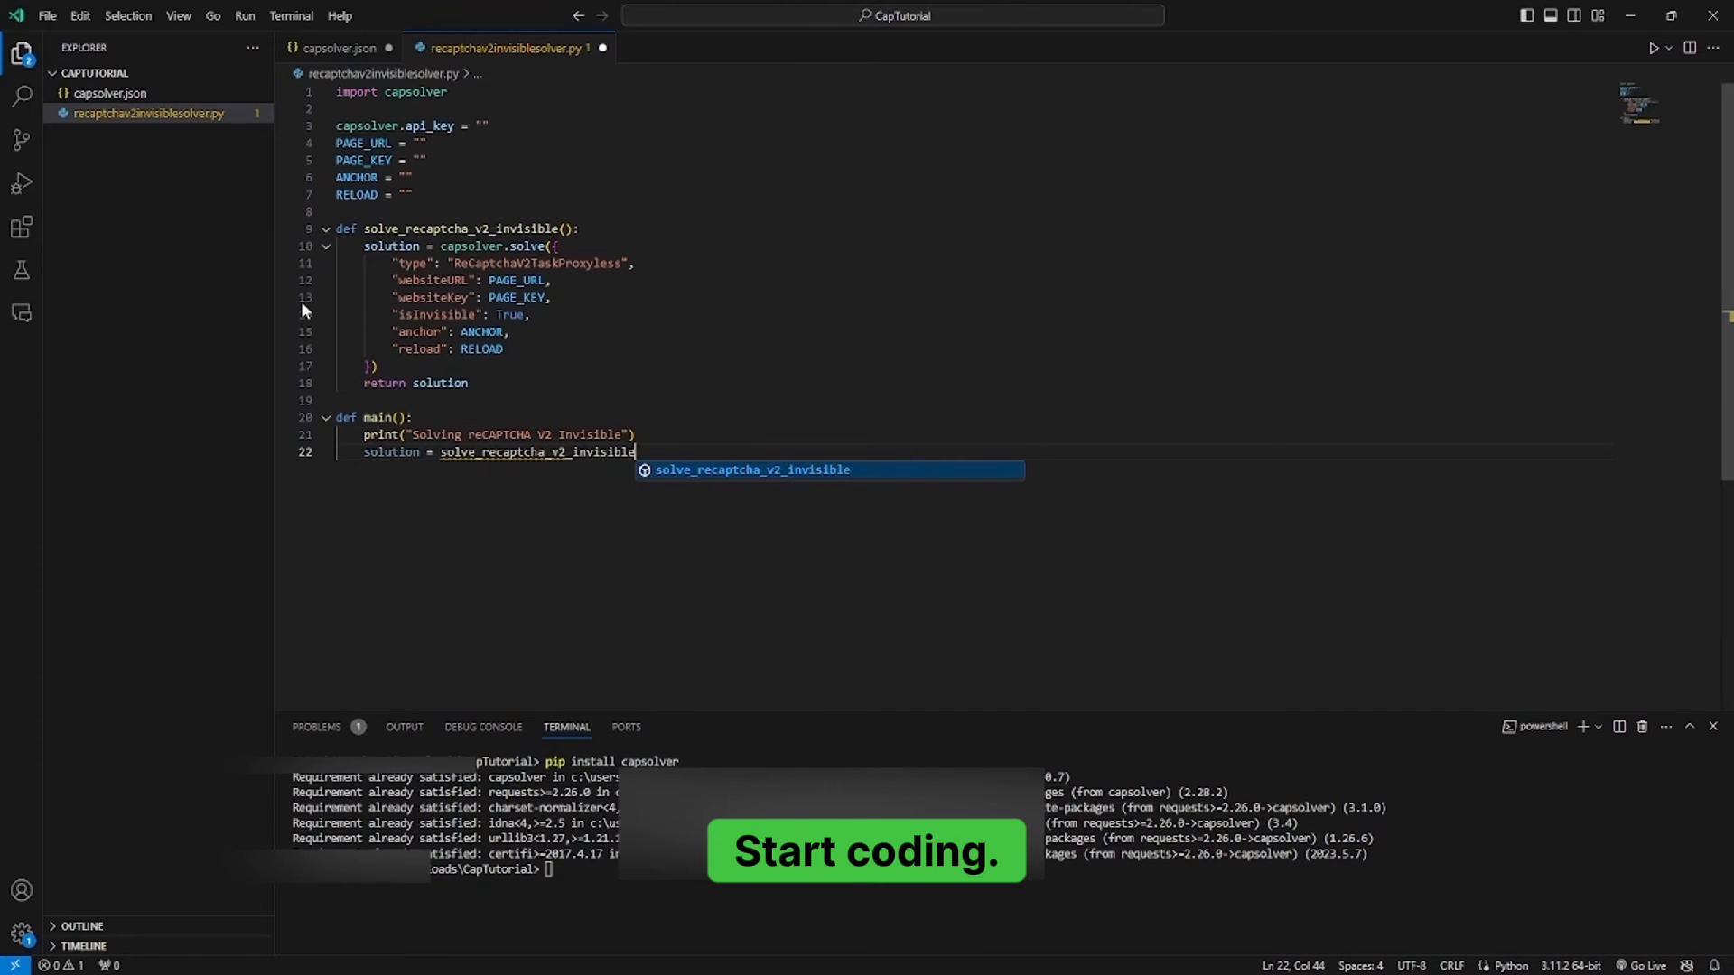
text(())
text(token = solution[g)
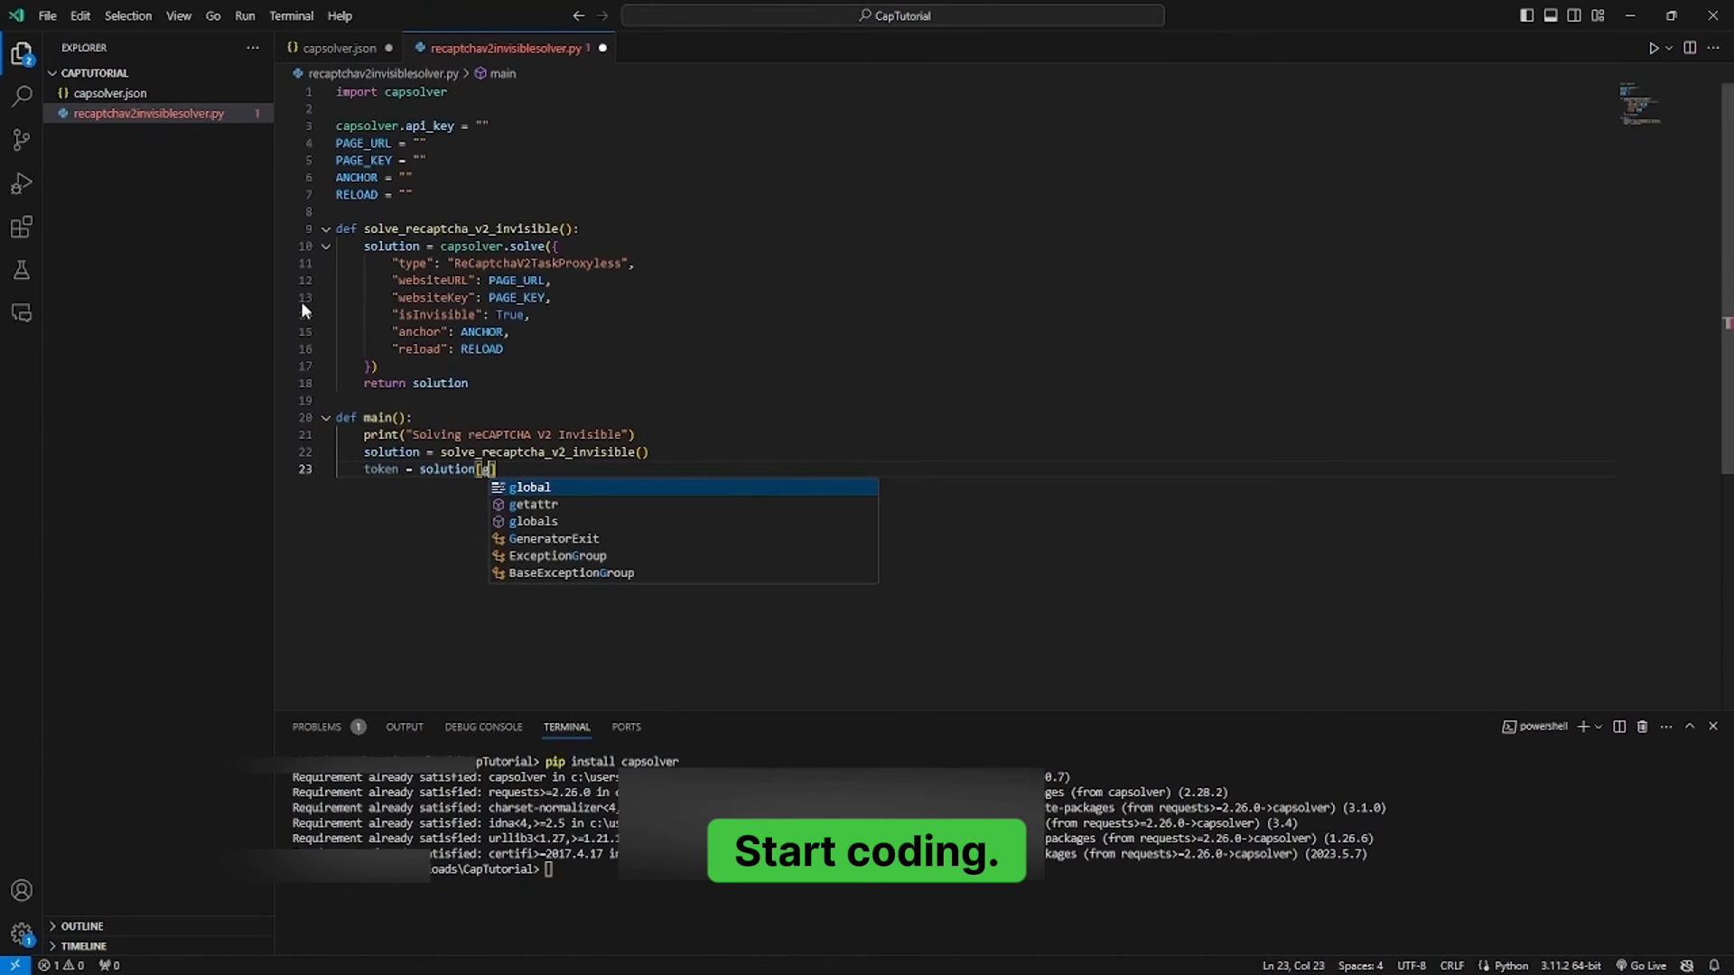
Step: Extract token from solution["gRecaptchaResponse"] and start printing it
text("gReCaptchaR)
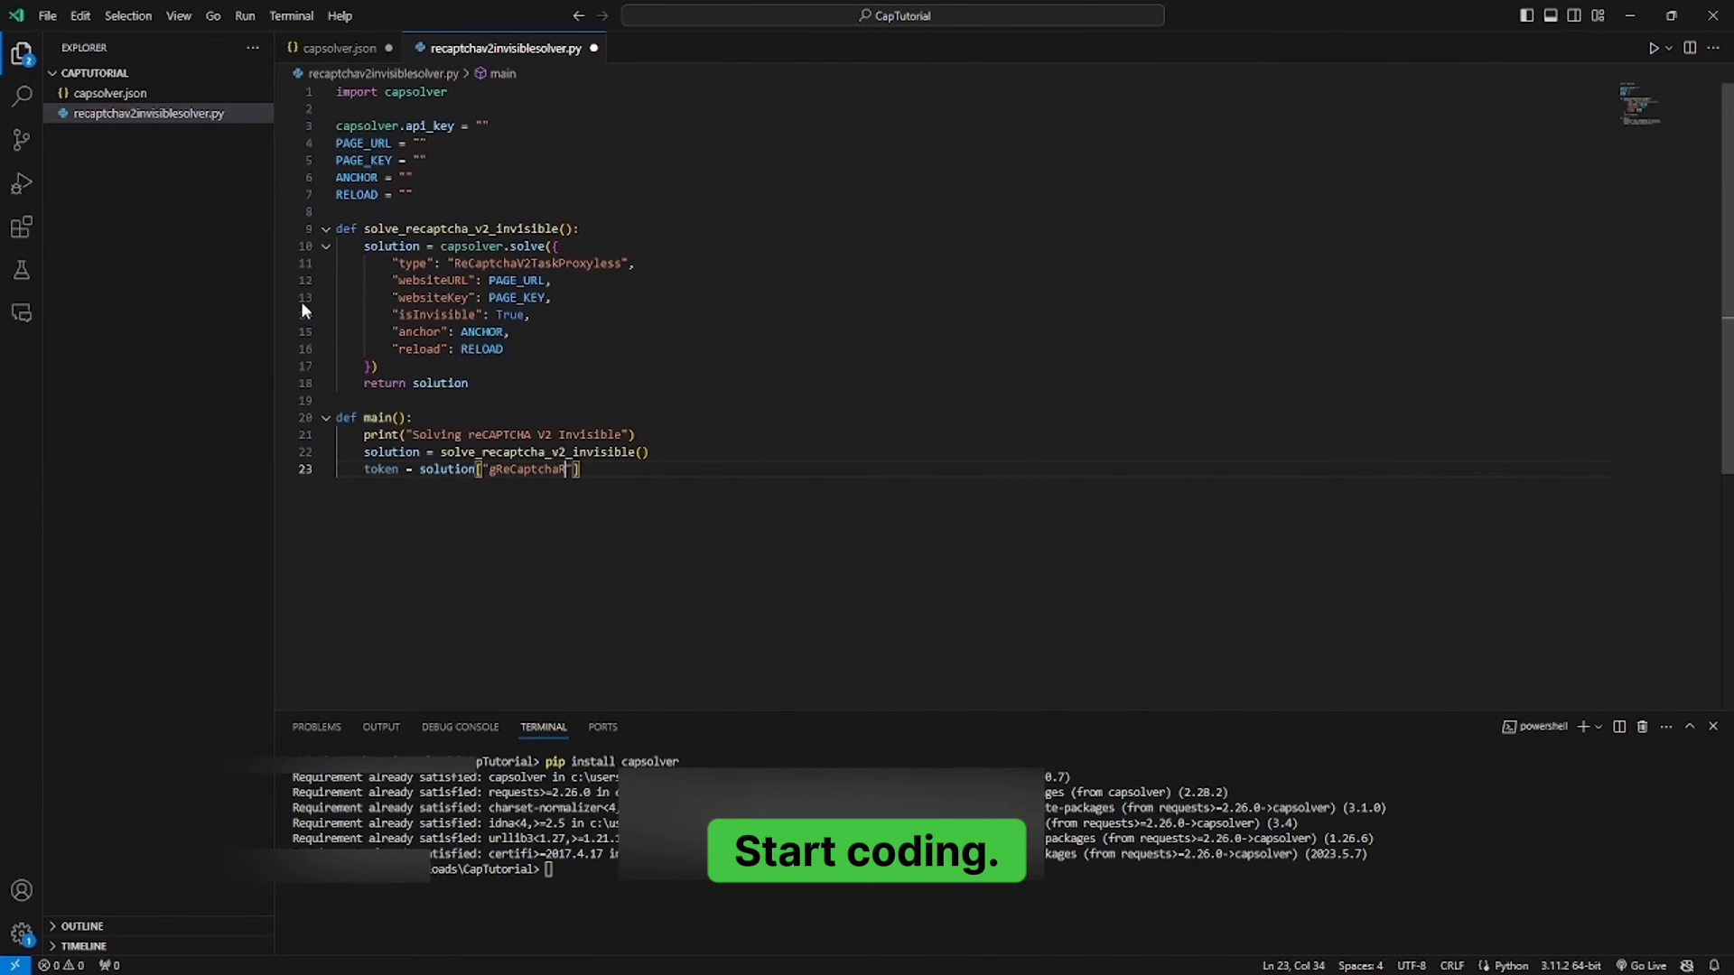
text(esponse)
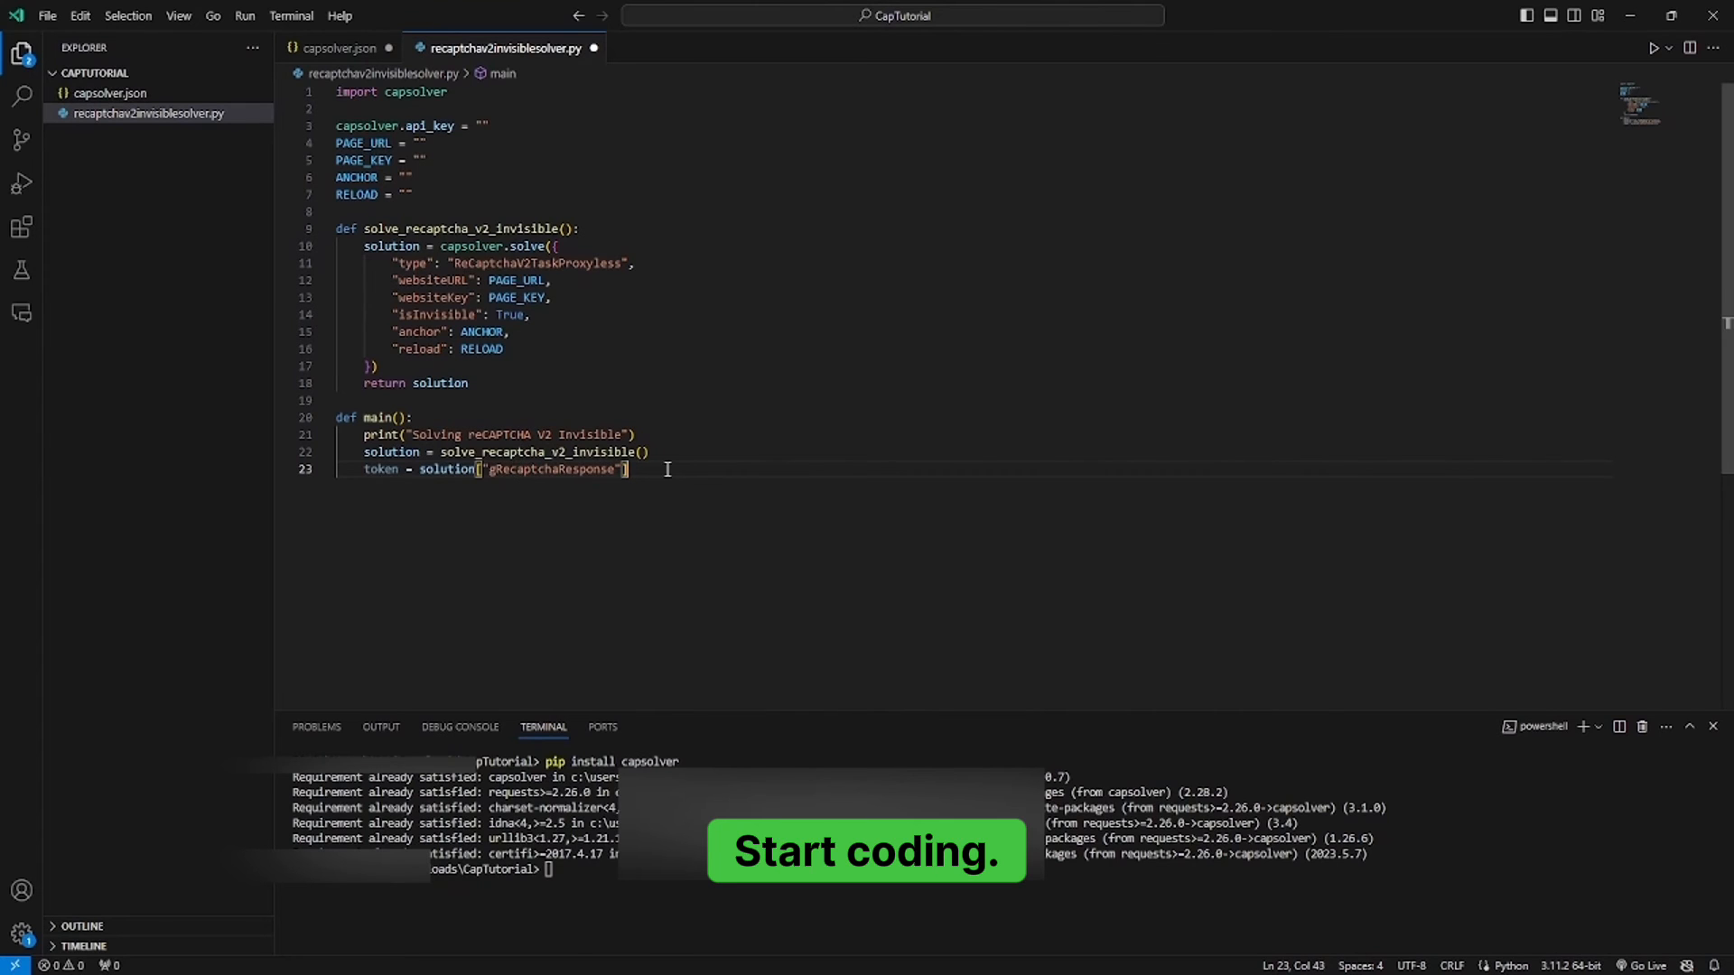
text(print()
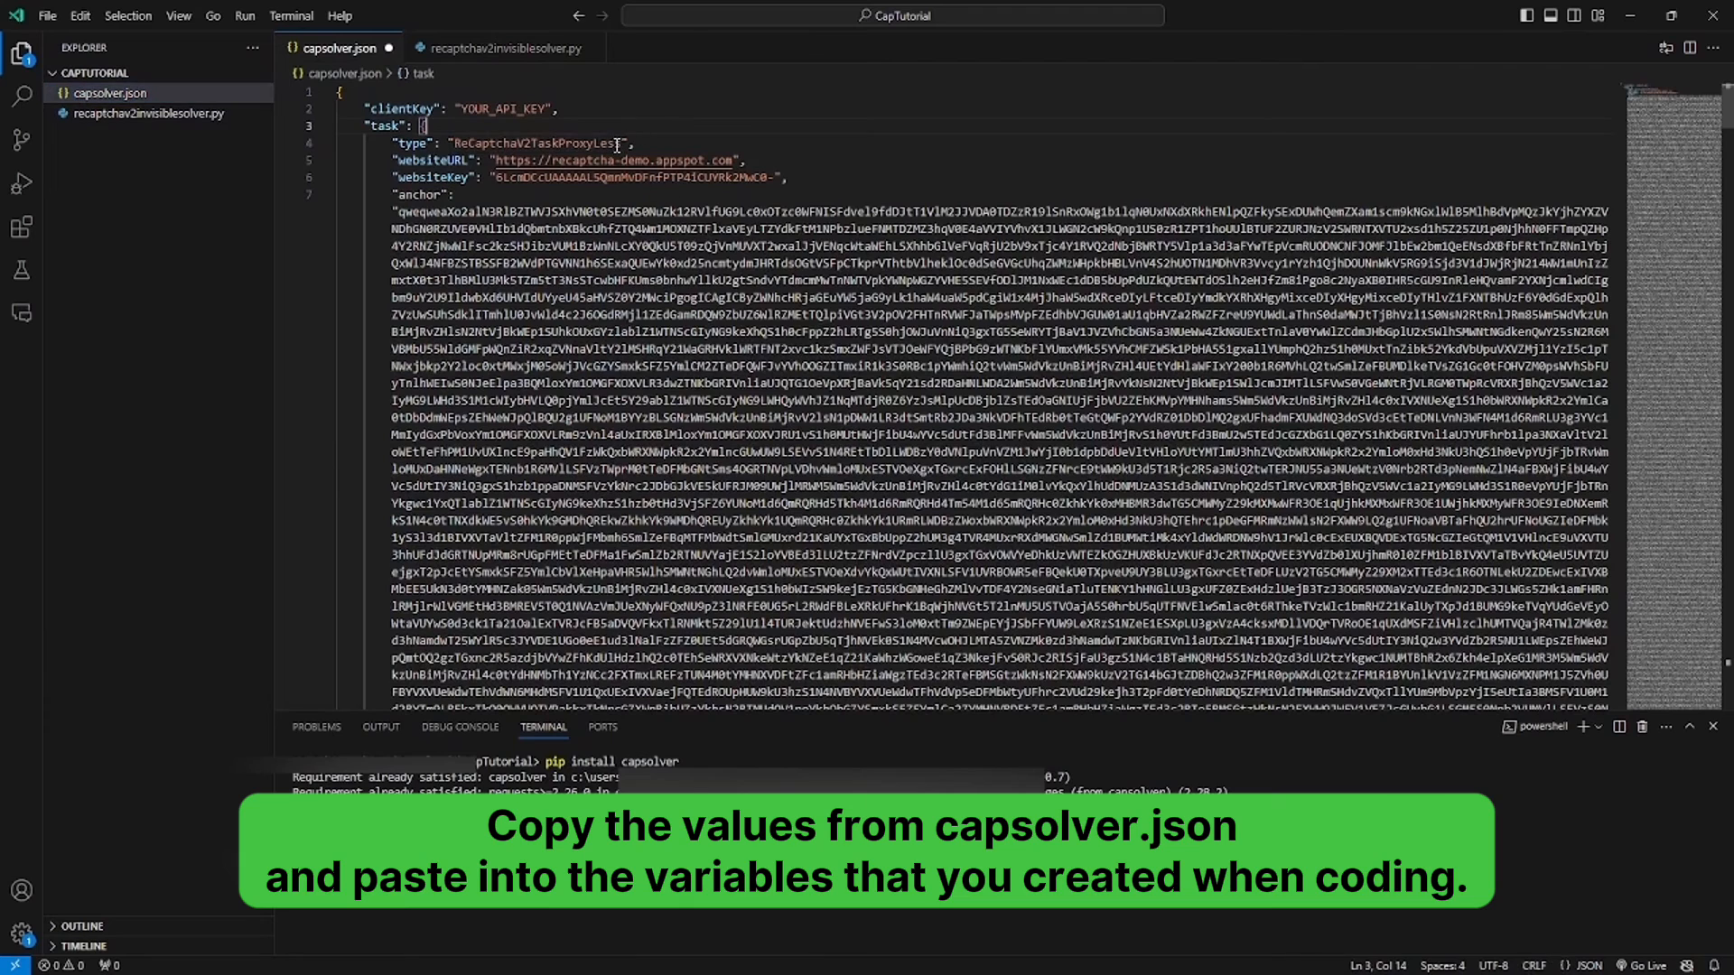
double_click(614, 159)
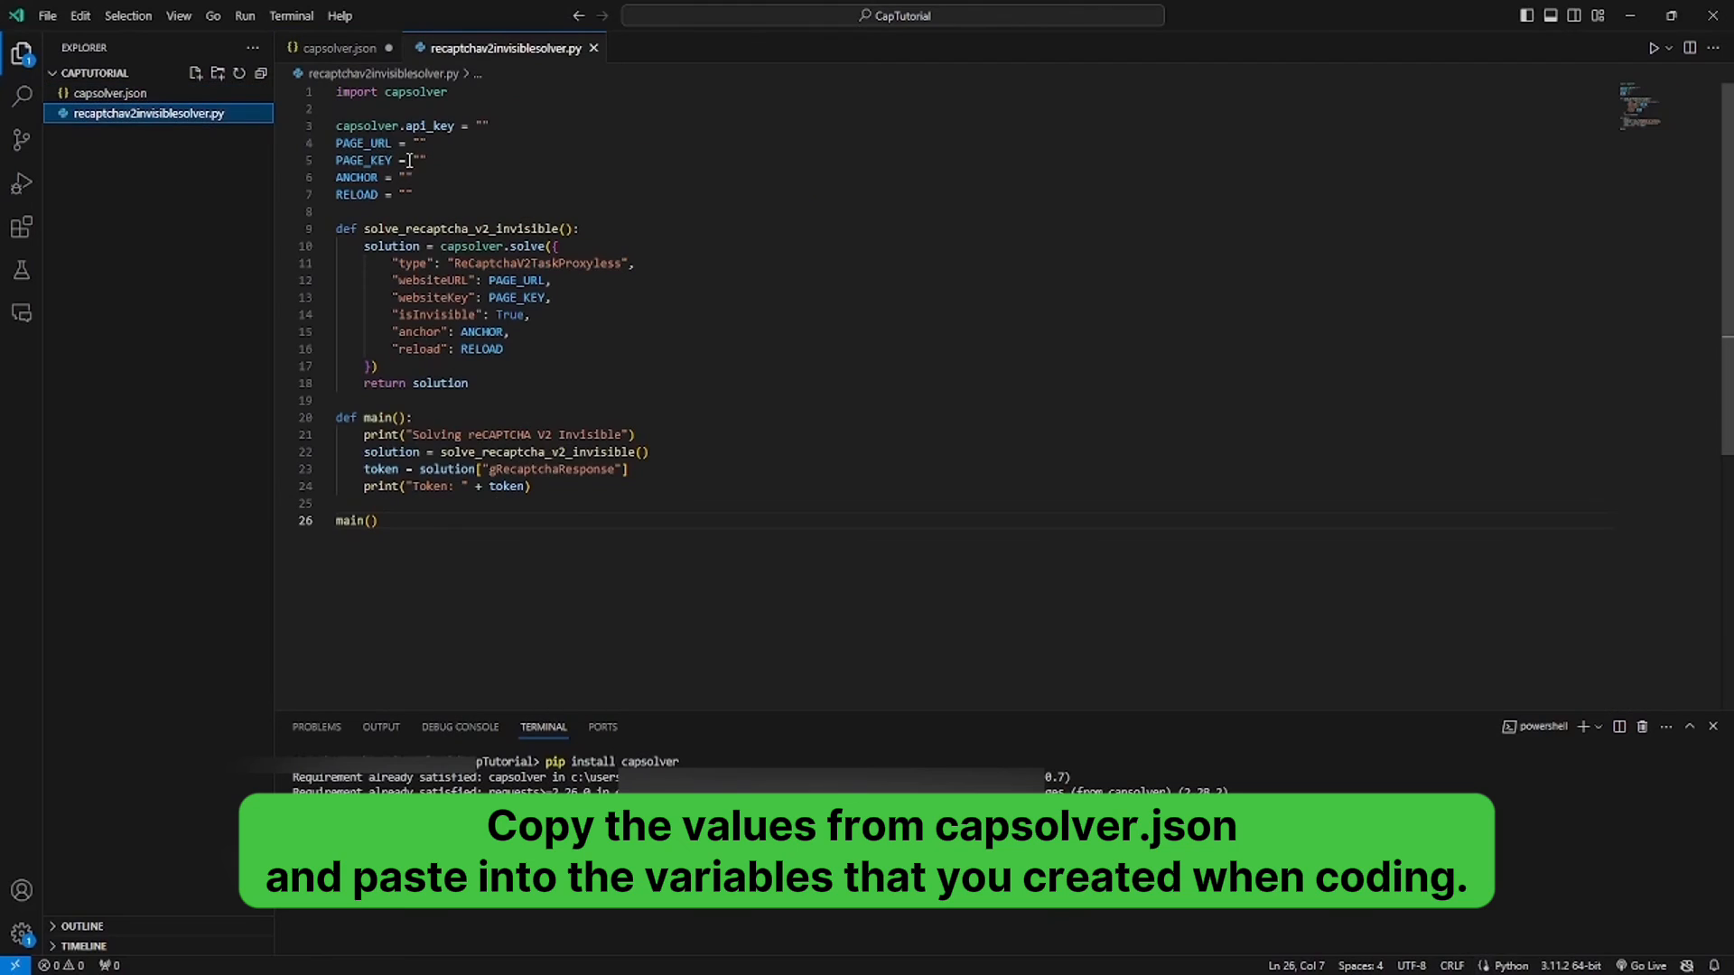
text(https://recaptcha-demo.appspot.com",)
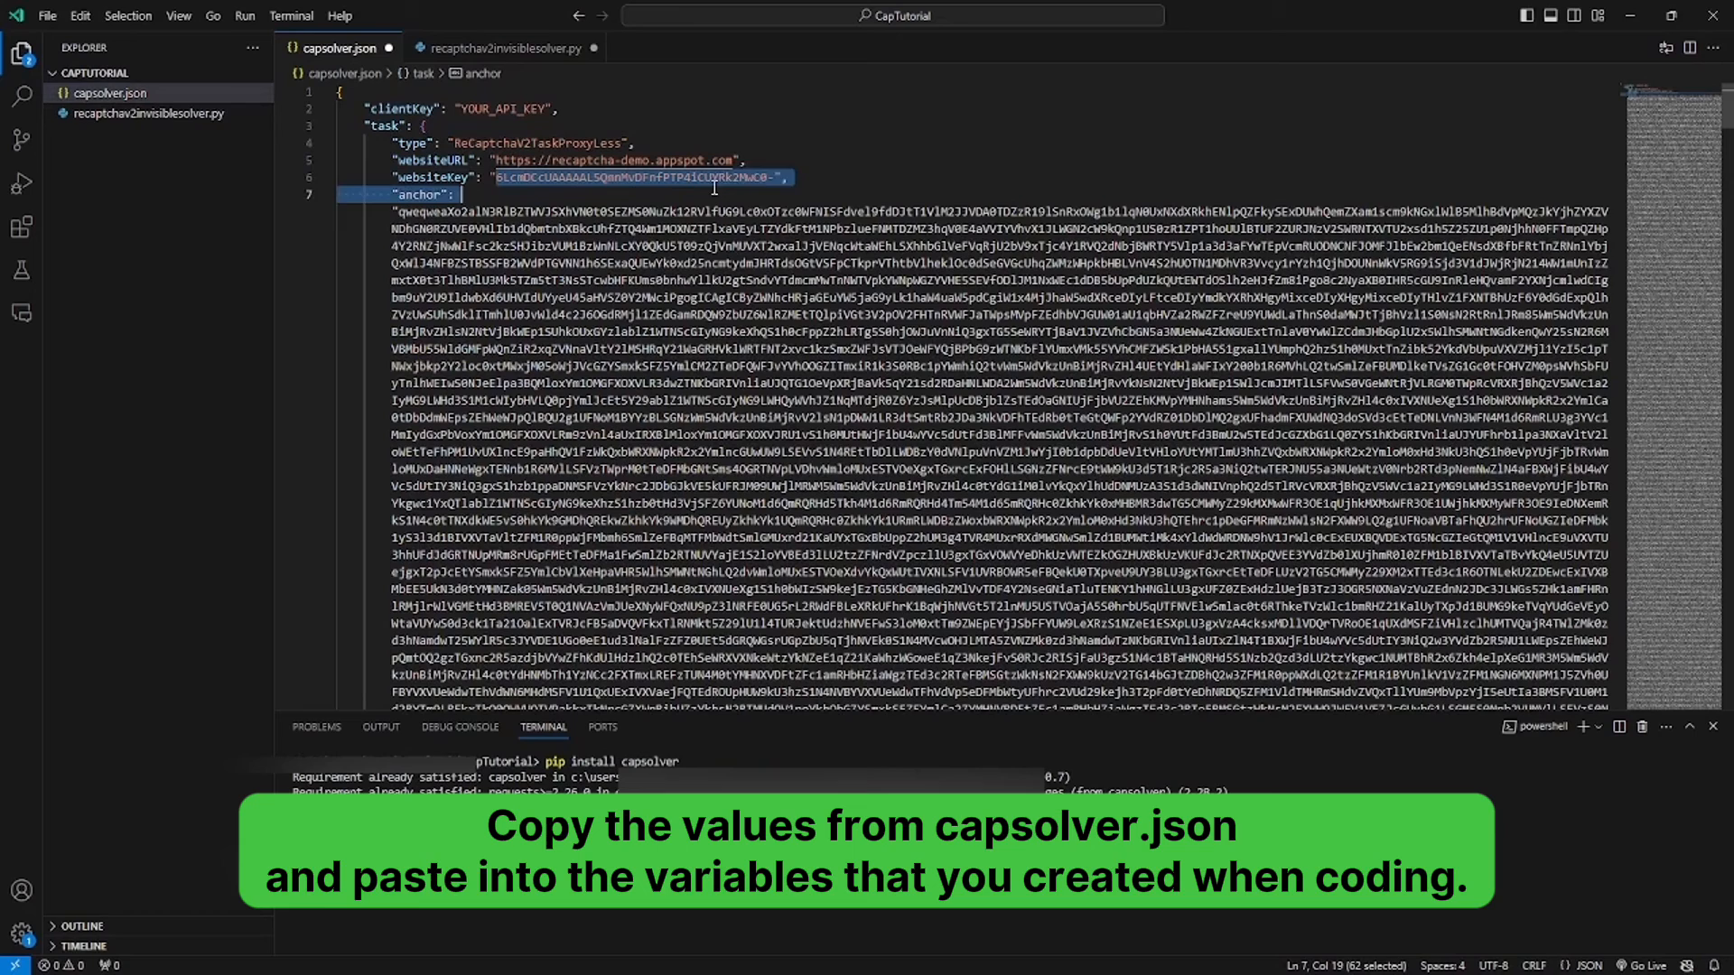
click(504, 47)
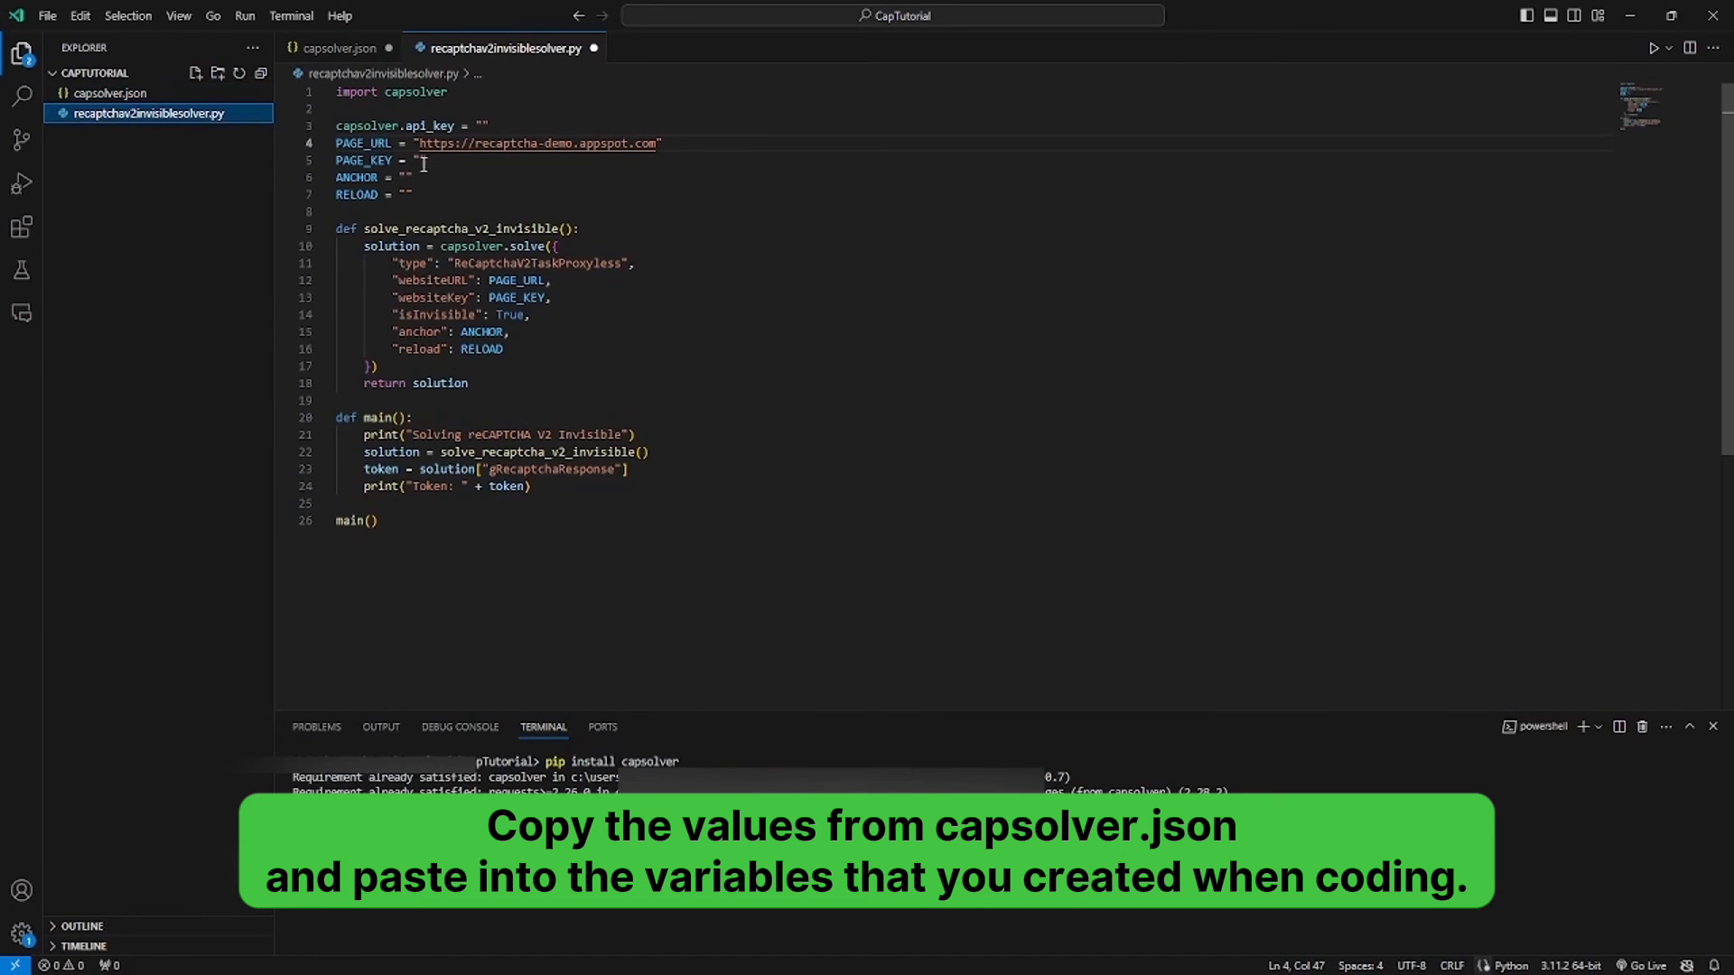
click(105, 92)
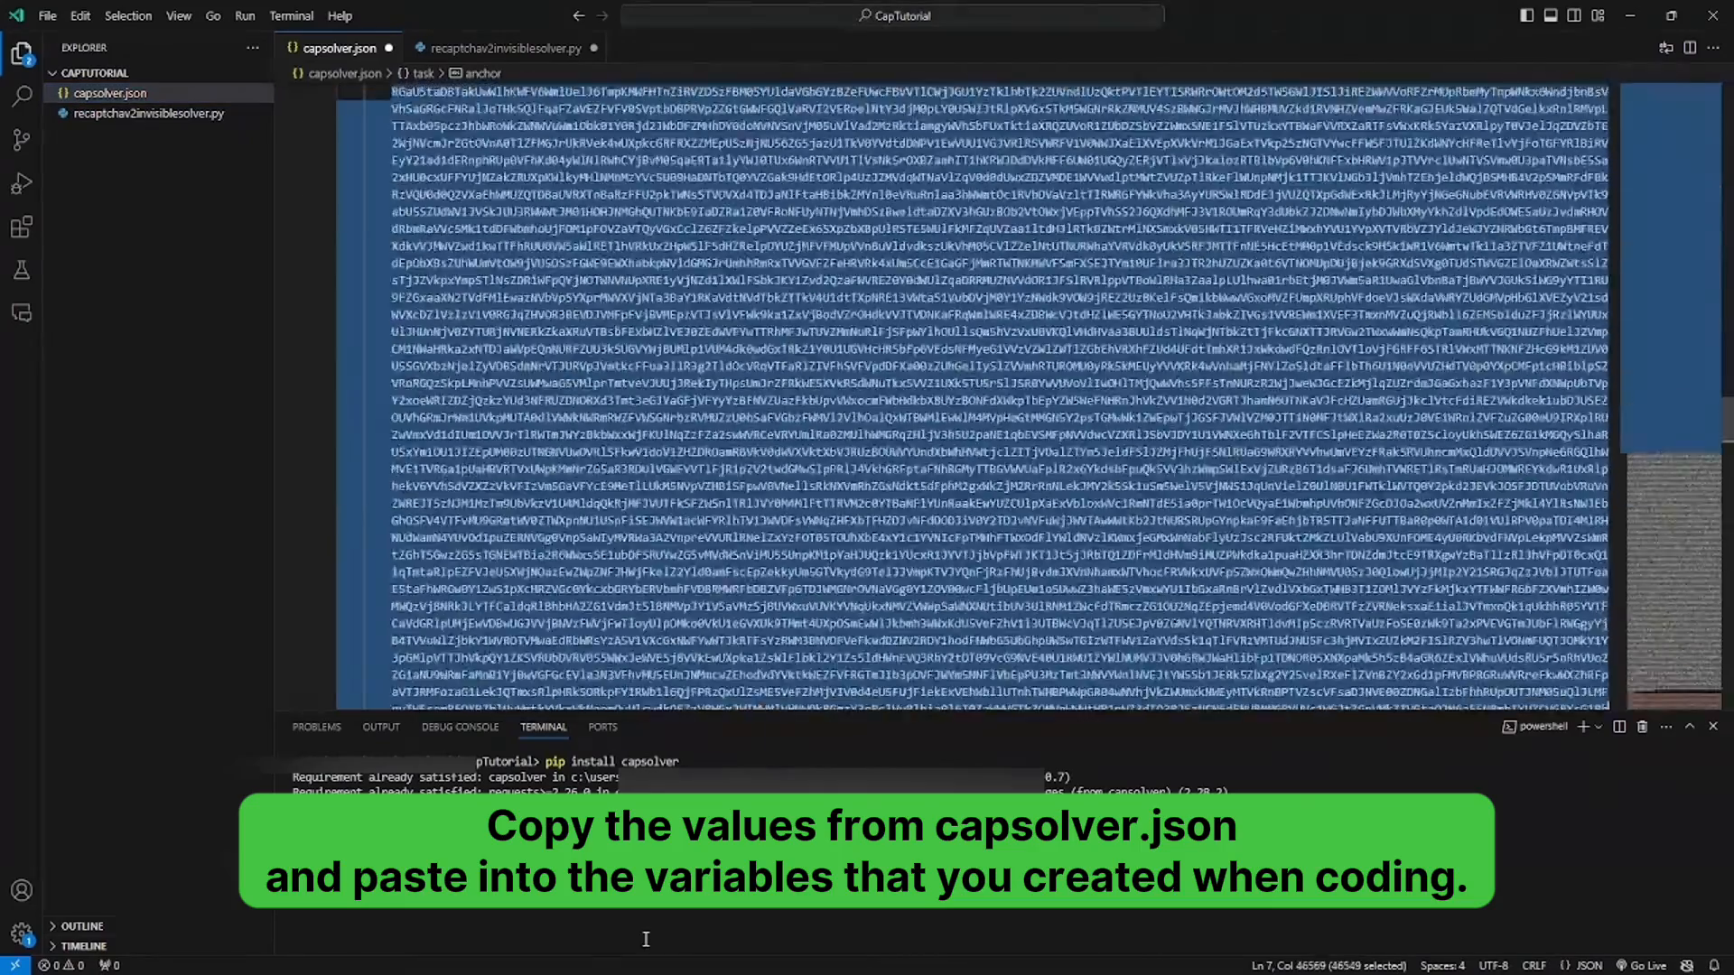
Step: Paste the long anchor string from capsolver.json into ANCHOR and fetch the reload value
scroll(down, 3)
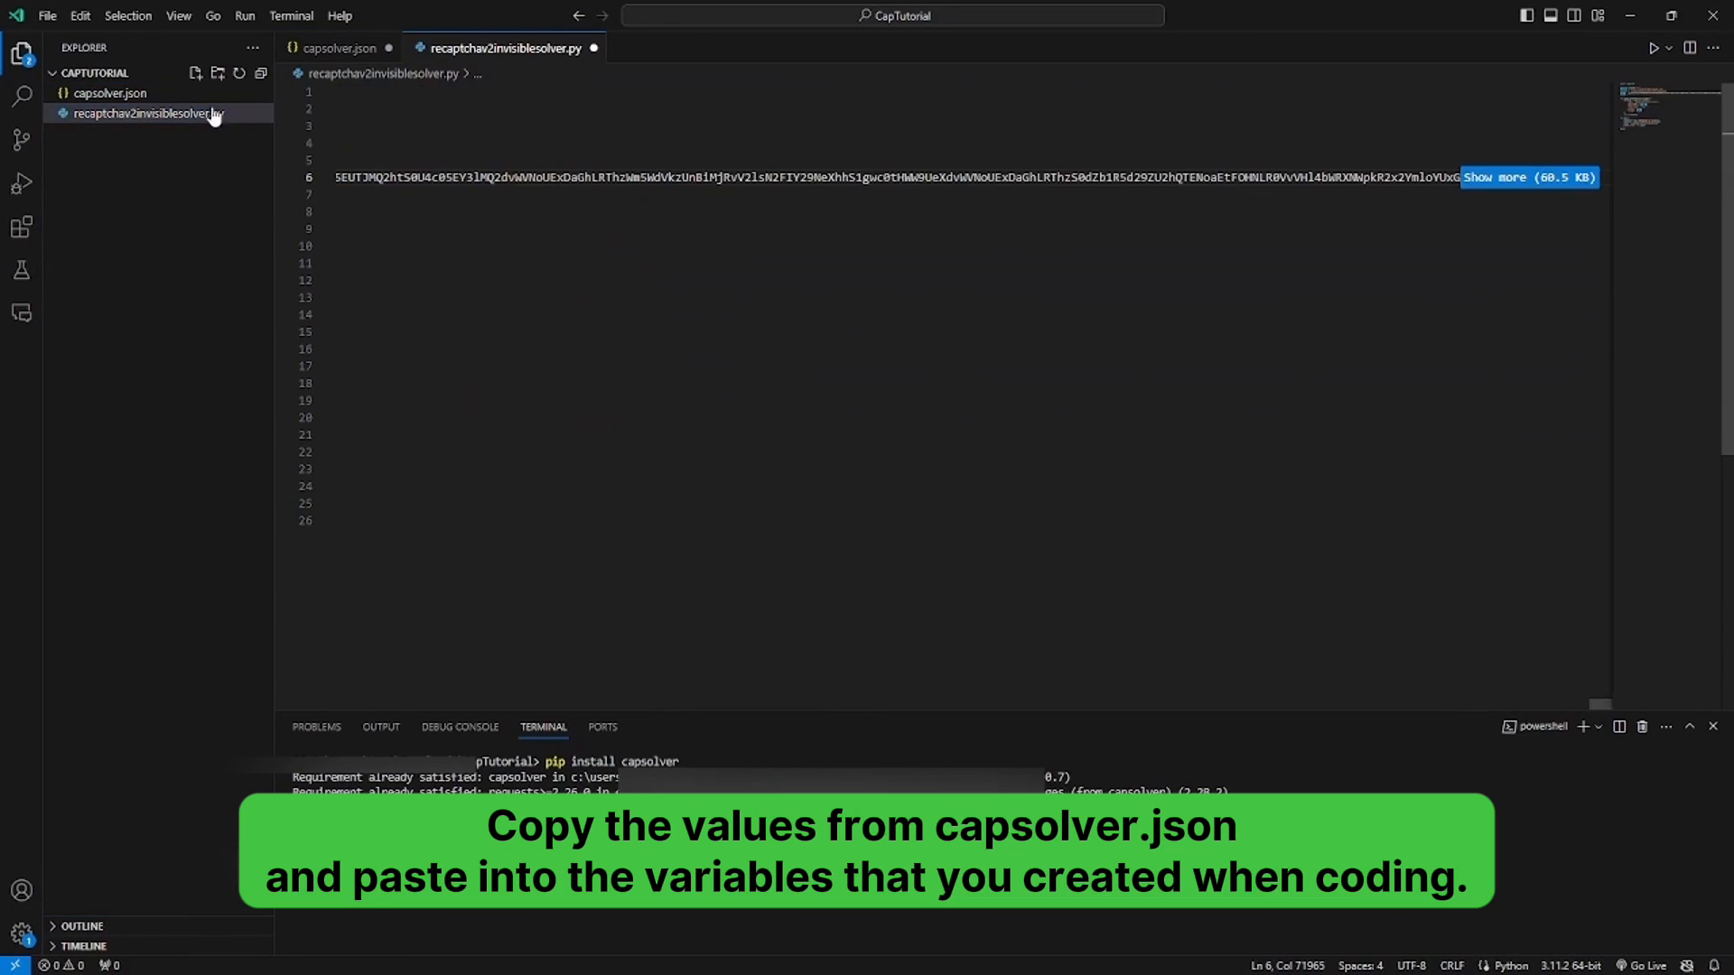
click(104, 92)
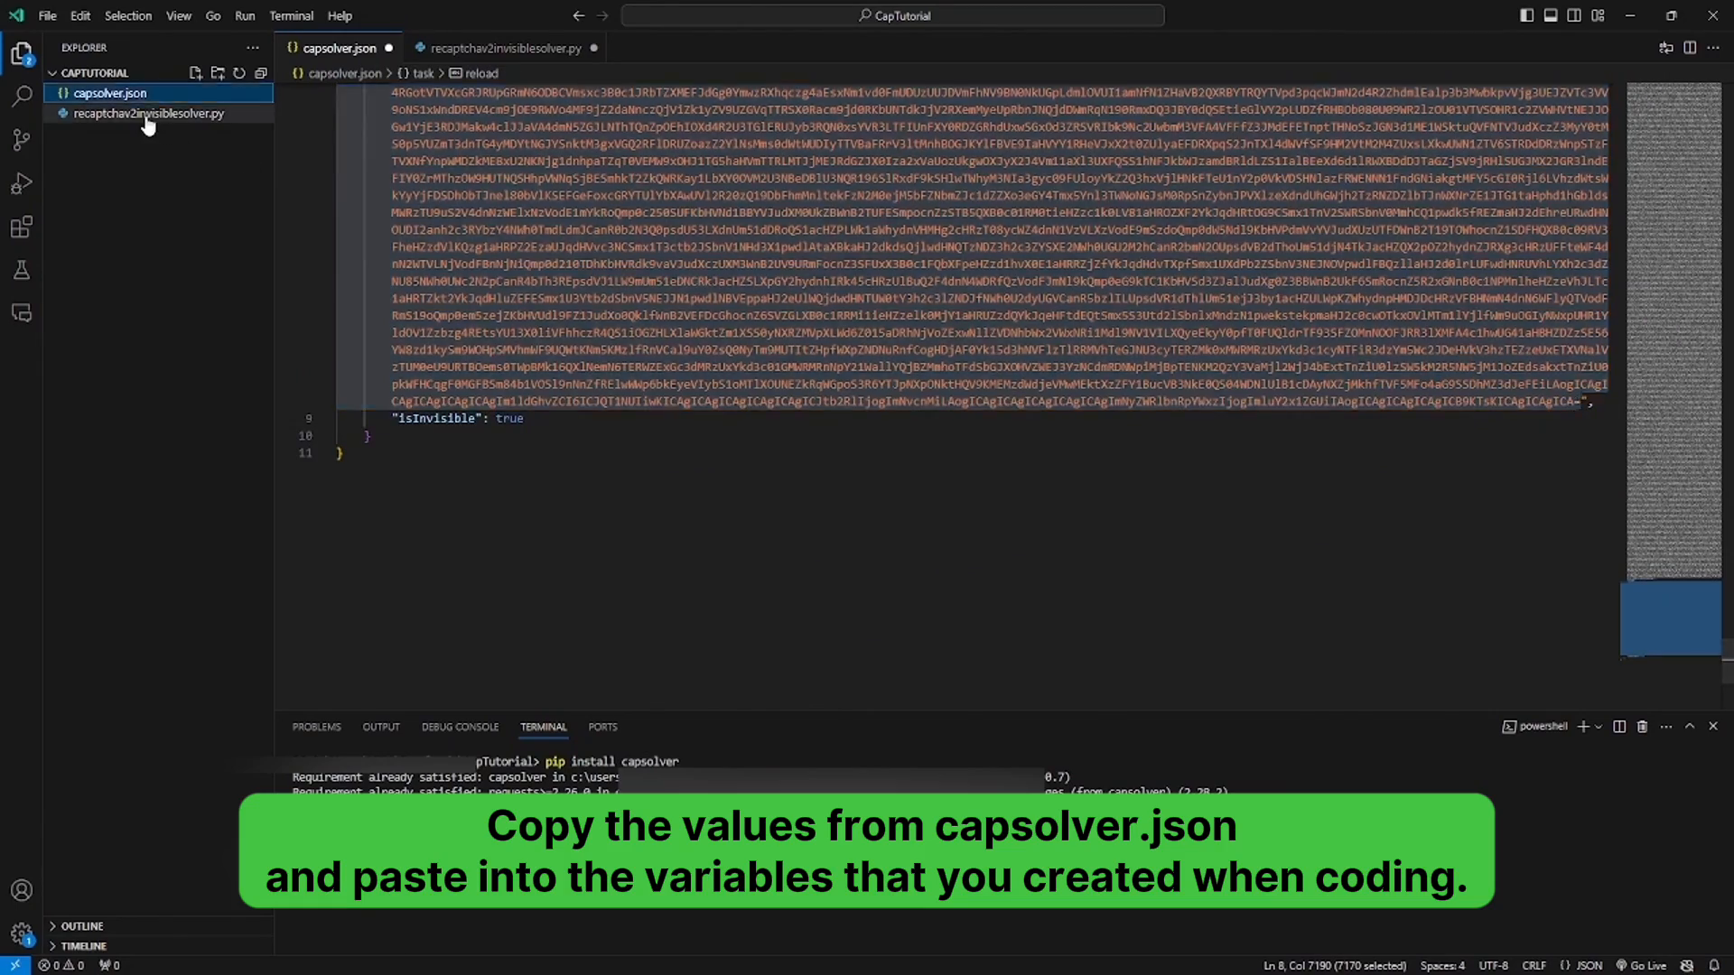
click(150, 112)
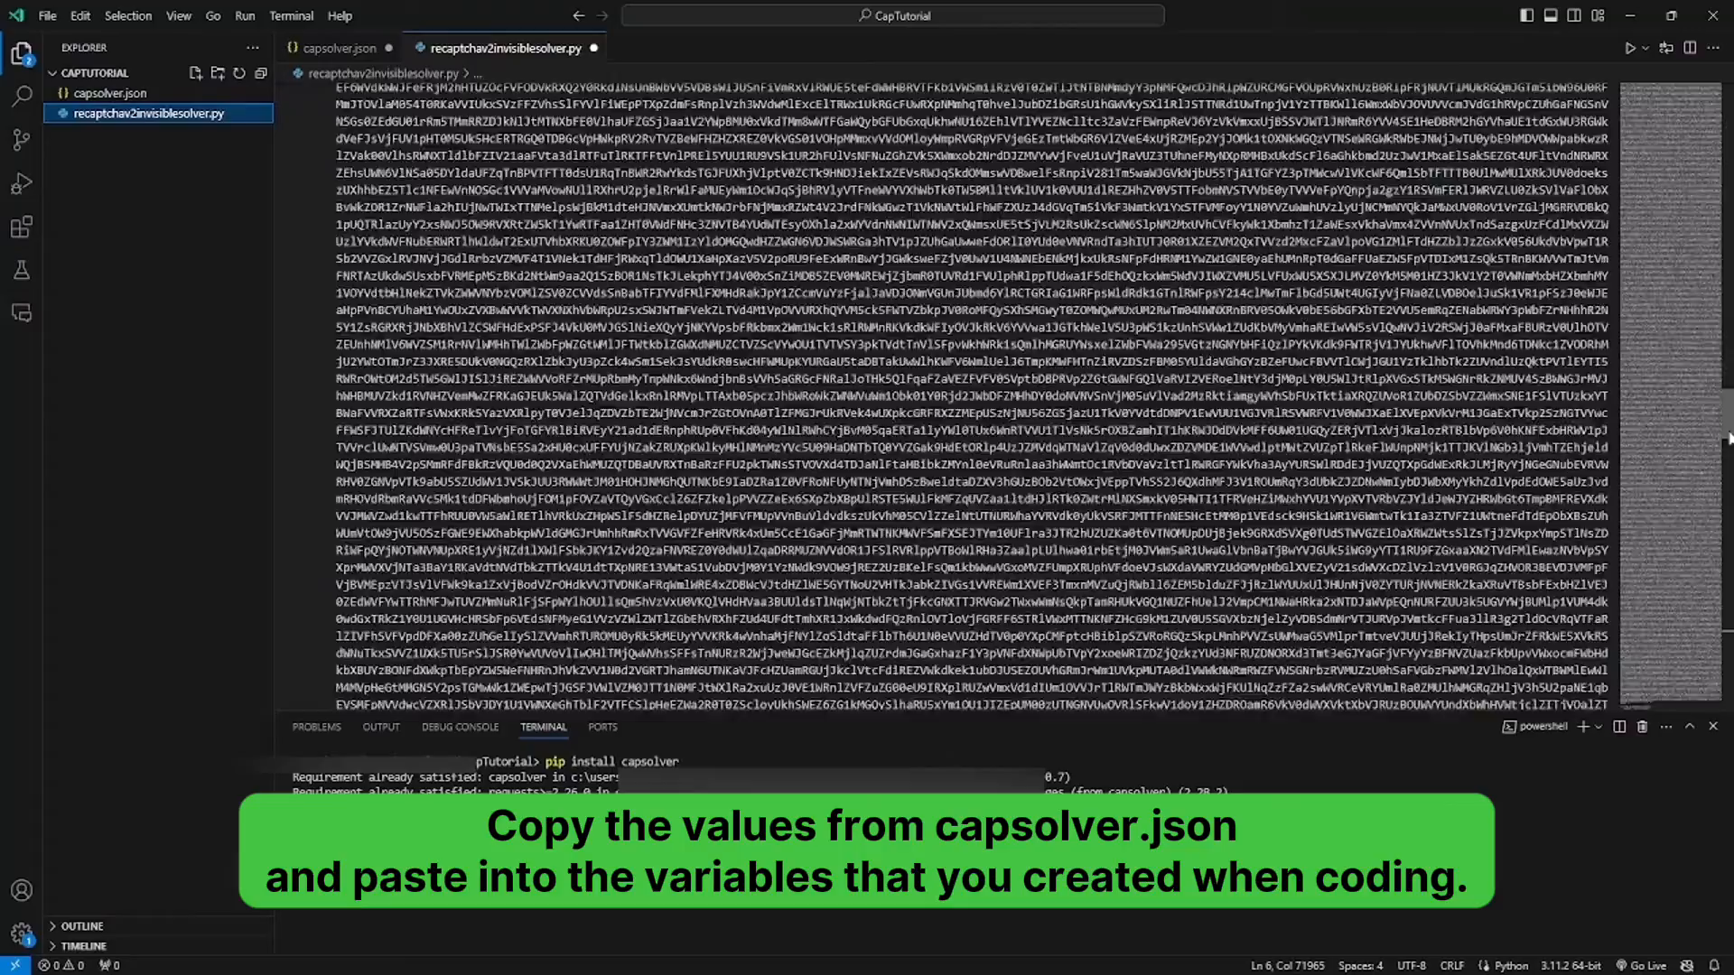
scroll(down, 3)
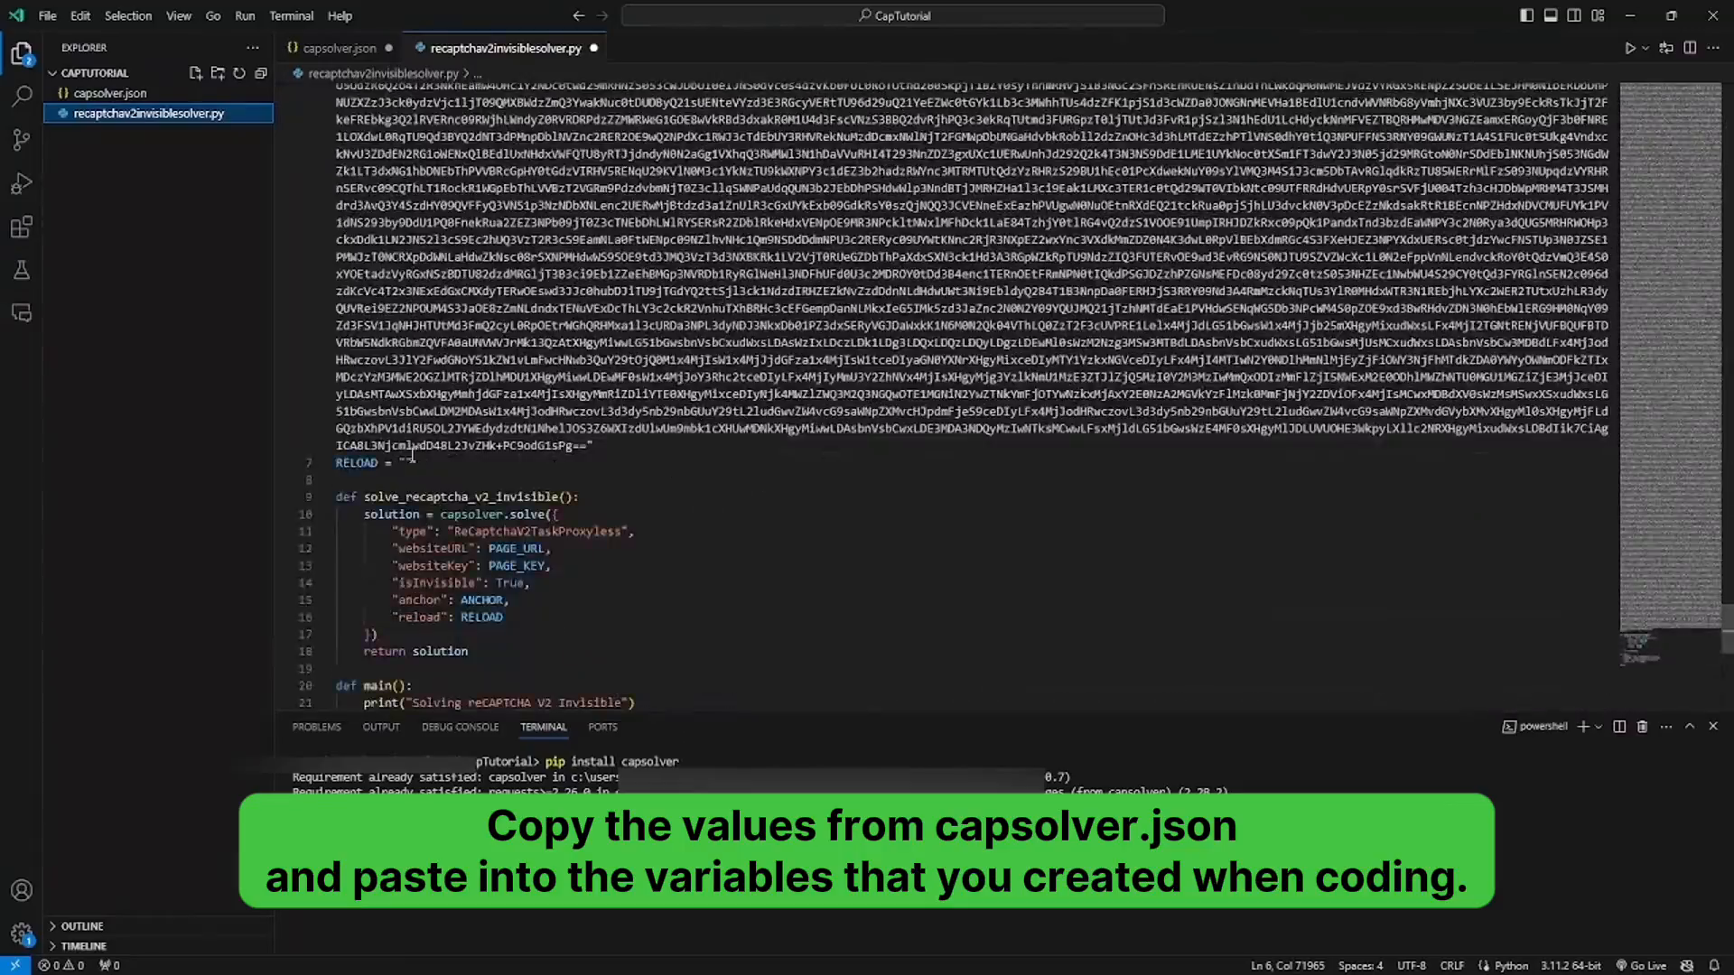